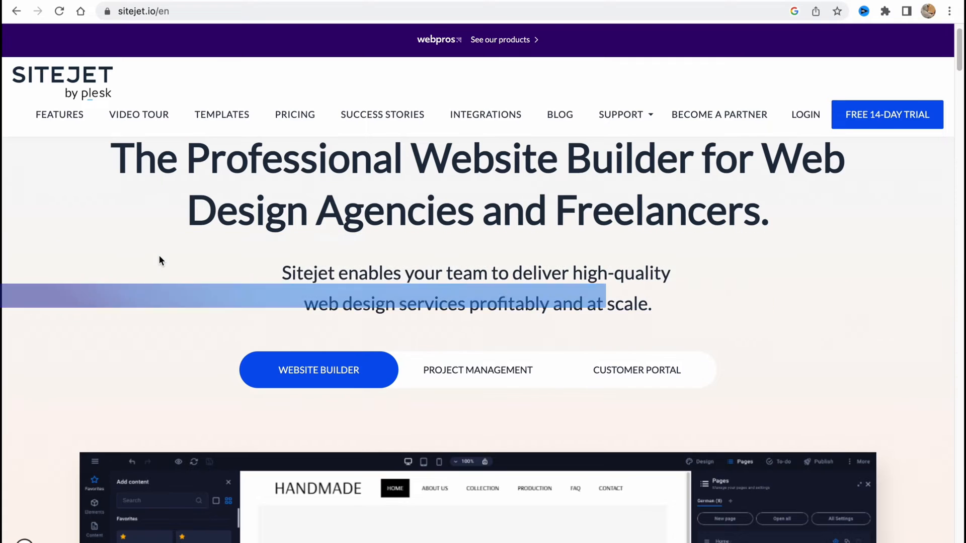
- Browse down the homepage, return to the top and show the Project Management preview
scroll(down, 3)
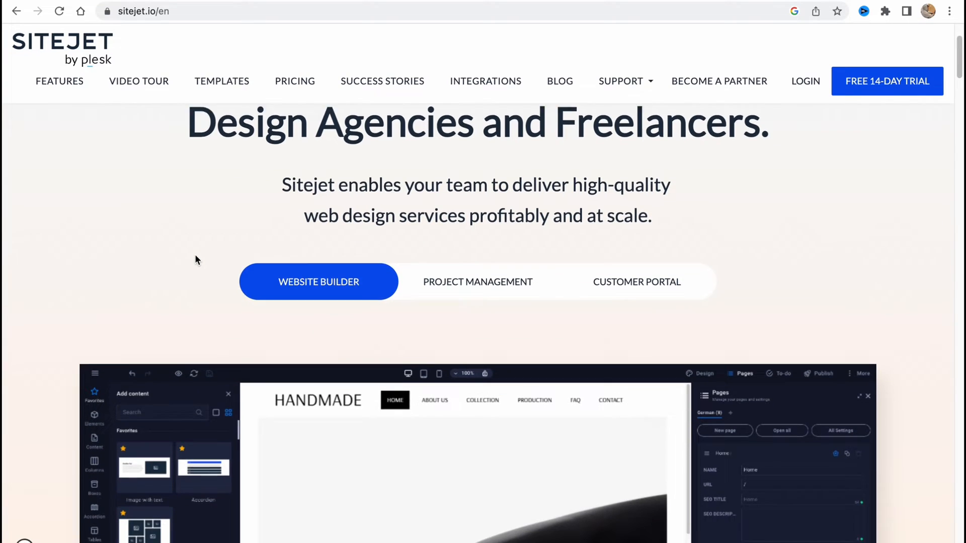
scroll(down, 3)
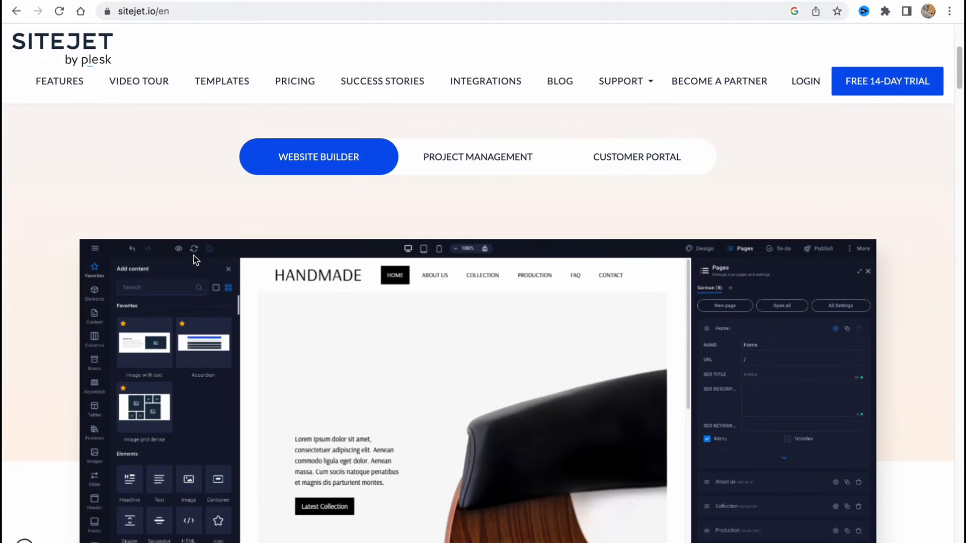
scroll(down, 3)
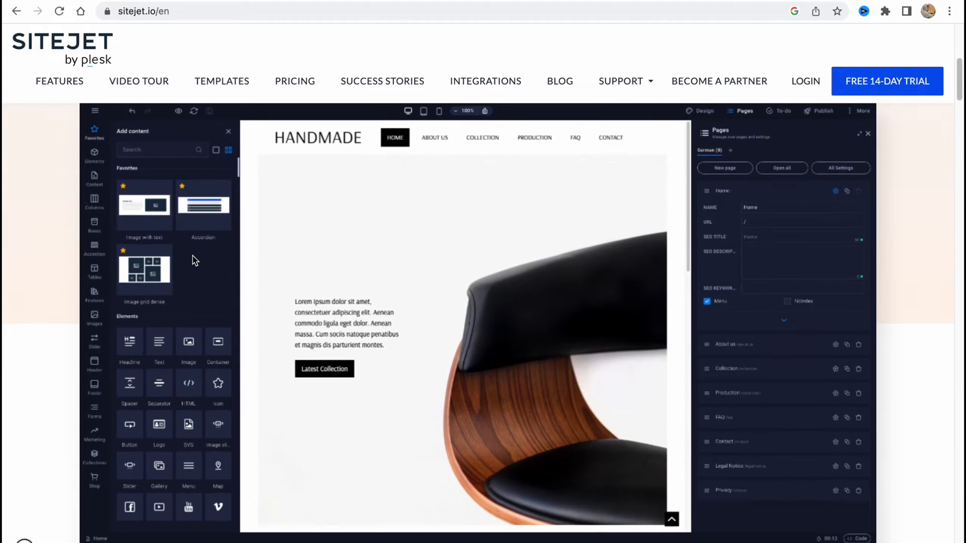
scroll(down, 3)
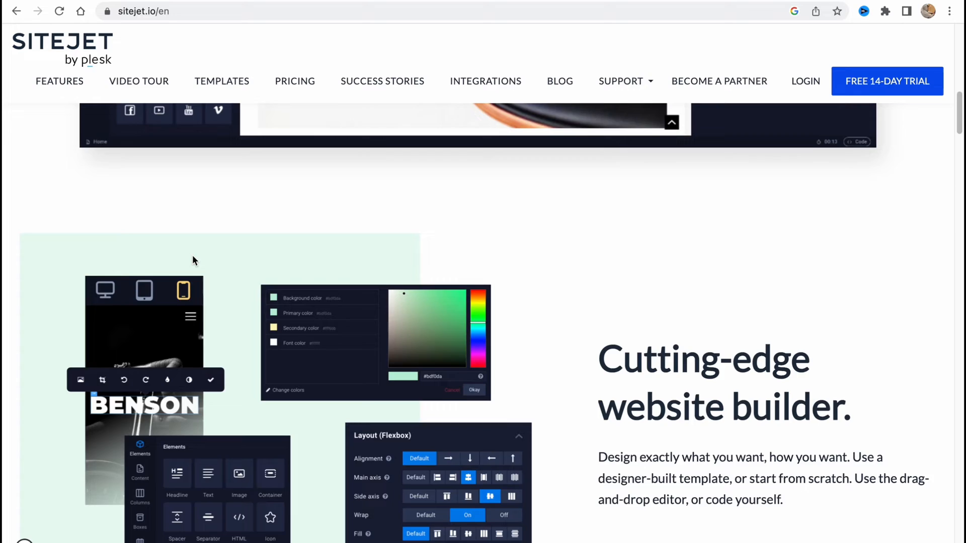
scroll(up, 3)
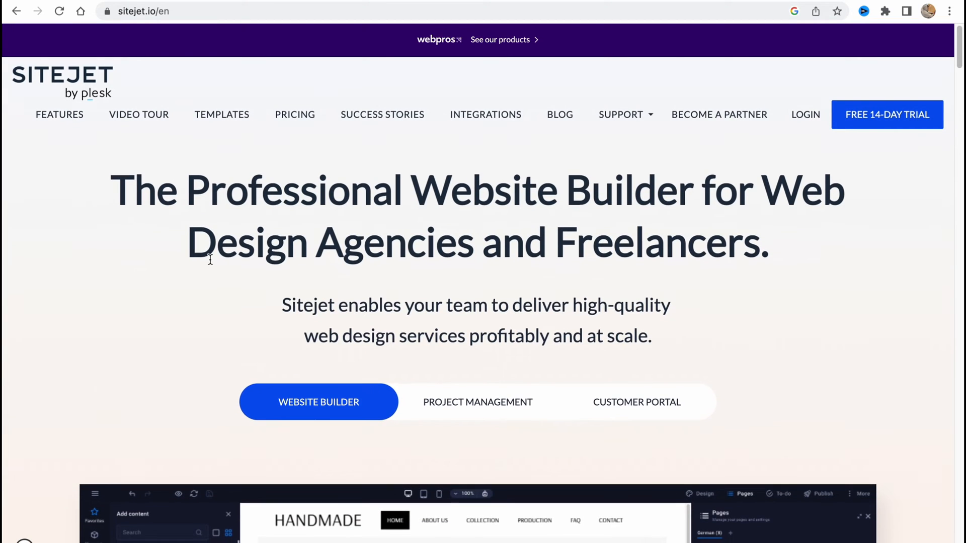
mouse_move(314, 416)
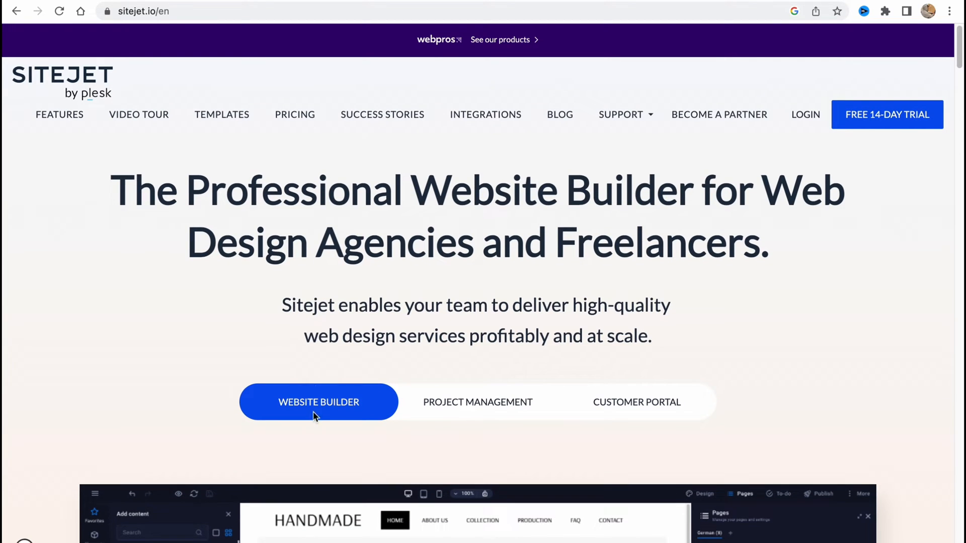
click(476, 401)
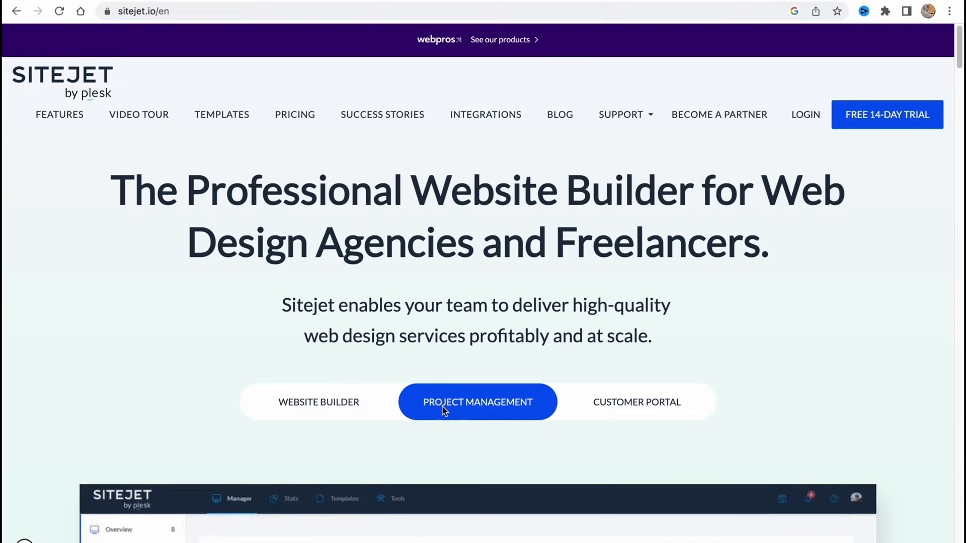
mouse_move(486, 355)
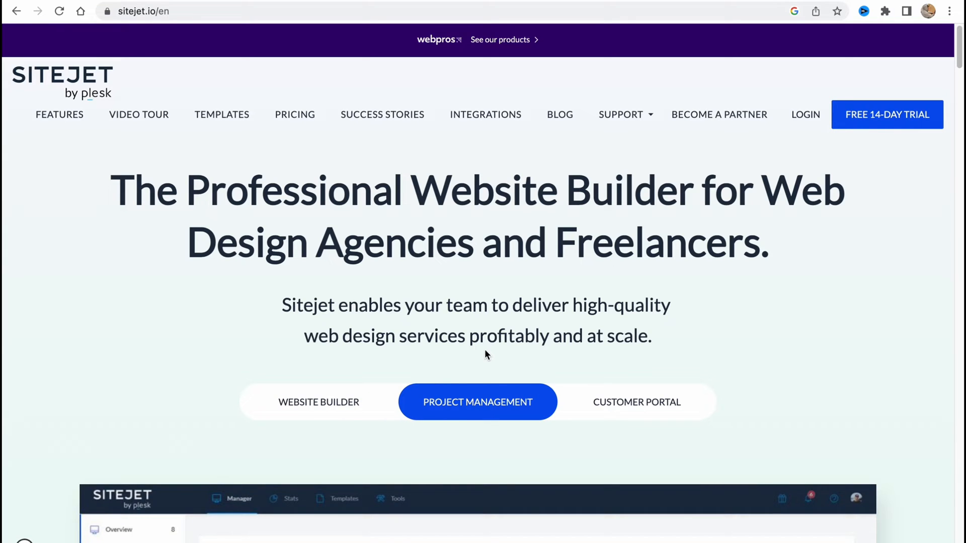
mouse_move(671, 201)
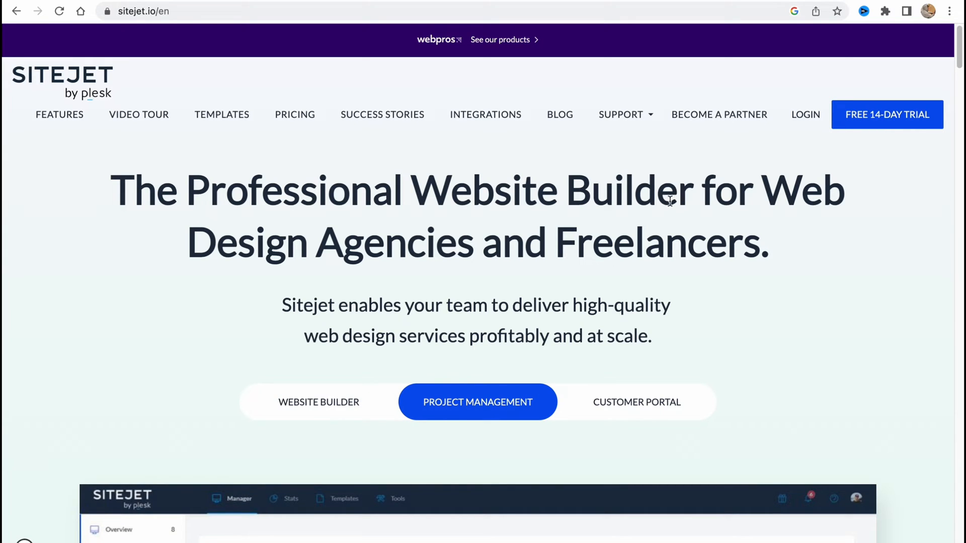
mouse_move(886, 115)
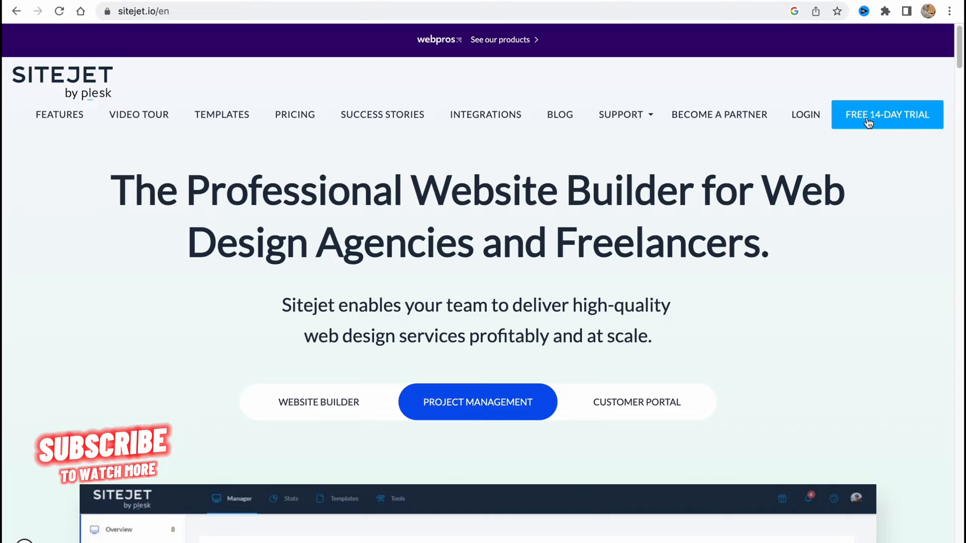
mouse_move(871, 120)
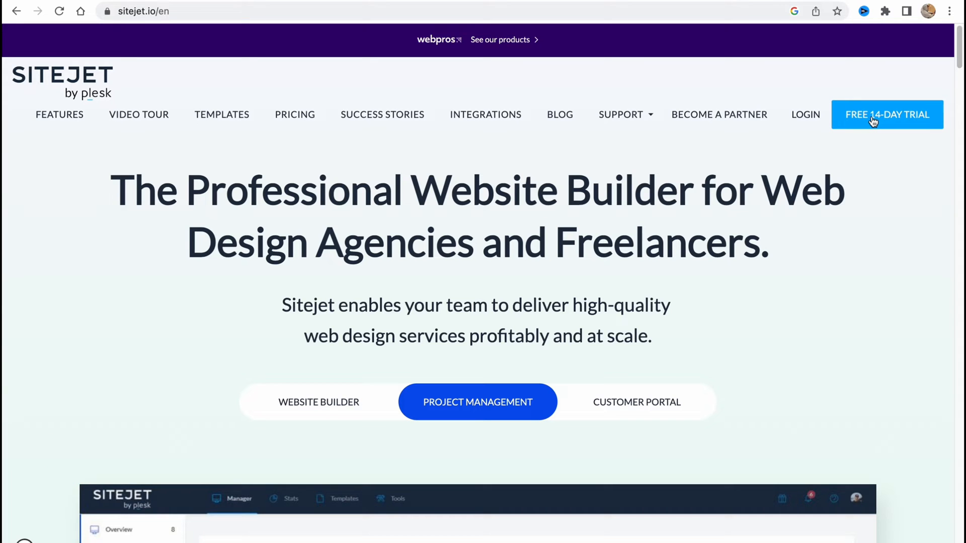
- Start the free 14-day trial and register the account via Facebook sign-in
scroll(down, 3)
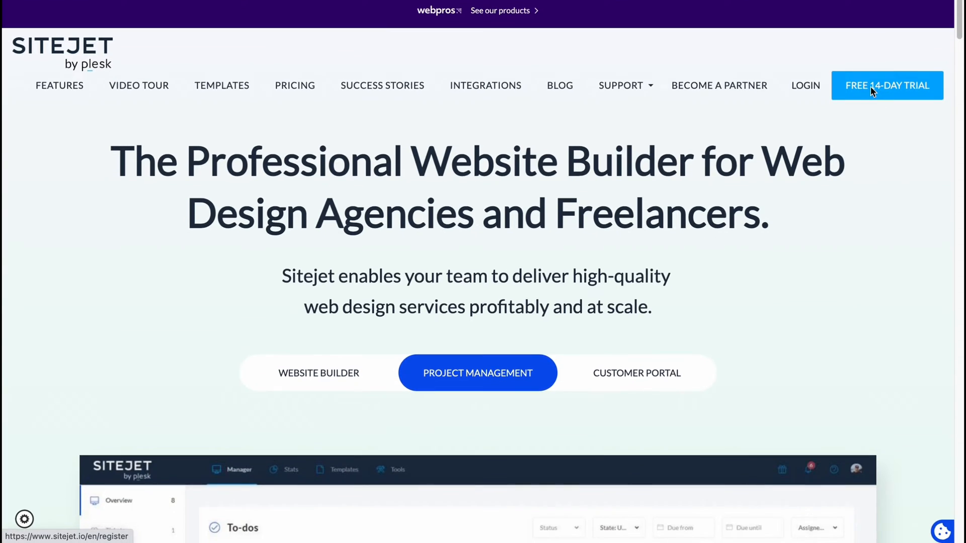
click(885, 85)
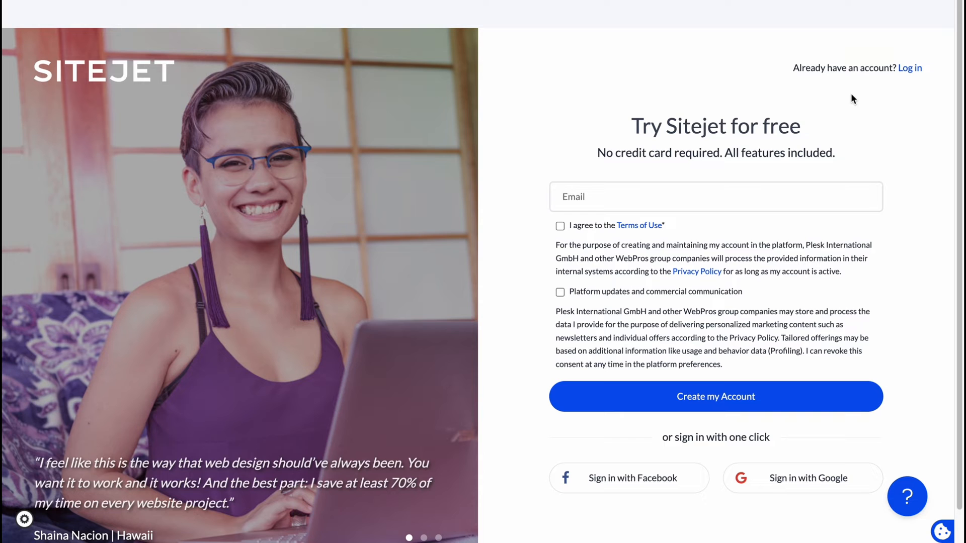
mouse_move(722, 149)
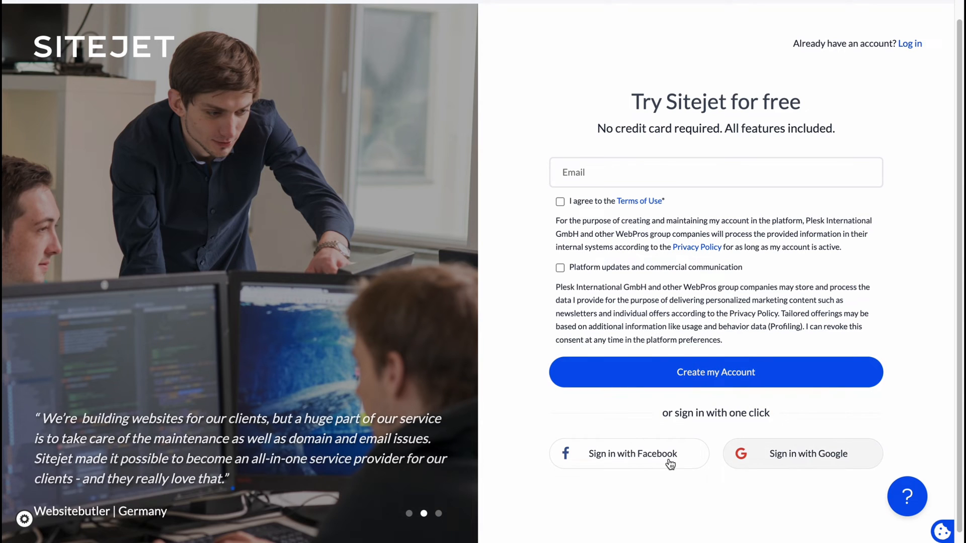
click(802, 454)
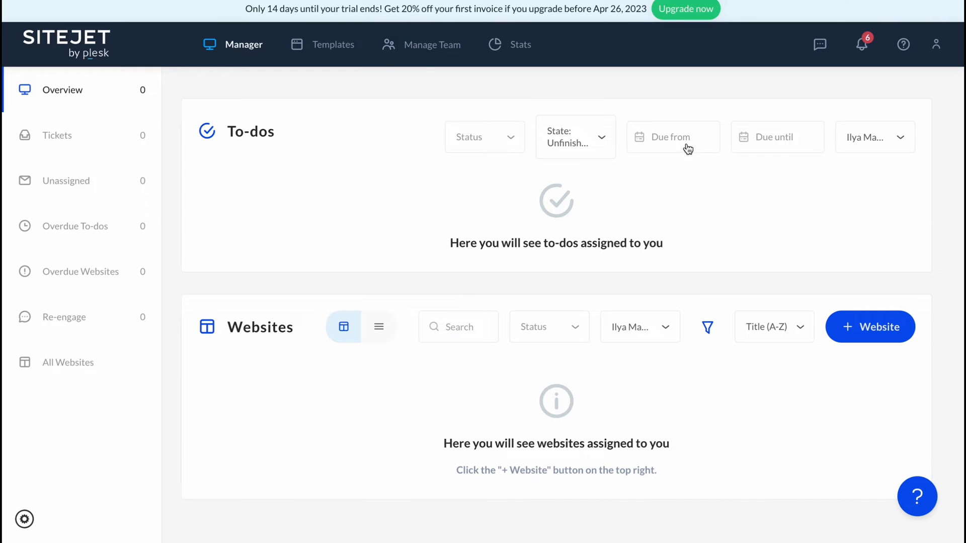
mouse_move(221, 41)
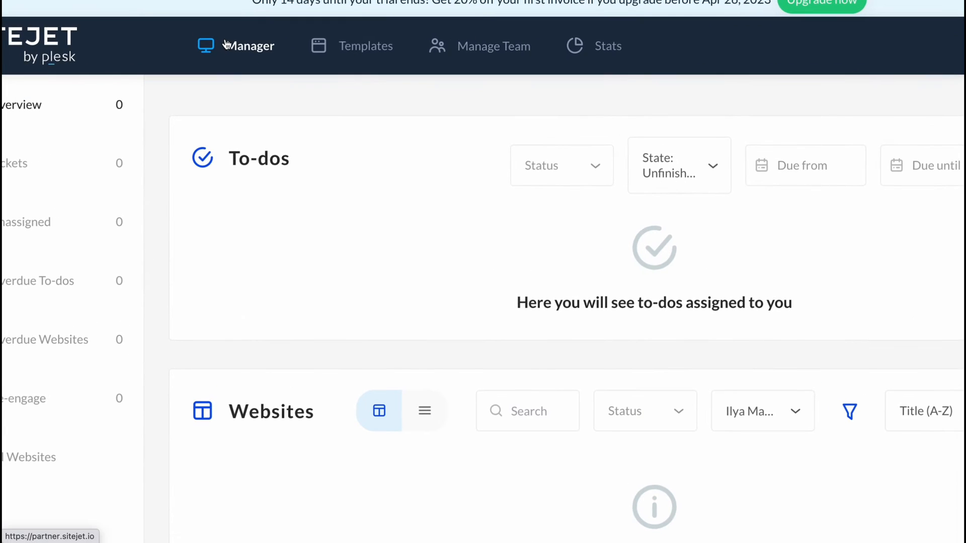
mouse_move(591, 49)
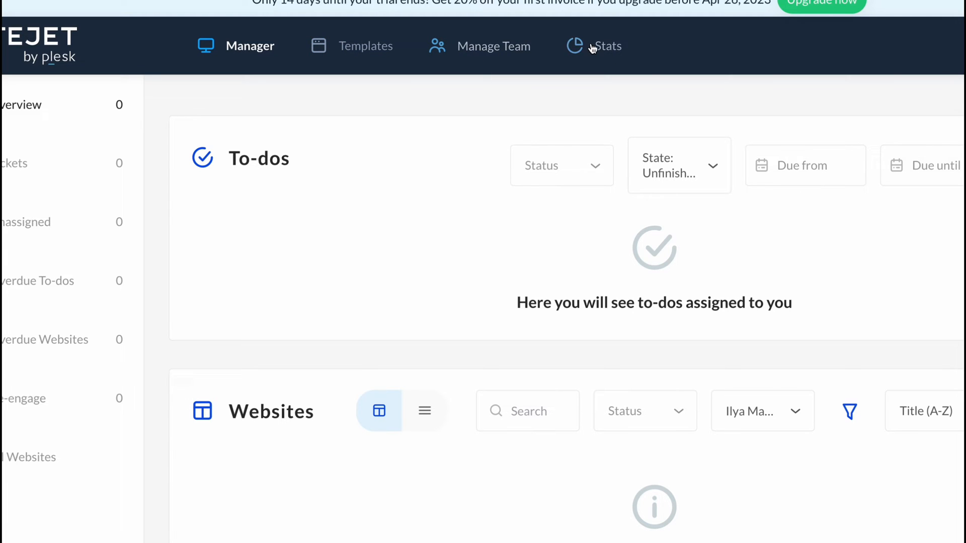
mouse_move(365, 46)
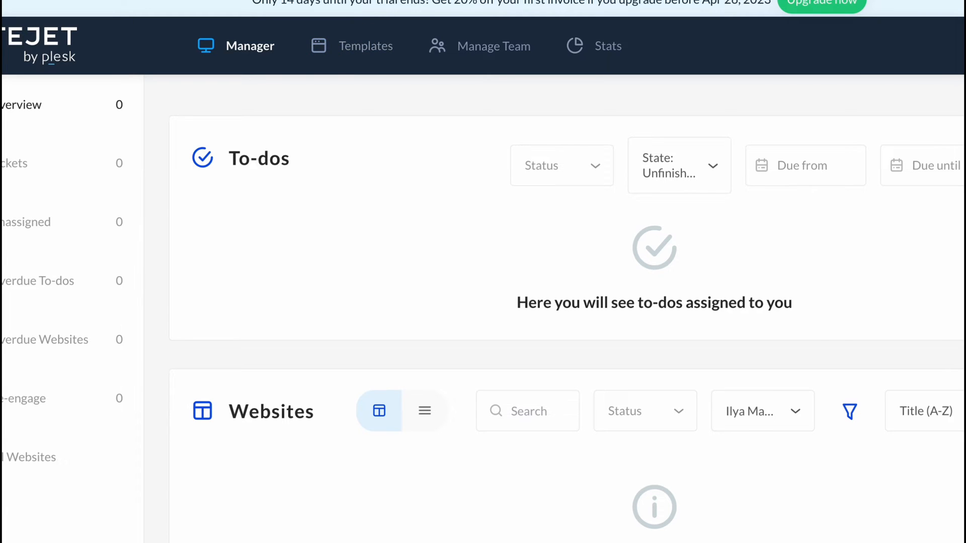
- Check the Manage Team dropdown on the dashboard, then go to the Stats overview
click(365, 45)
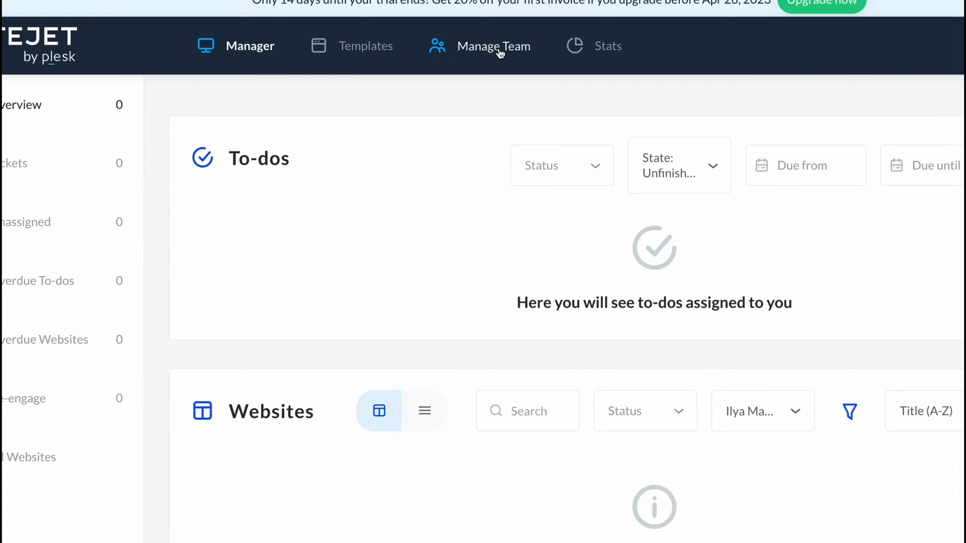
click(492, 45)
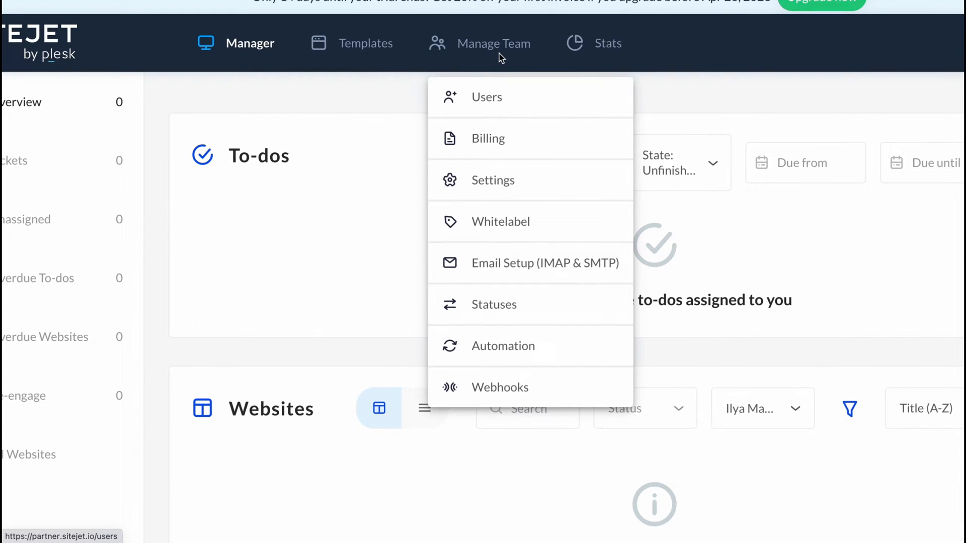
mouse_move(486, 97)
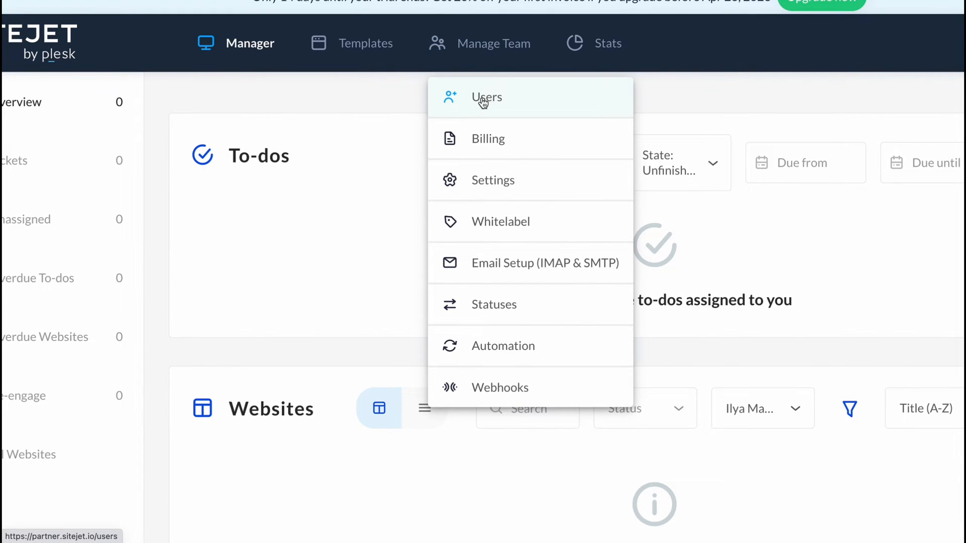
mouse_move(499, 221)
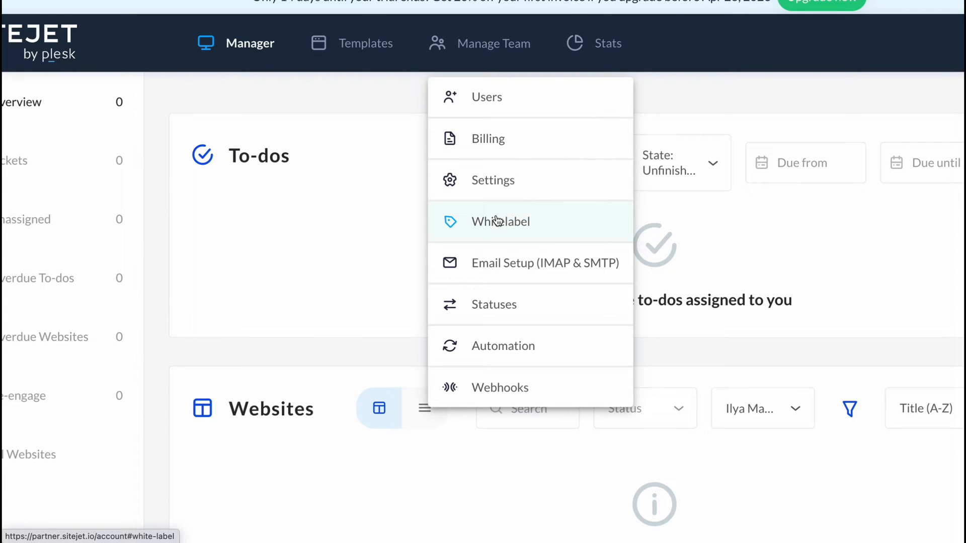
mouse_move(517, 304)
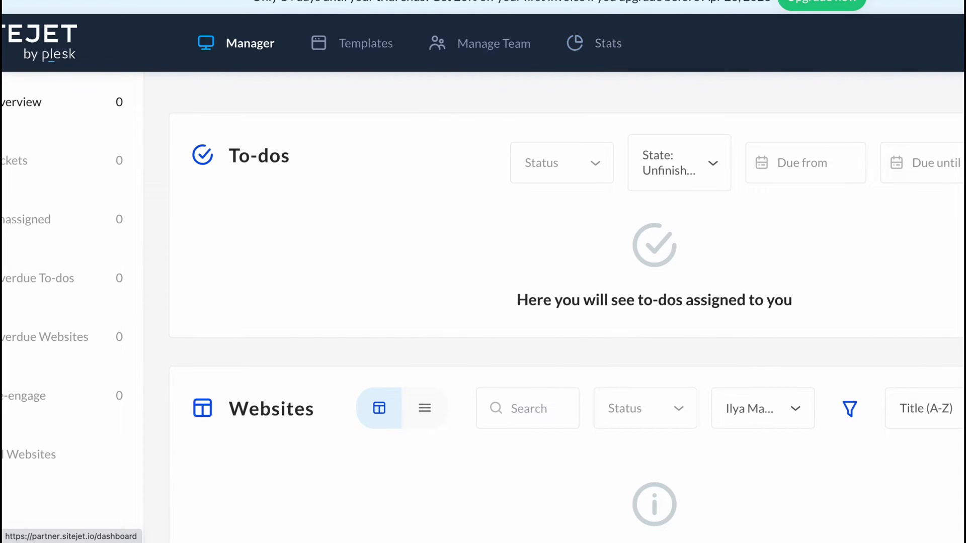
click(593, 44)
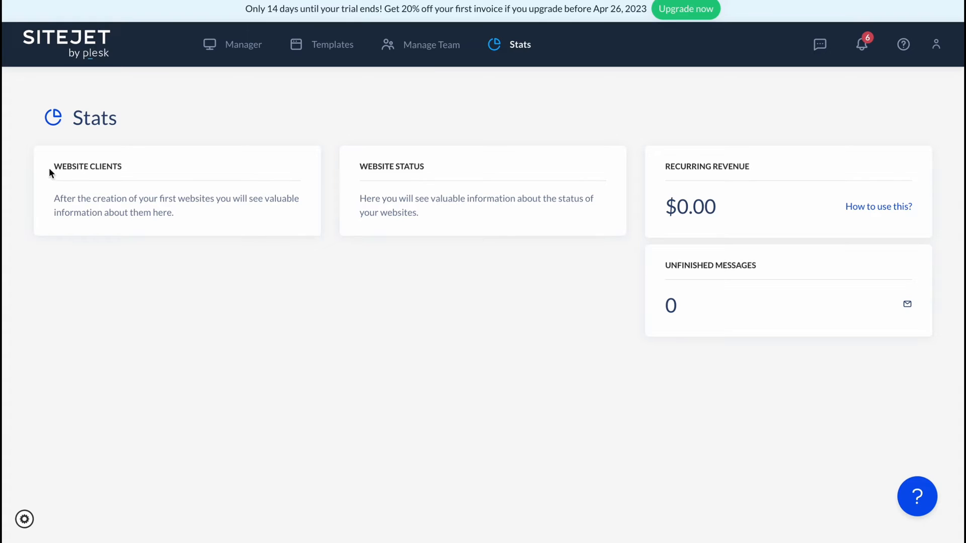
mouse_move(447, 169)
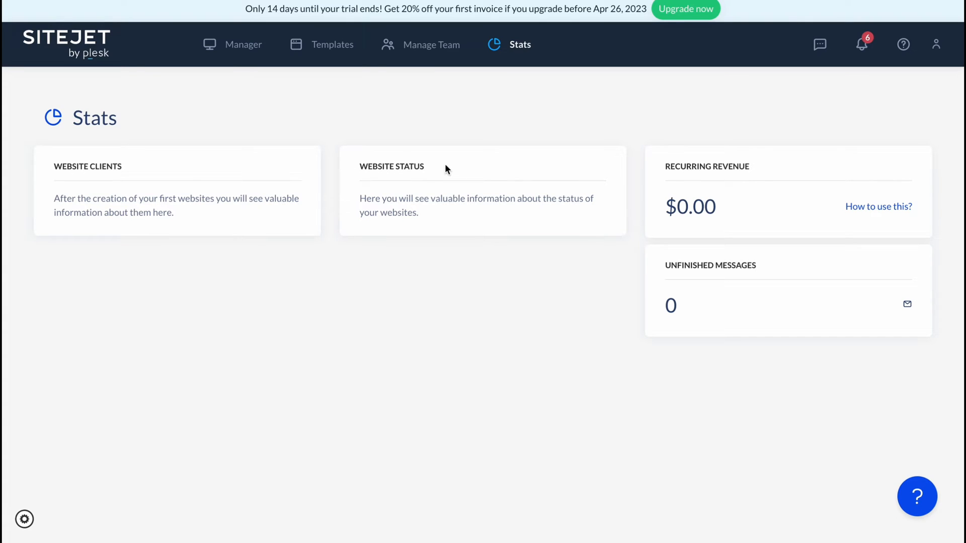
mouse_move(676, 165)
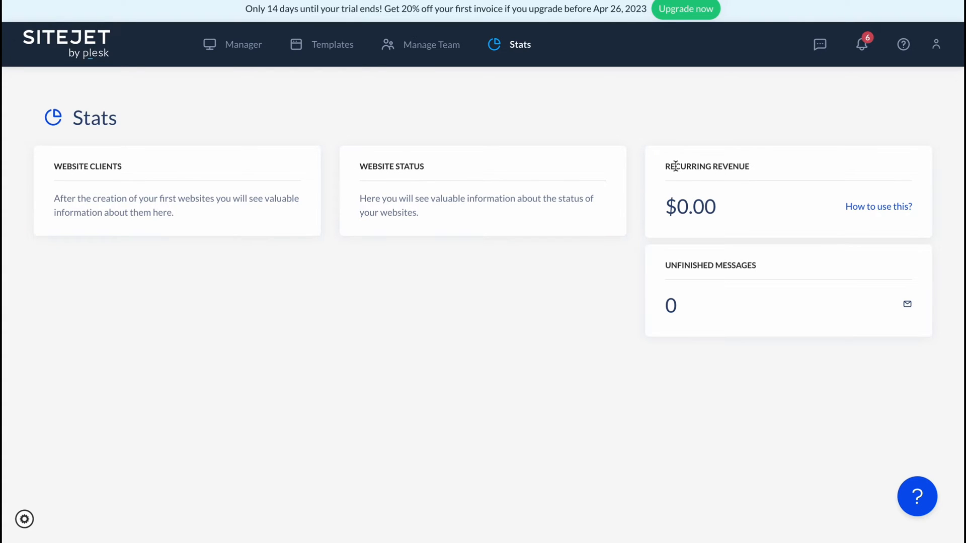
click(243, 44)
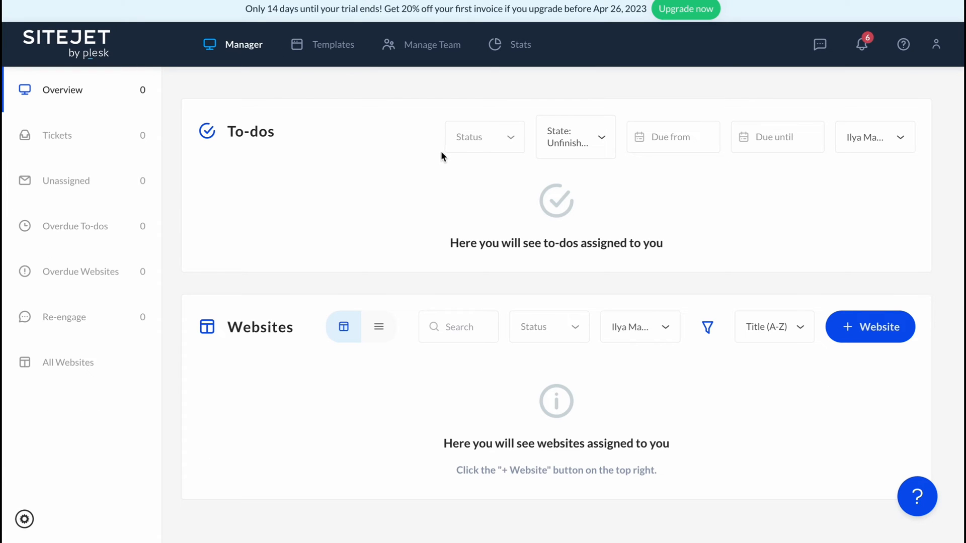
mouse_move(336, 165)
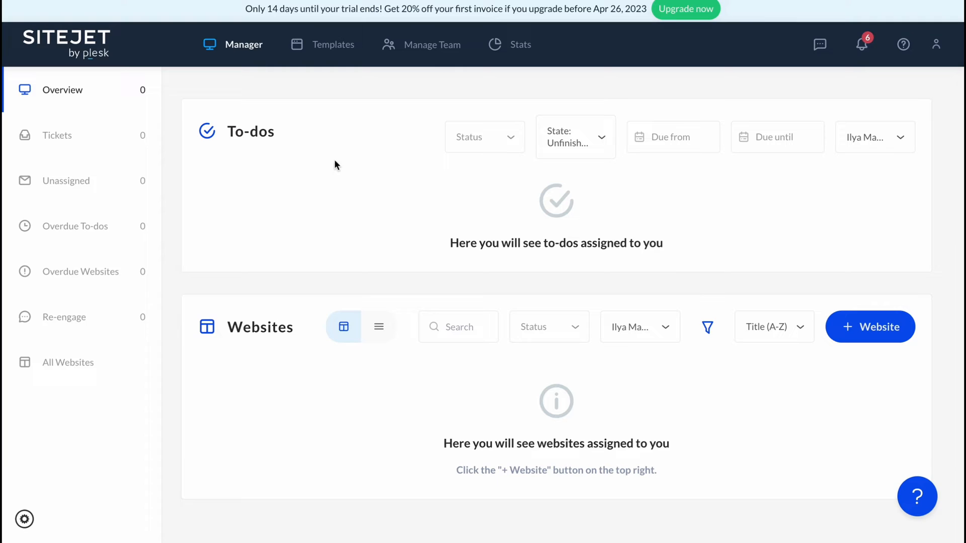
mouse_move(78, 90)
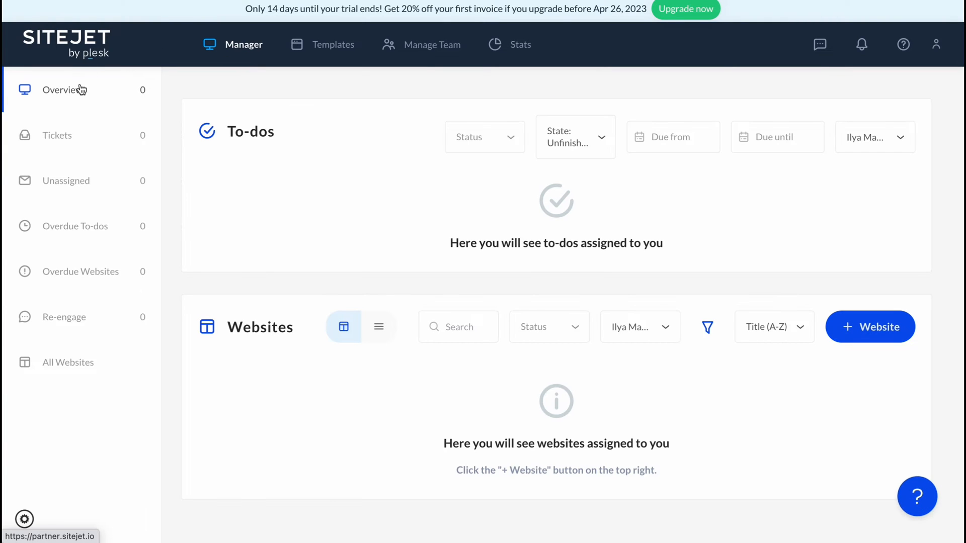
mouse_move(44, 83)
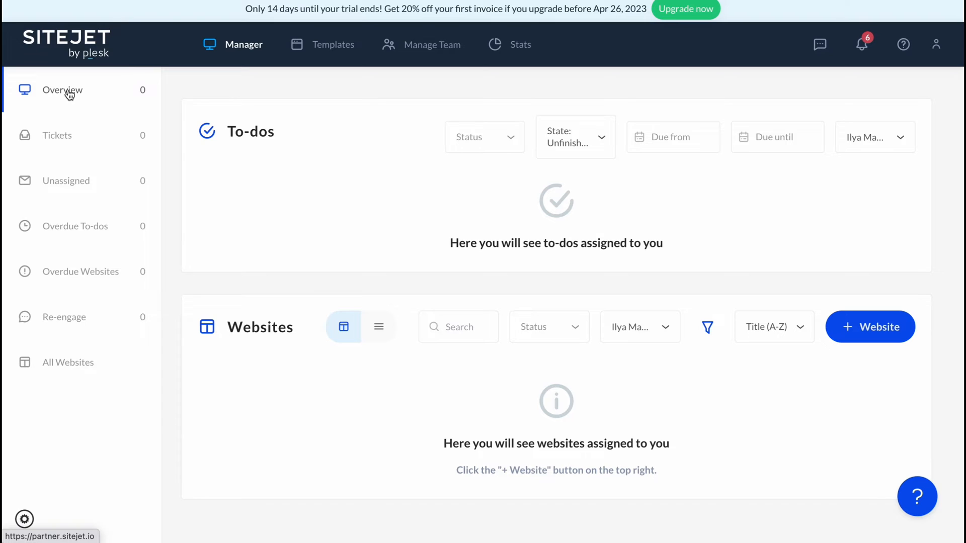
mouse_move(95, 240)
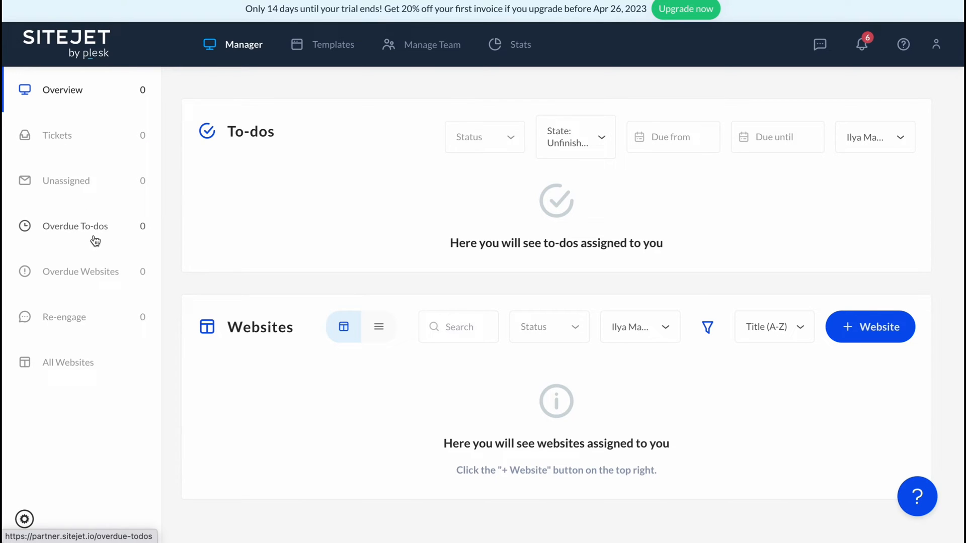
mouse_move(121, 272)
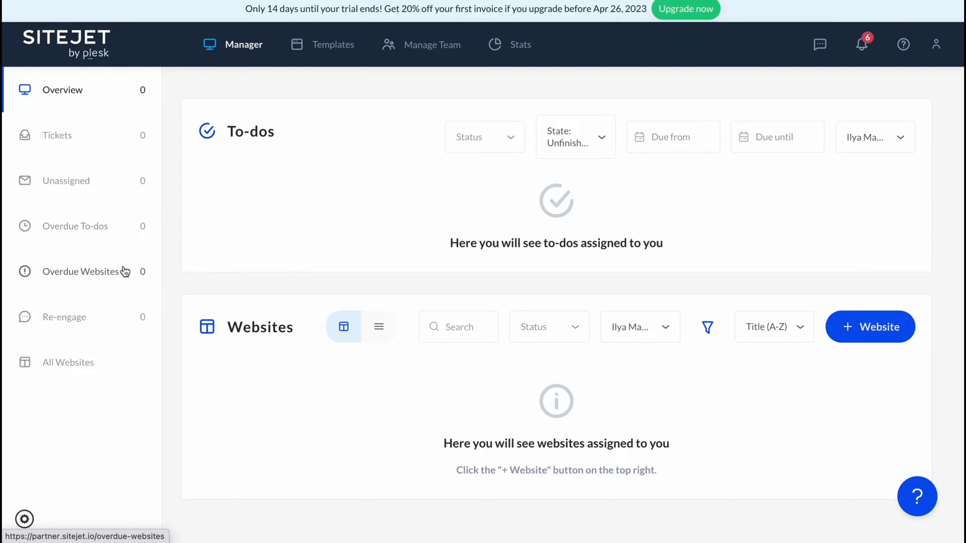
mouse_move(292, 209)
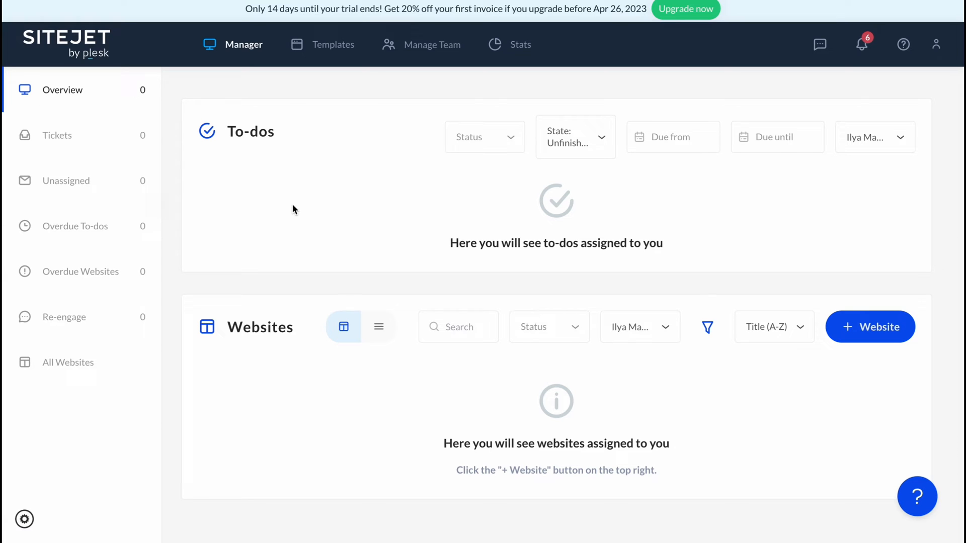
mouse_move(267, 92)
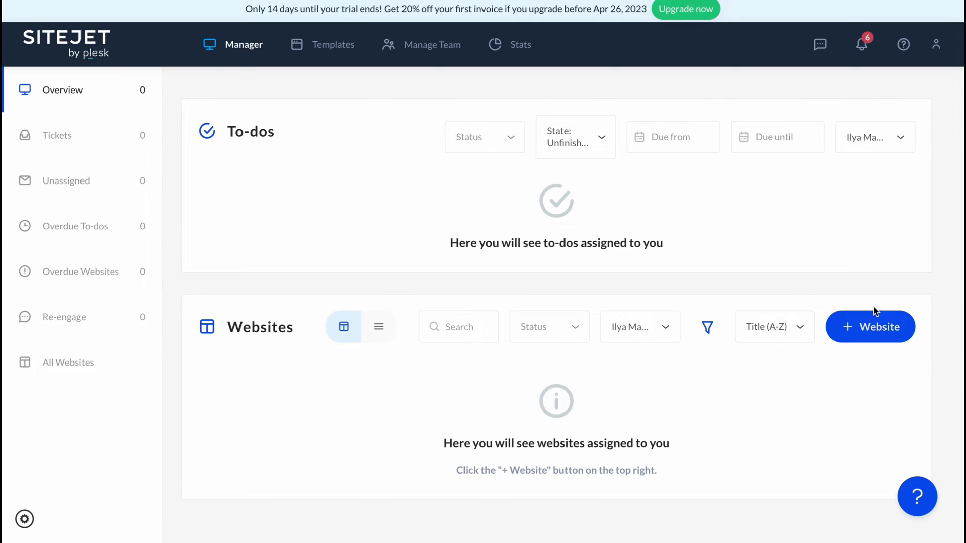
- Add a new website with the name HelperMan
click(869, 326)
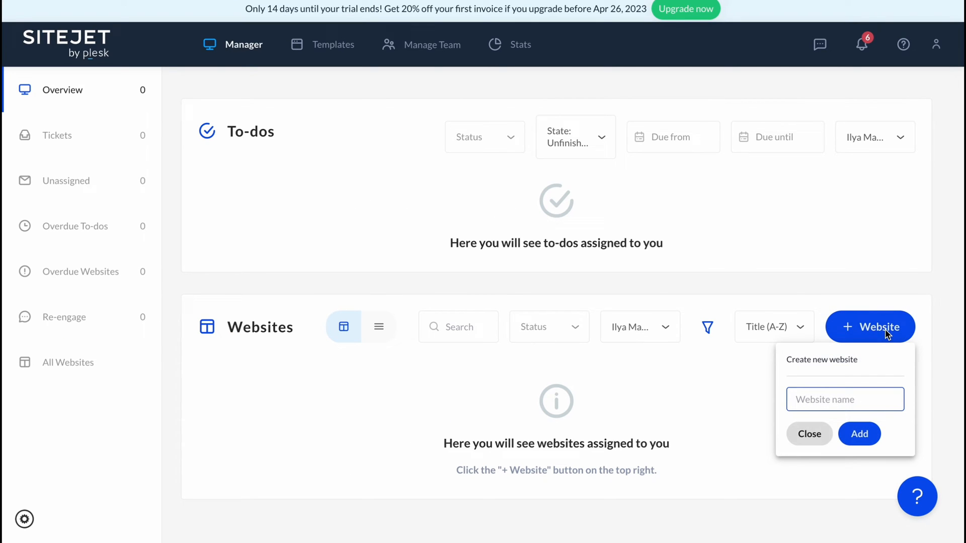
mouse_move(844, 399)
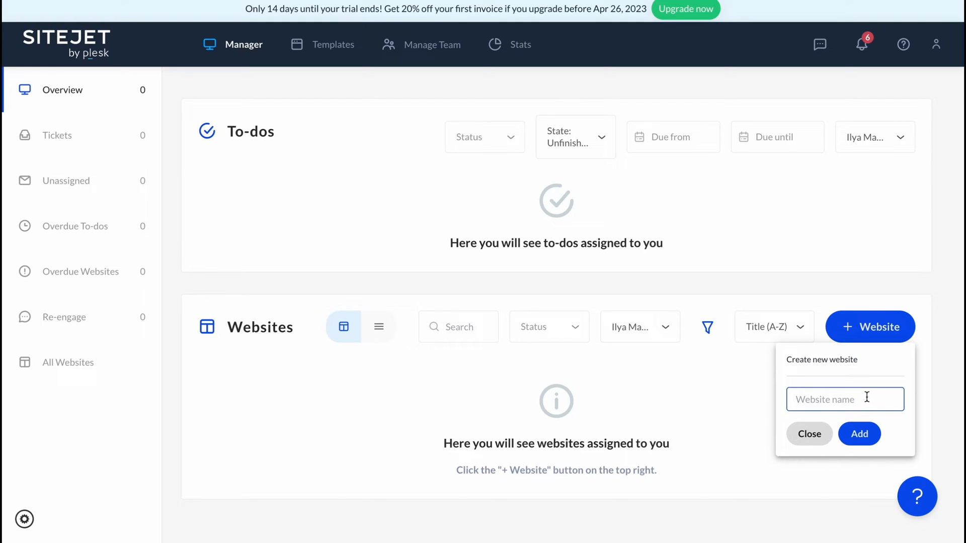
text(HelperMn)
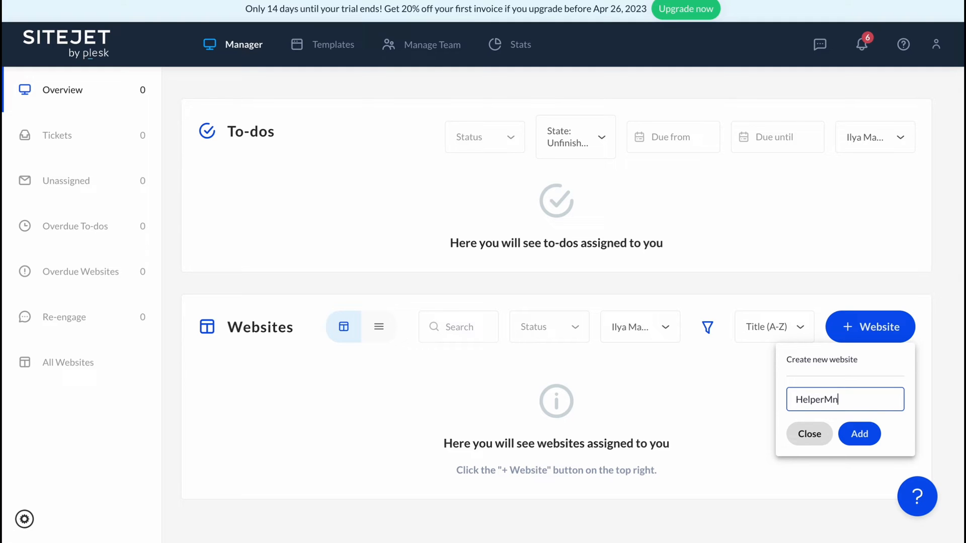
text(a)
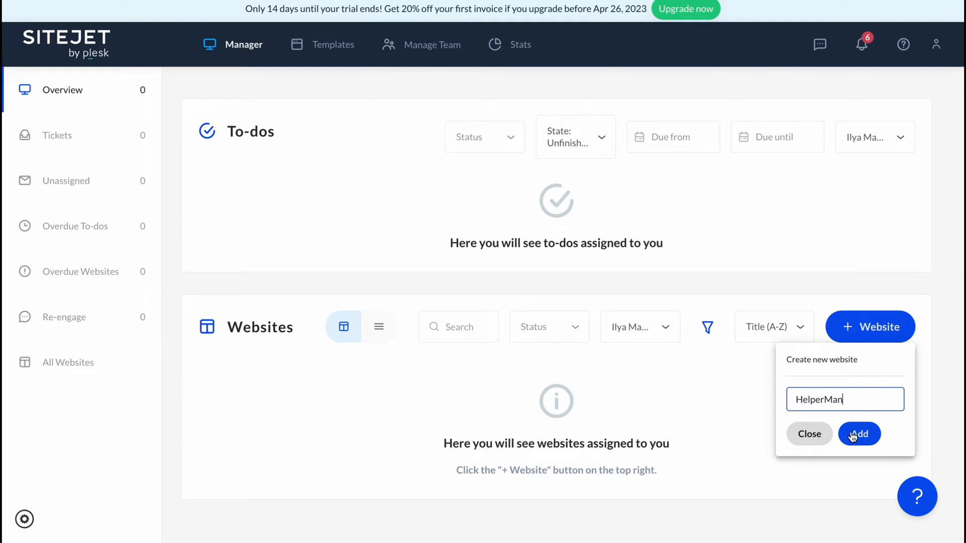
click(858, 434)
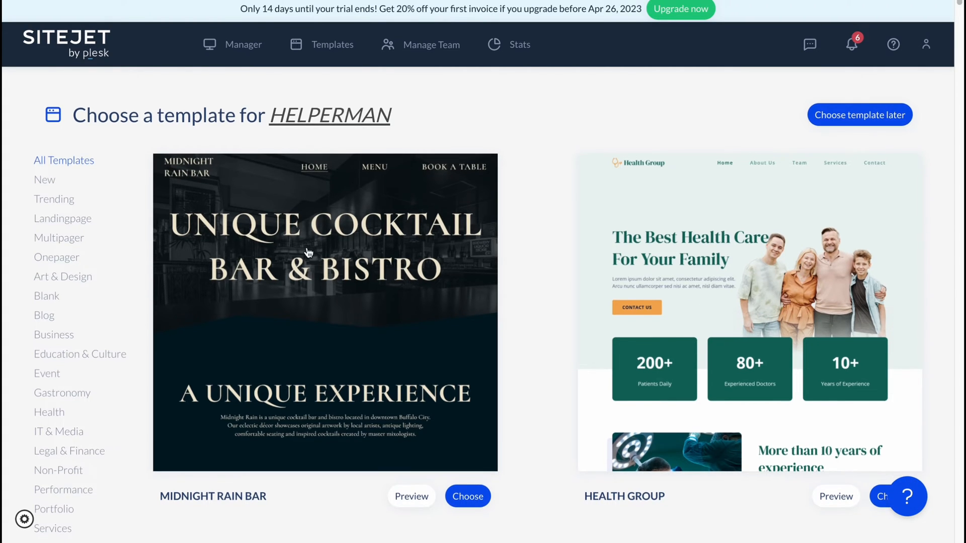
- Find the BERLIN template in the gallery and bring up its preview
scroll(down, 3)
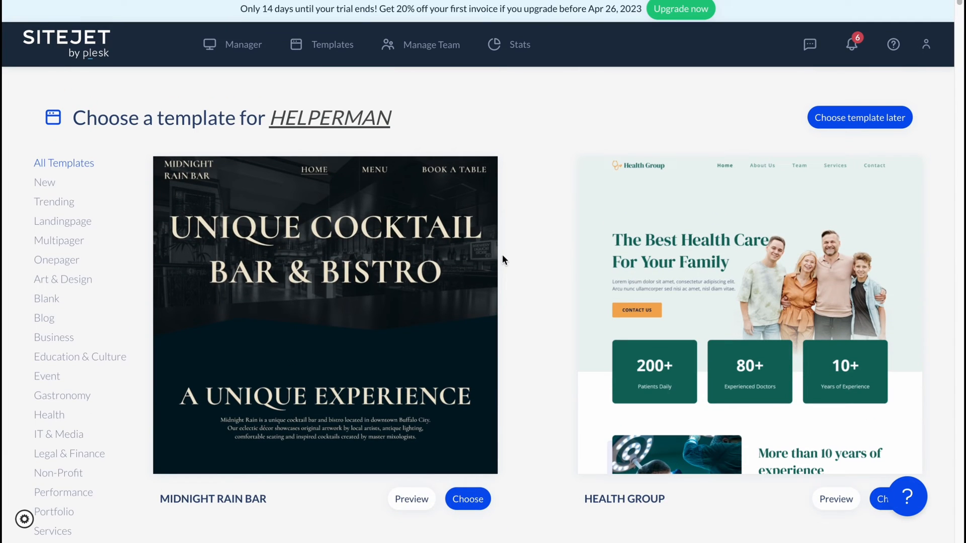
mouse_move(44, 182)
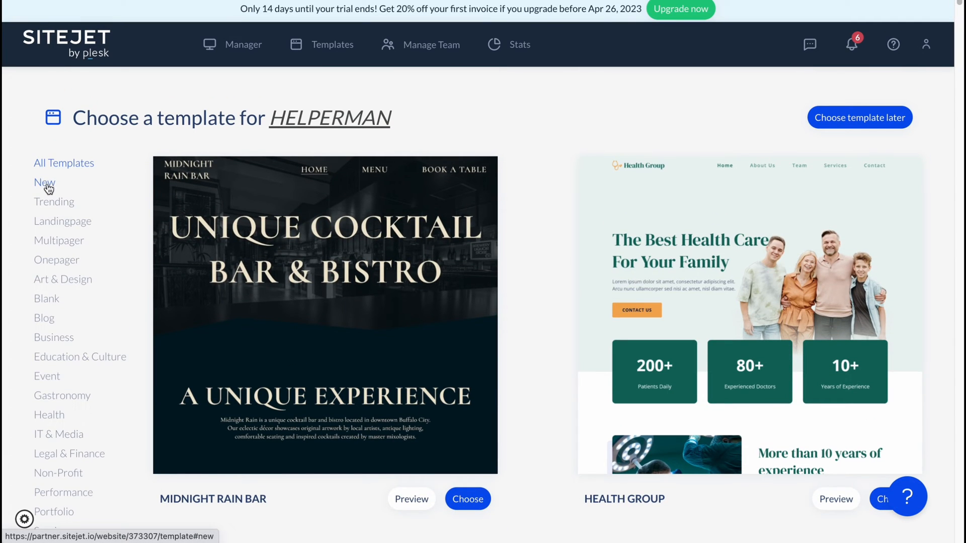
mouse_move(62, 220)
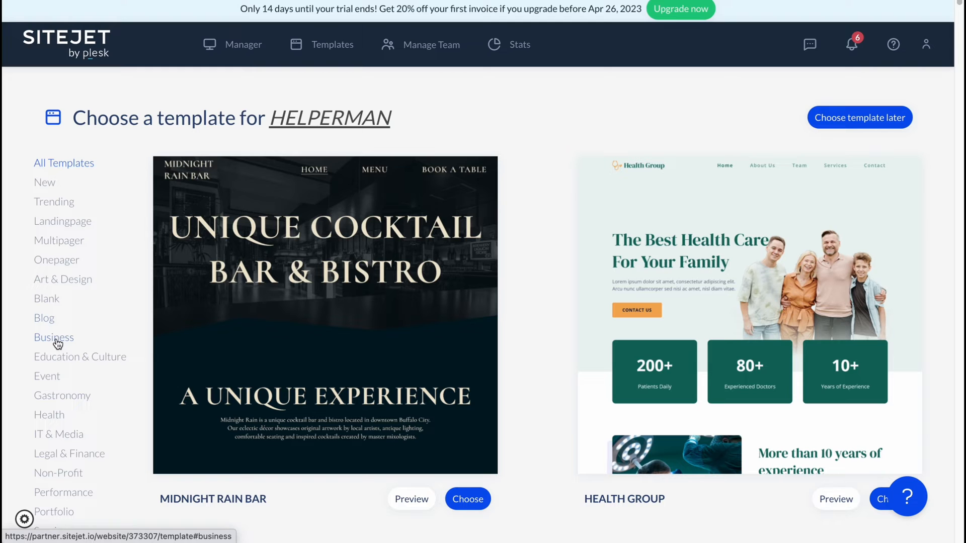
scroll(down, 3)
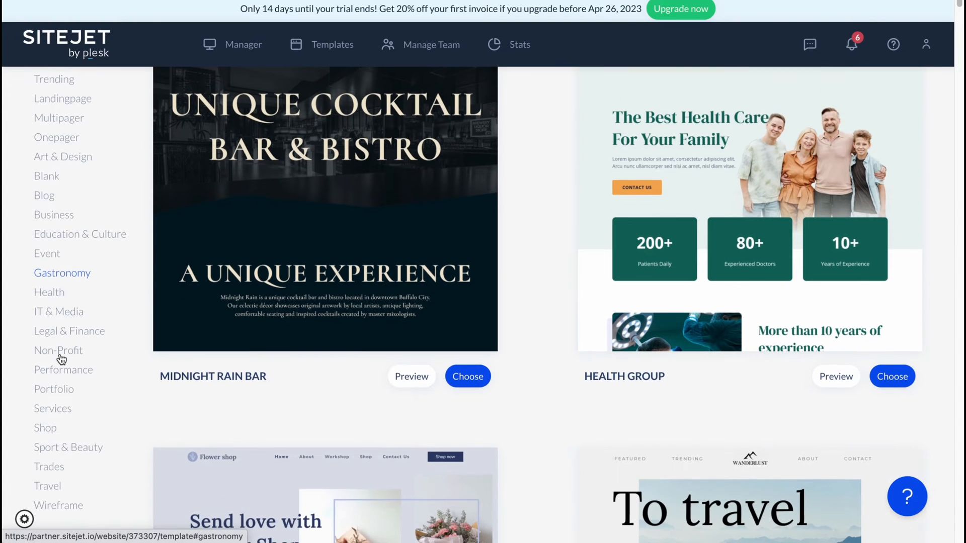
scroll(down, 3)
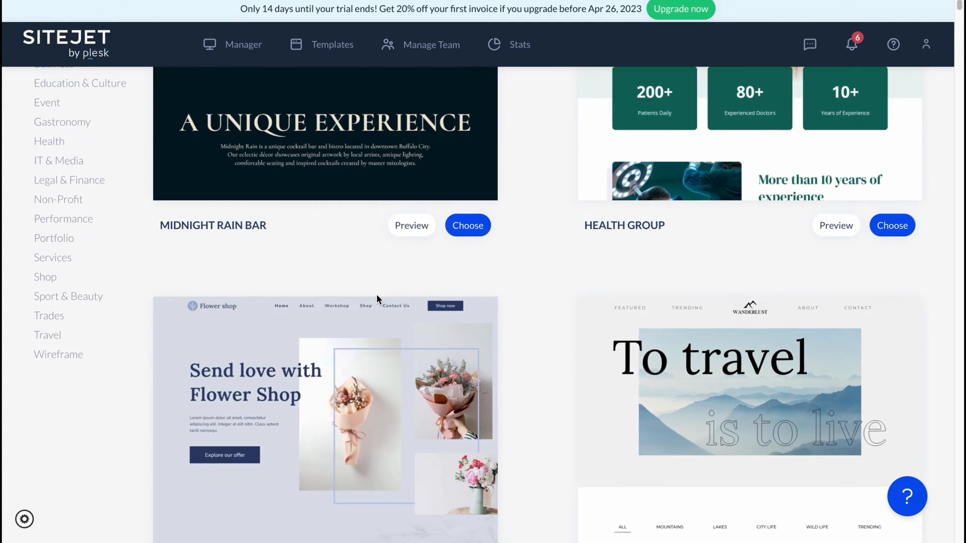
scroll(down, 3)
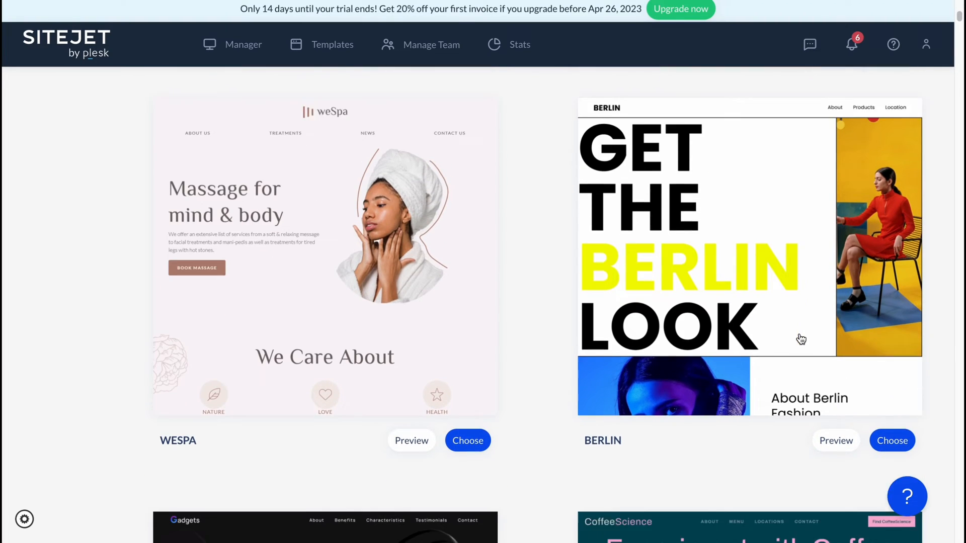
scroll(down, 3)
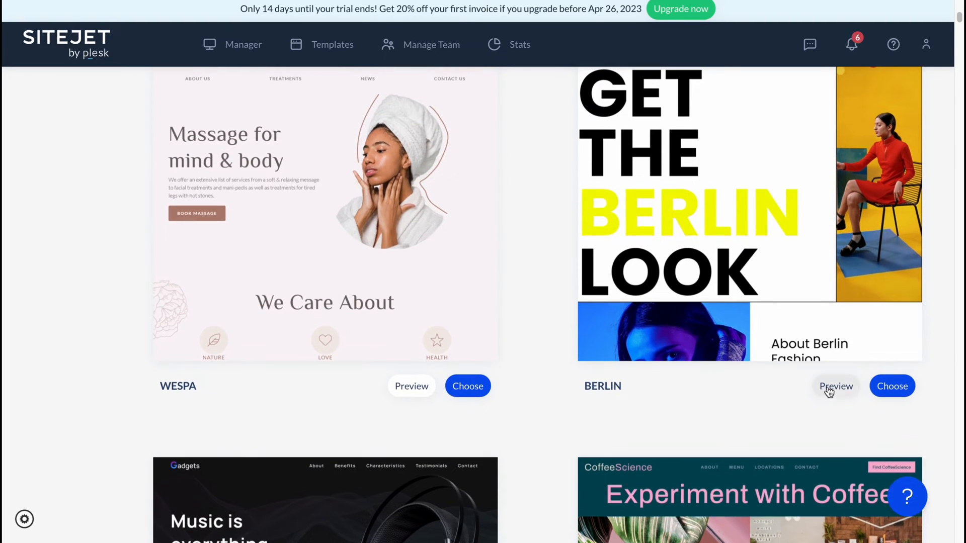
click(835, 386)
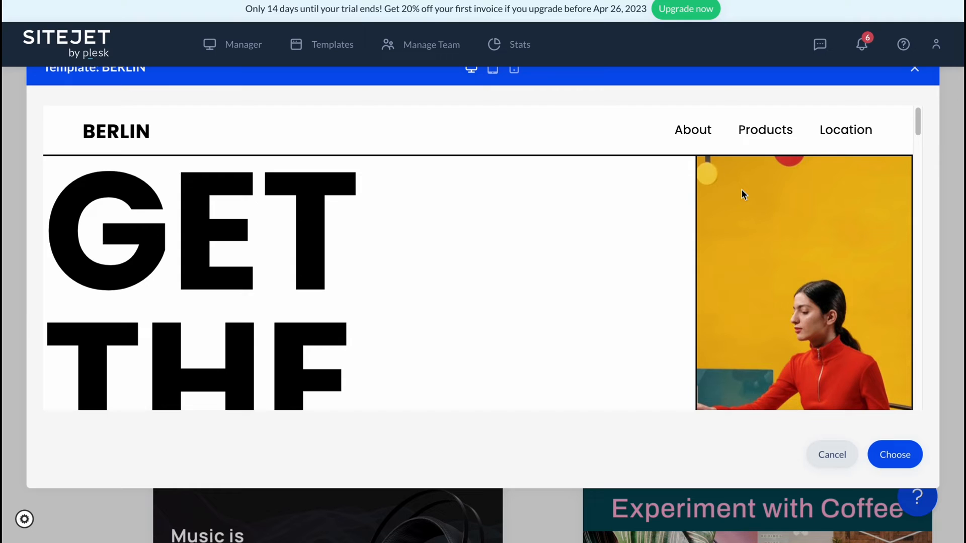
- Check BERLIN at tablet and phone widths, then choose it for HelperMan
click(518, 69)
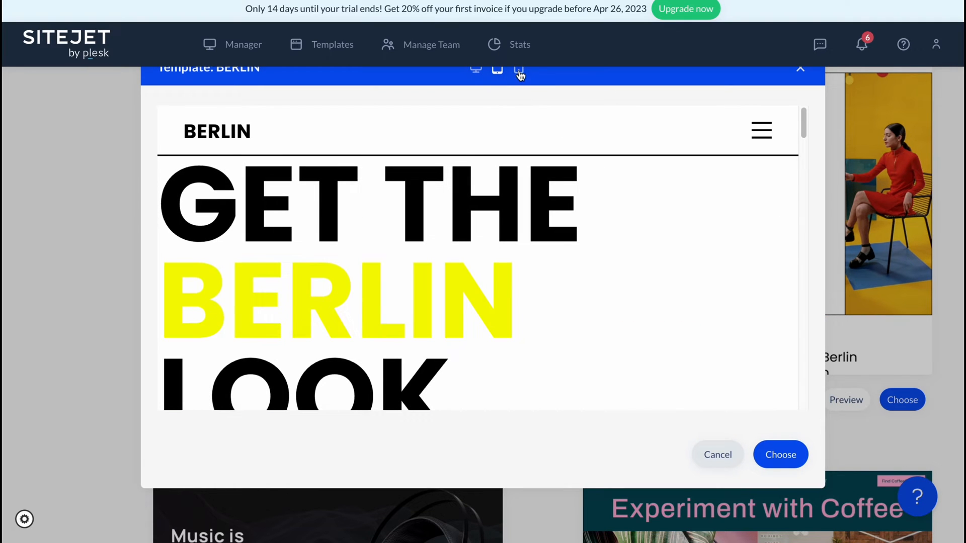
click(518, 69)
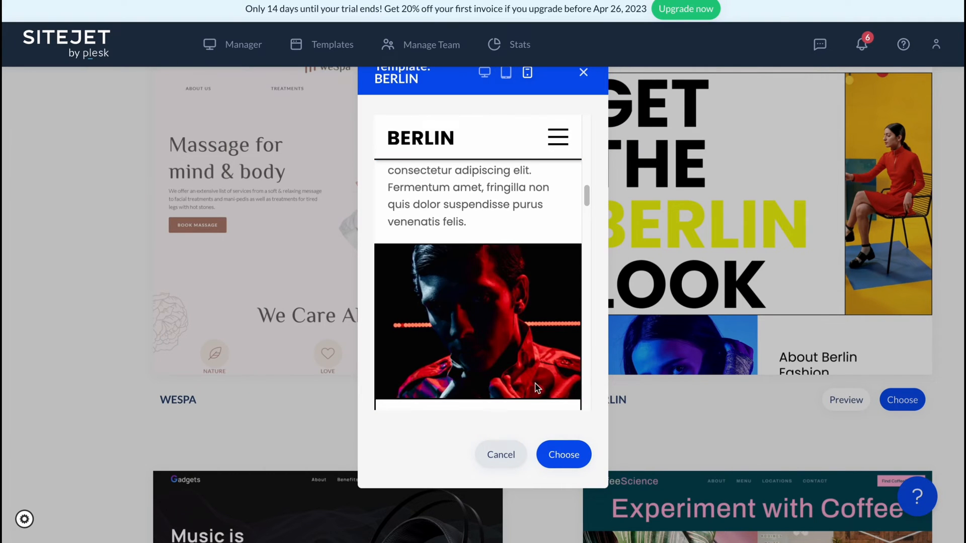
scroll(down, 3)
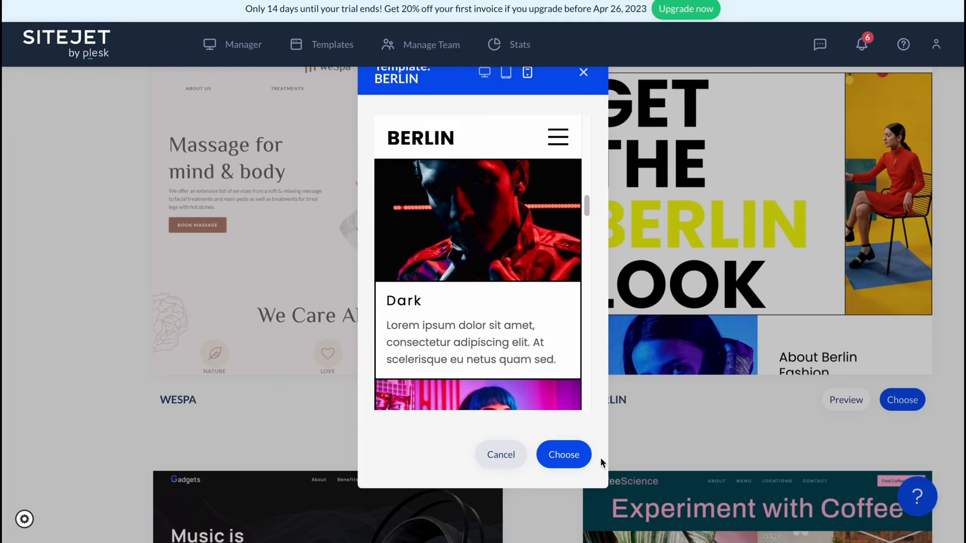
click(562, 454)
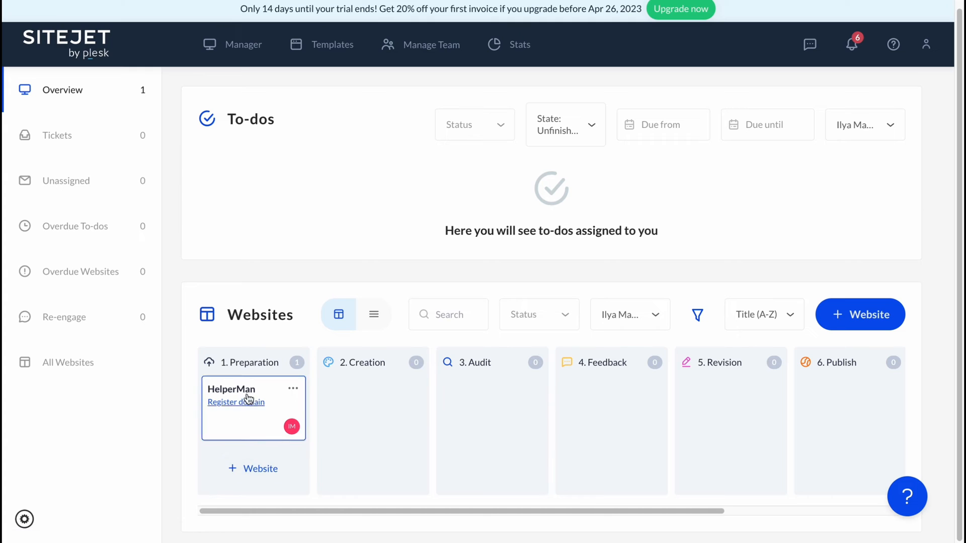
mouse_move(248, 413)
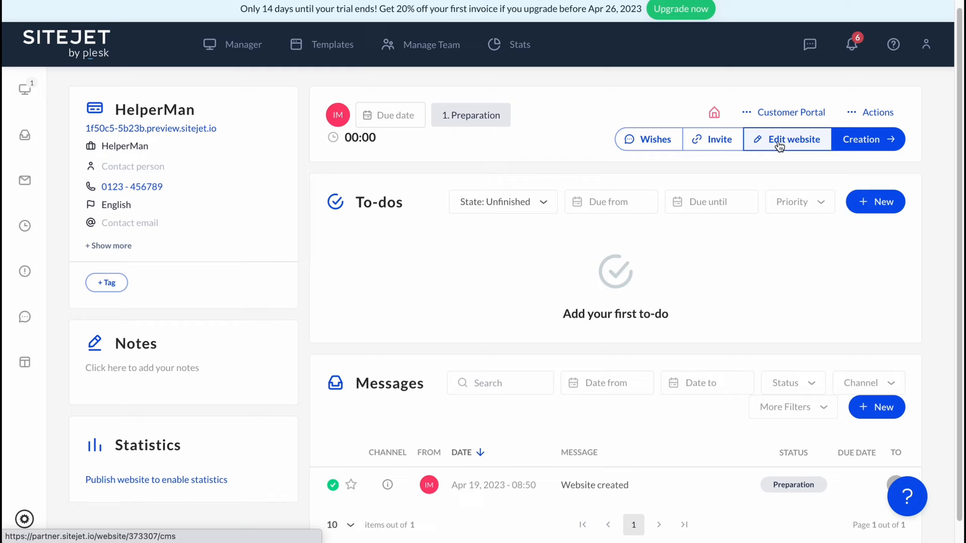
mouse_move(794, 155)
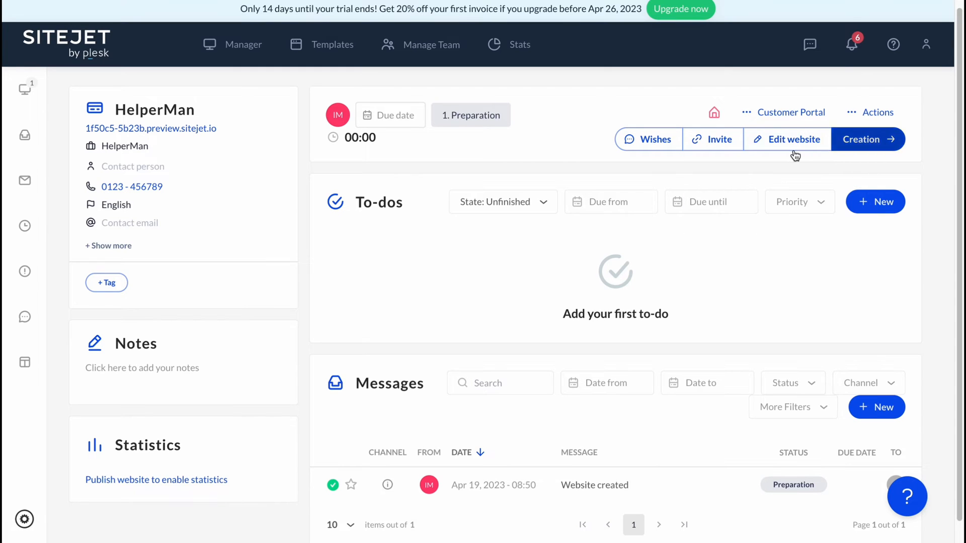
- Open the HelperMan website in the editor via Edit website
click(793, 139)
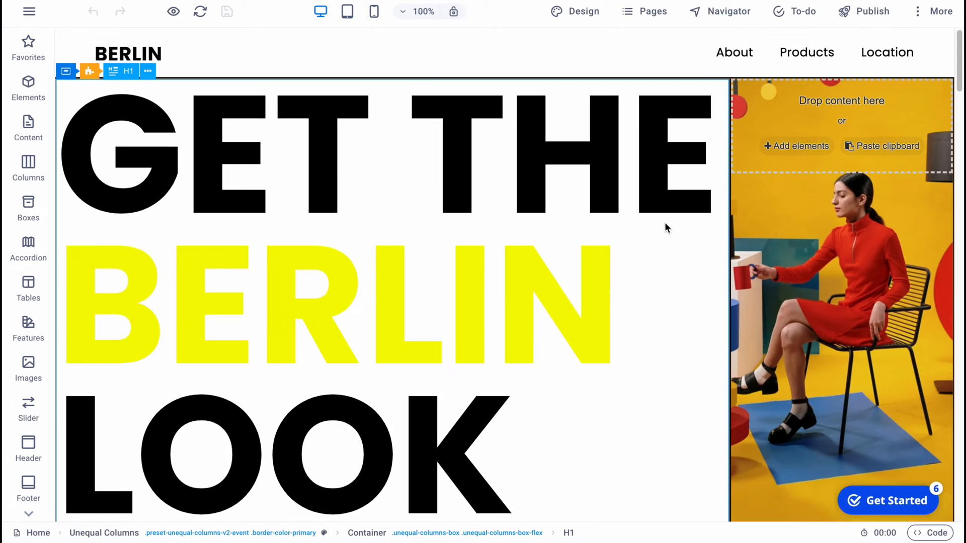
- Browse the Boxes and Slider content block categories, then go to the Design settings
click(888, 500)
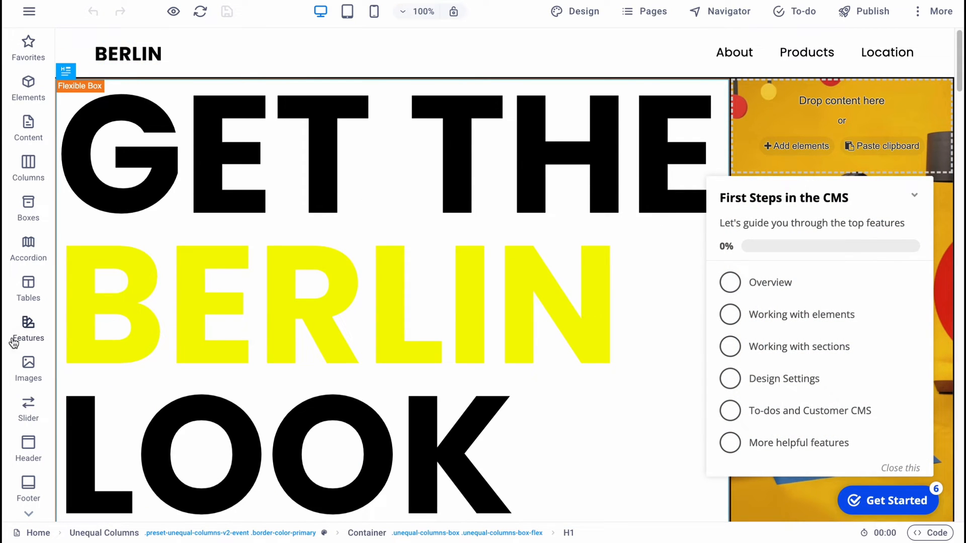
mouse_move(28, 86)
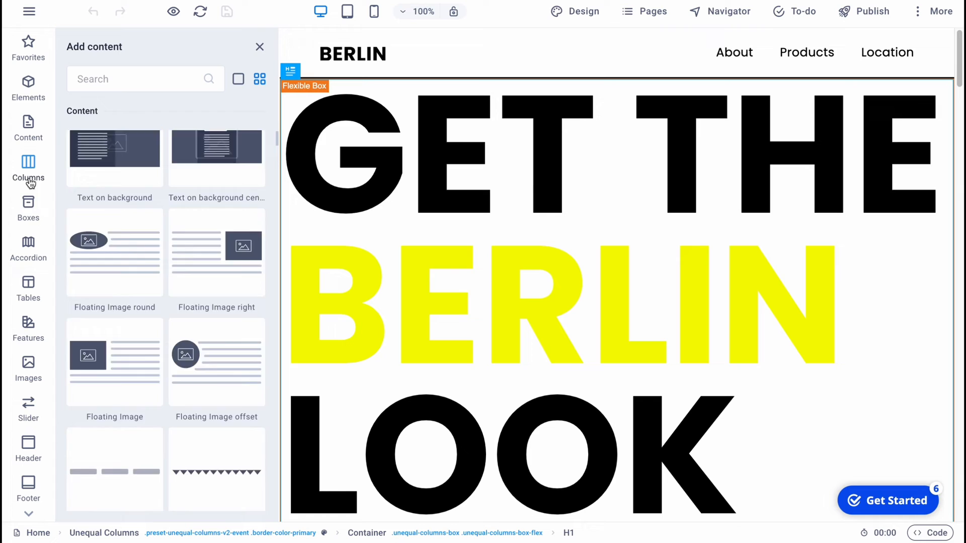
click(29, 208)
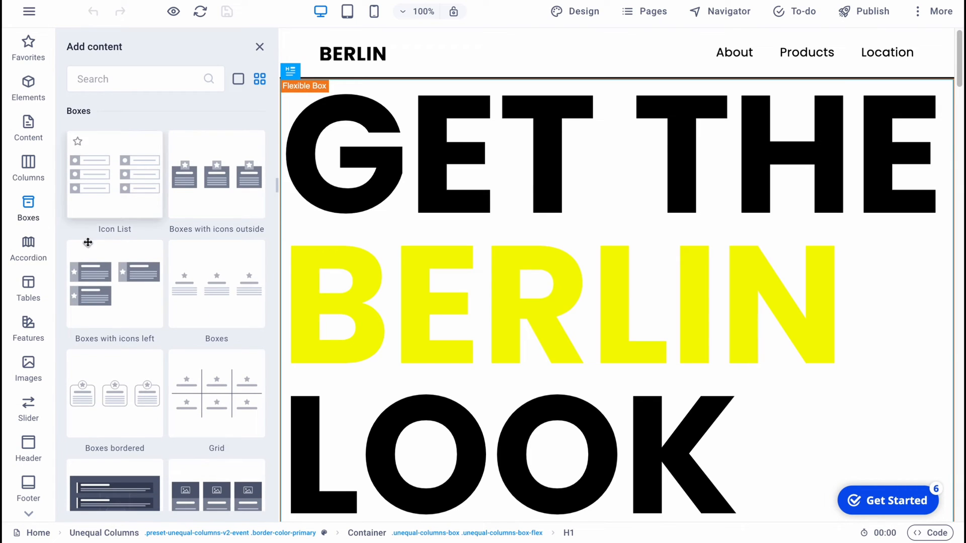
mouse_move(28, 250)
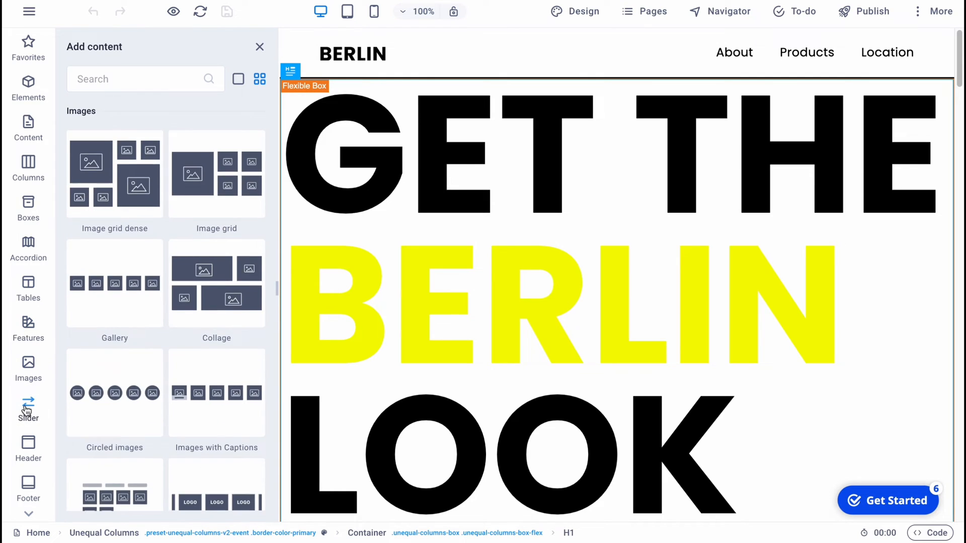
click(28, 410)
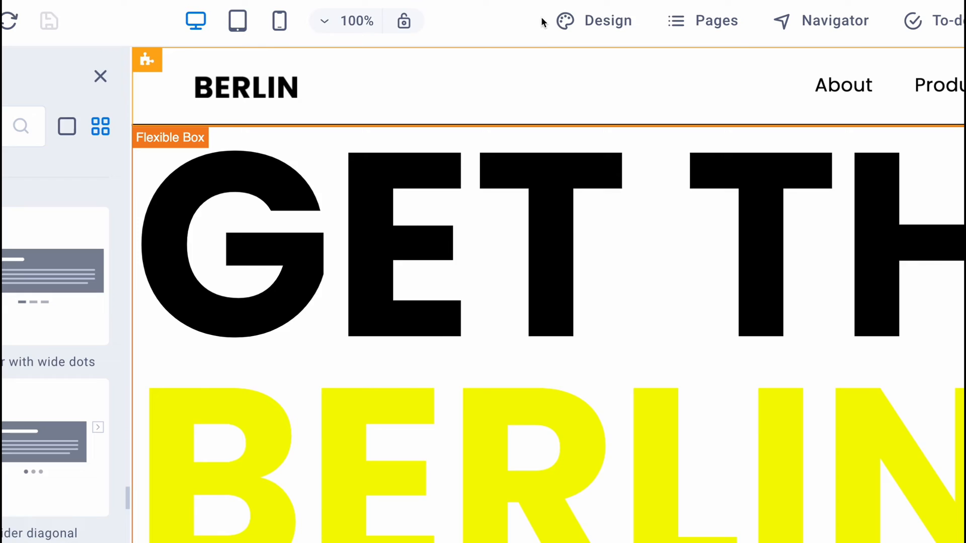
click(606, 20)
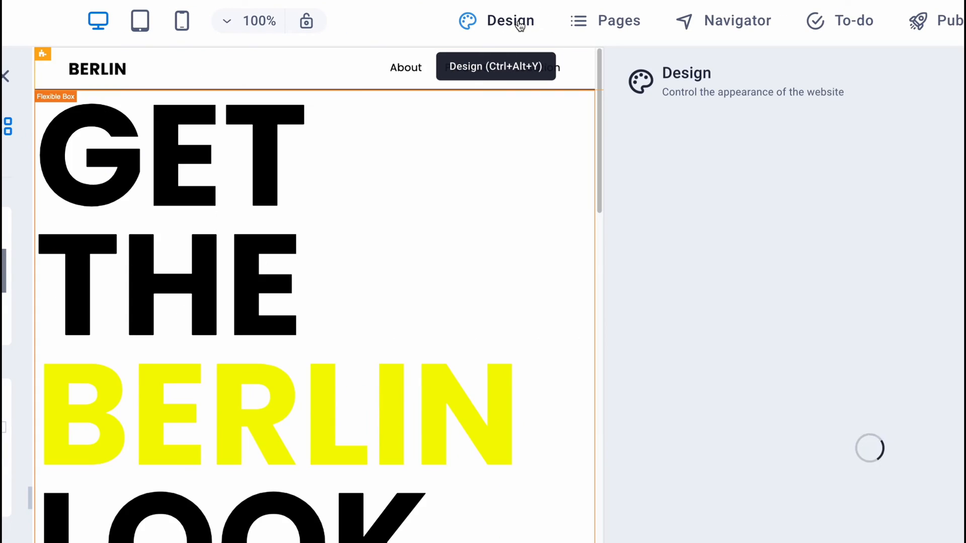
- Set the standard text font colour to red #ee1717, then switch to the Colors settings
click(509, 20)
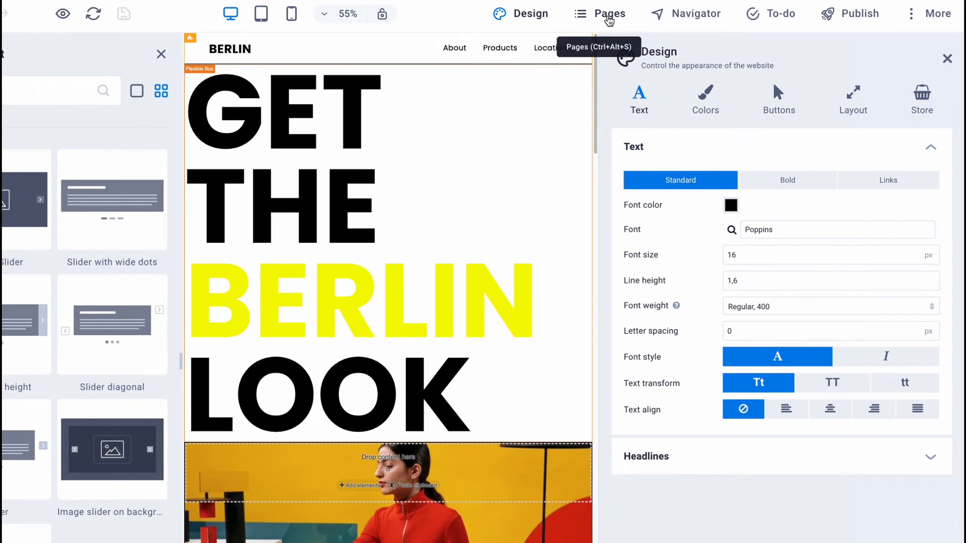
mouse_move(744, 18)
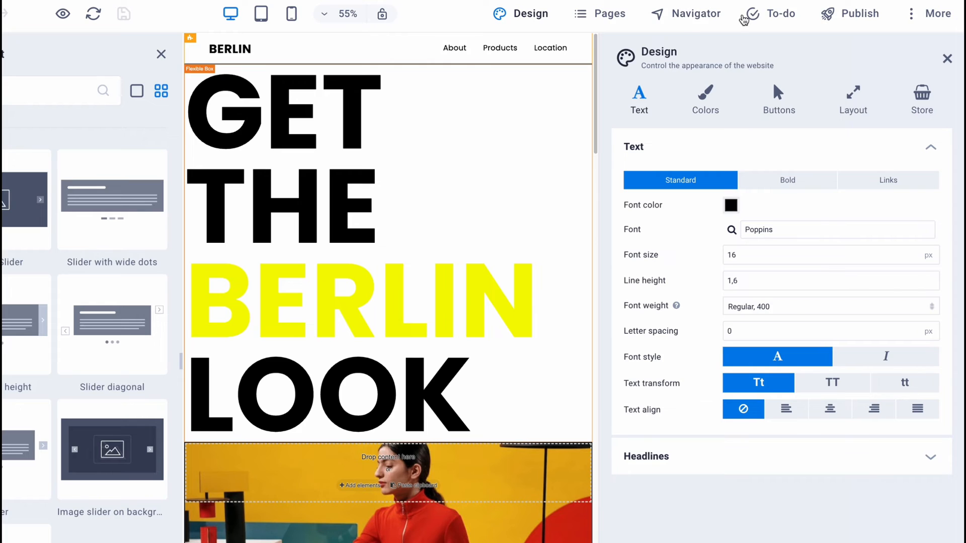
mouse_move(866, 23)
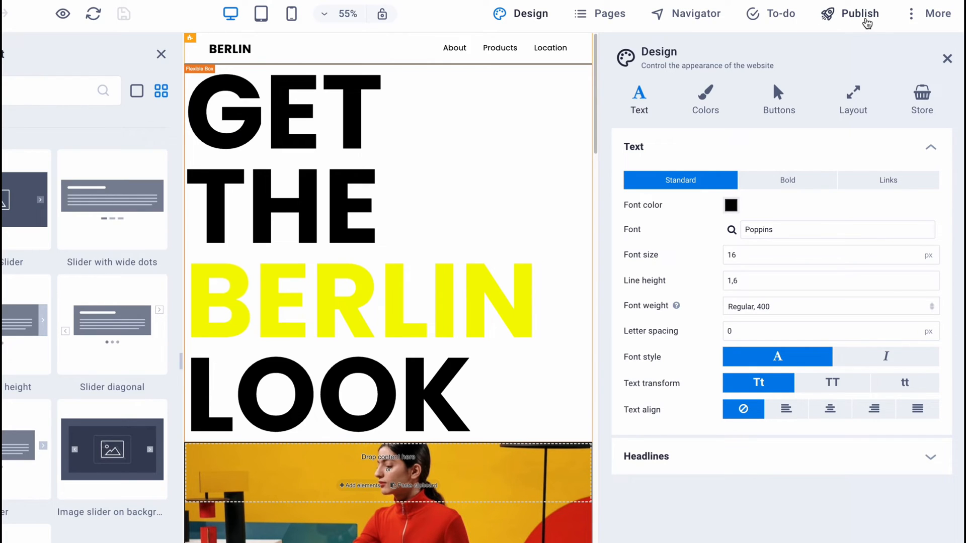
mouse_move(850, 31)
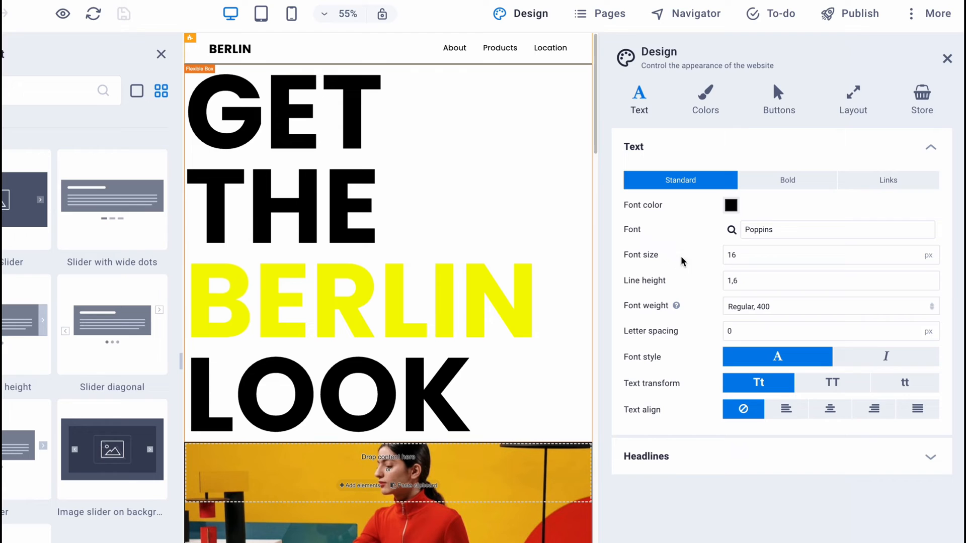
click(730, 205)
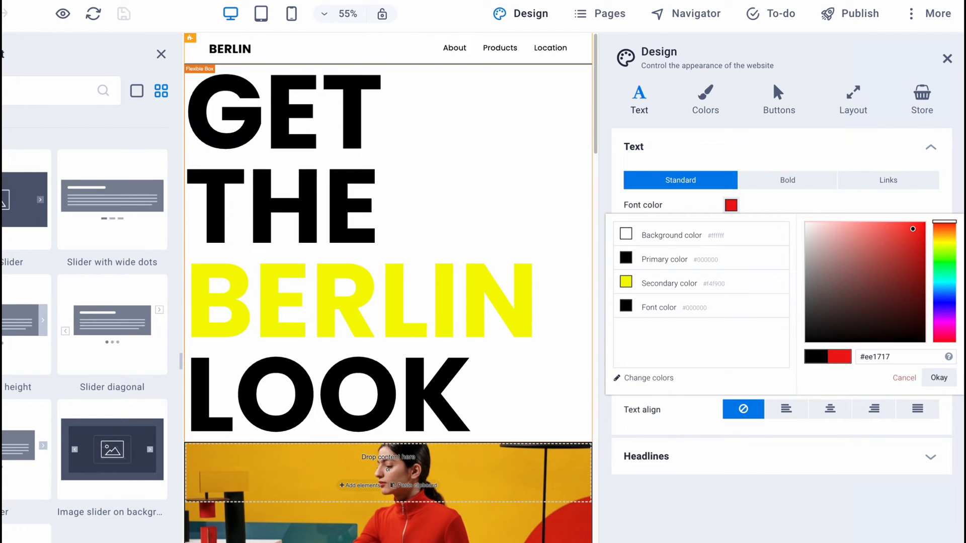
click(939, 377)
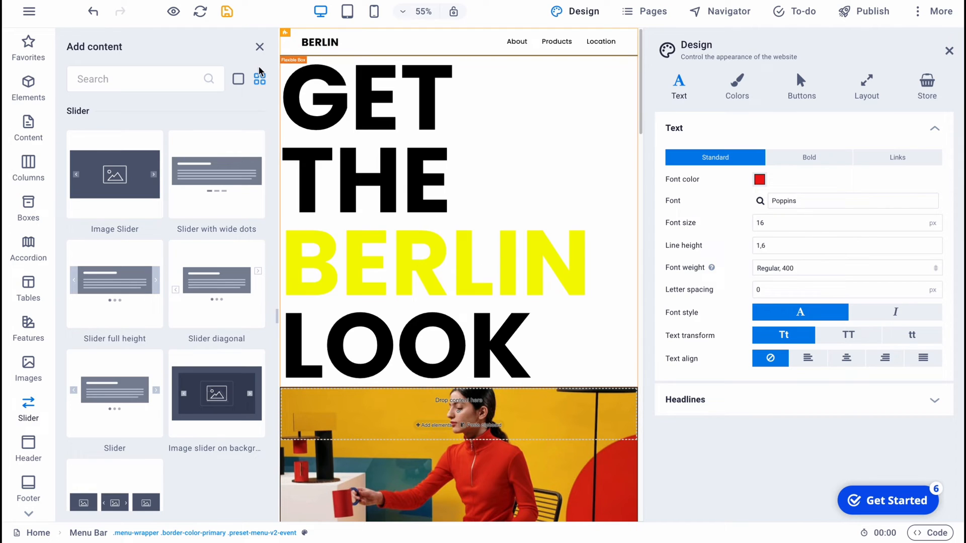
click(736, 86)
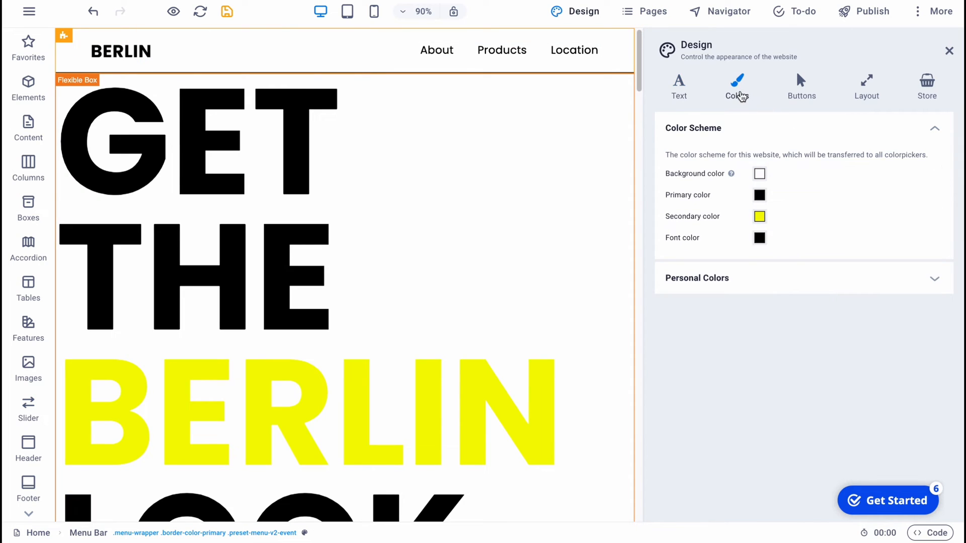
mouse_move(741, 109)
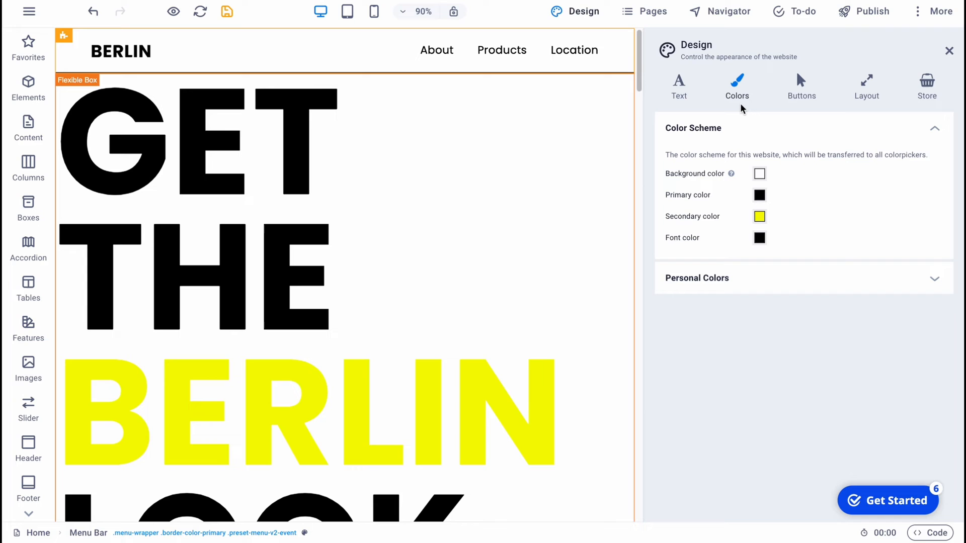
mouse_move(806, 127)
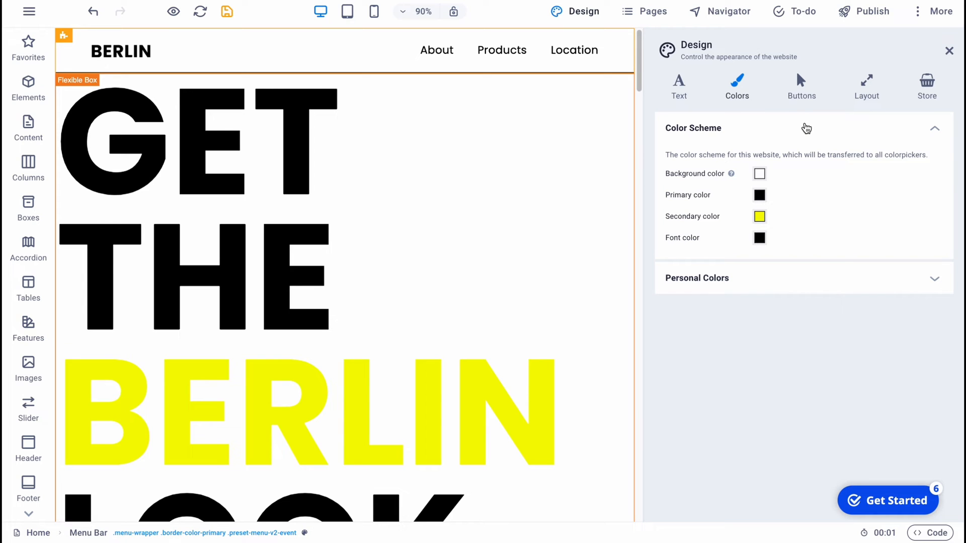
- Set the page background to #ff0000, revert it to #ffffff, then move to Buttons
click(758, 173)
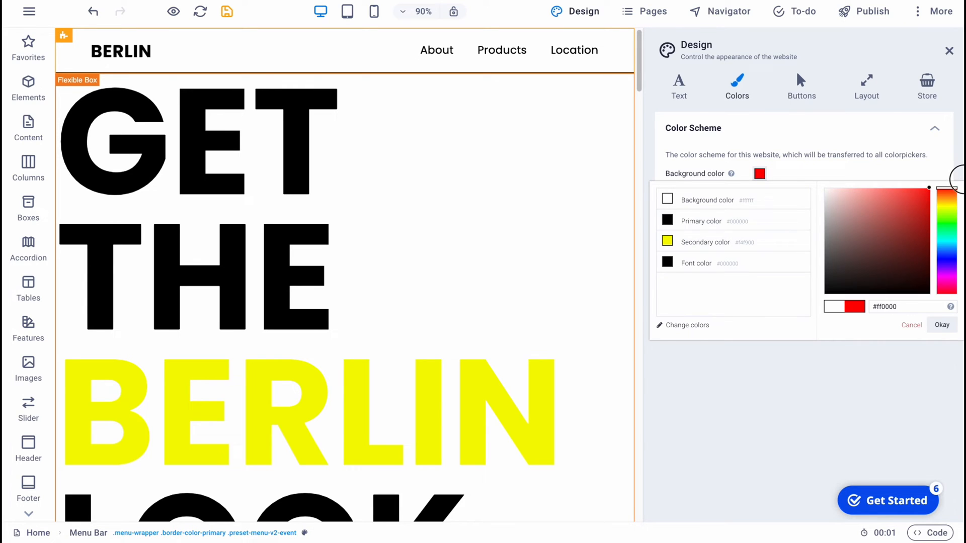
click(941, 325)
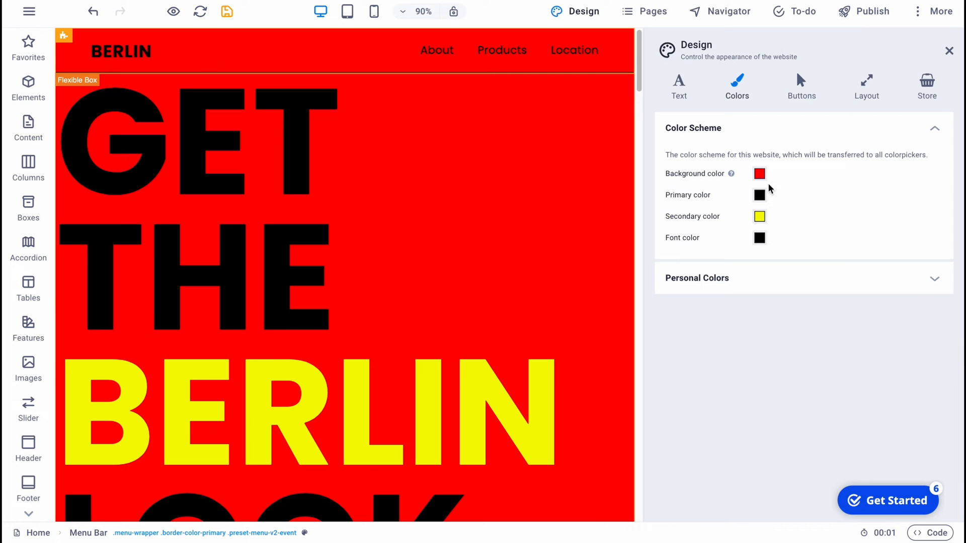
click(758, 174)
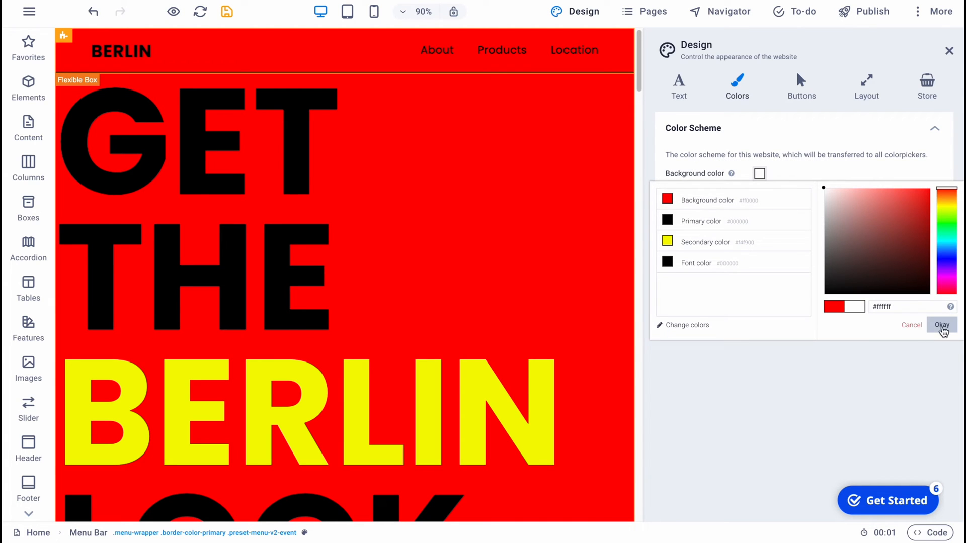
click(941, 325)
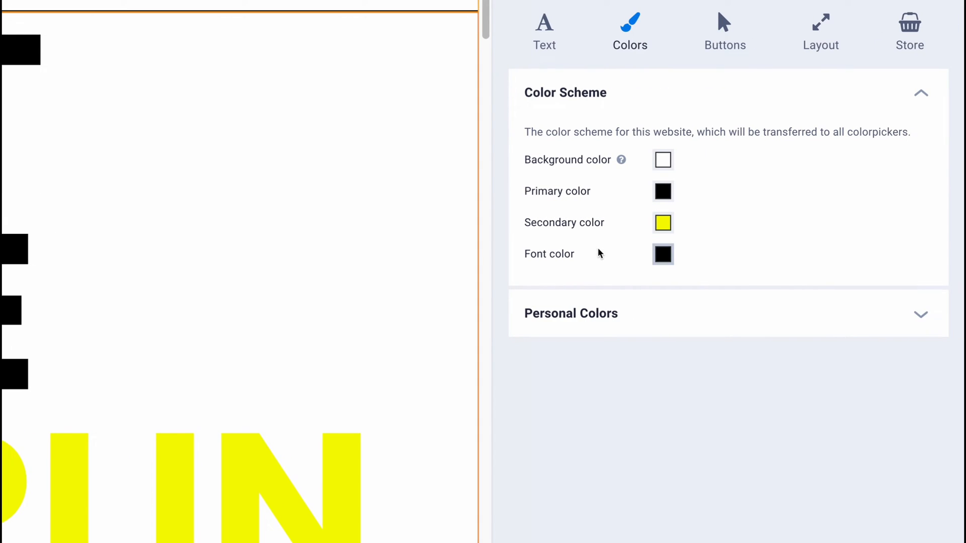
mouse_move(652, 240)
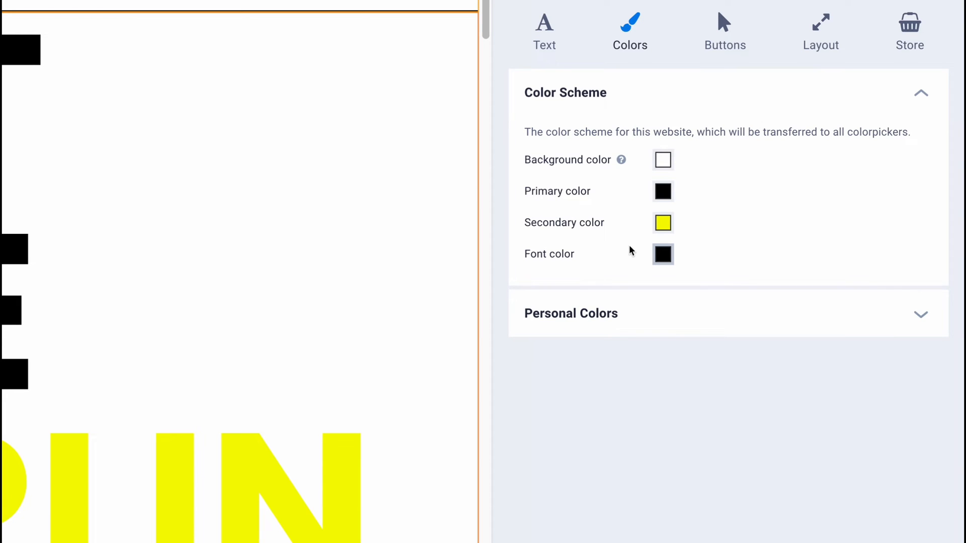
click(724, 31)
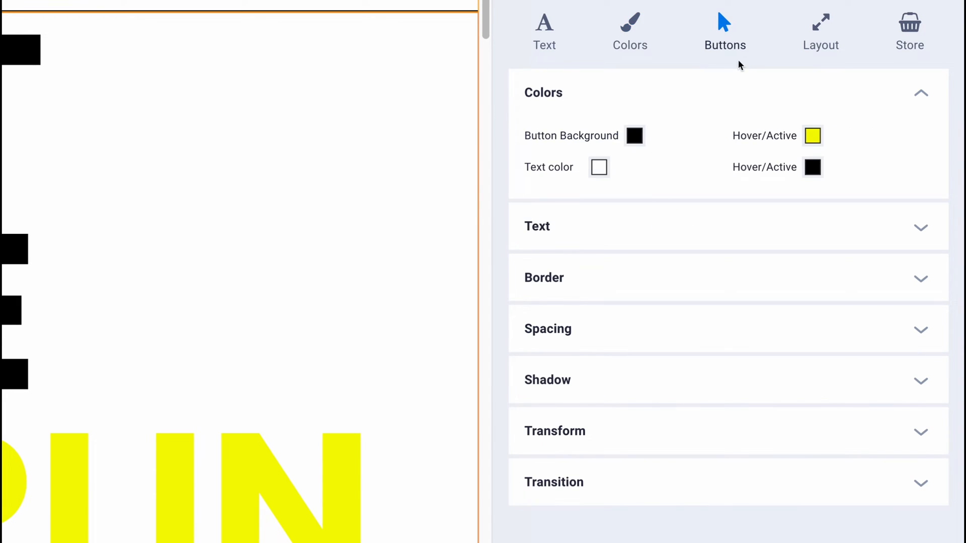
mouse_move(624, 216)
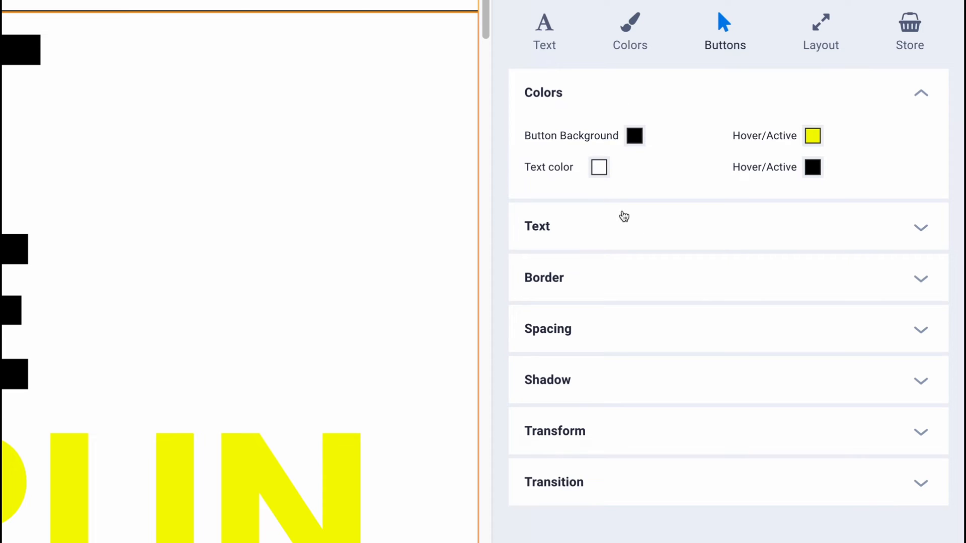
mouse_move(664, 190)
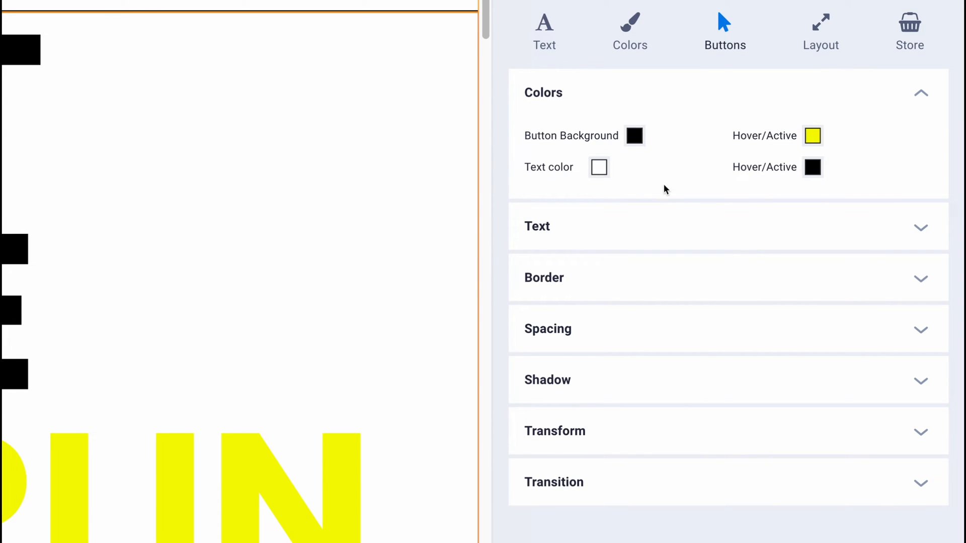
mouse_move(574, 278)
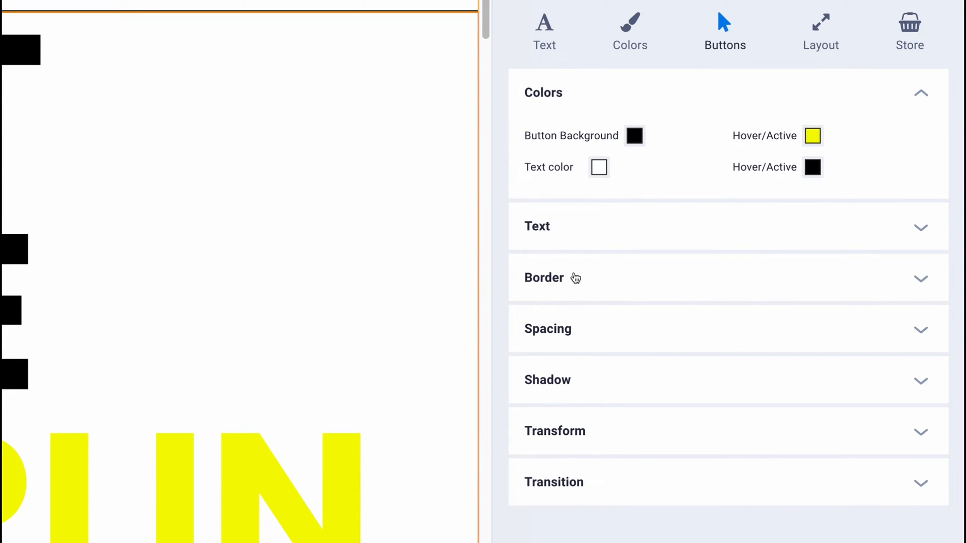
mouse_move(580, 514)
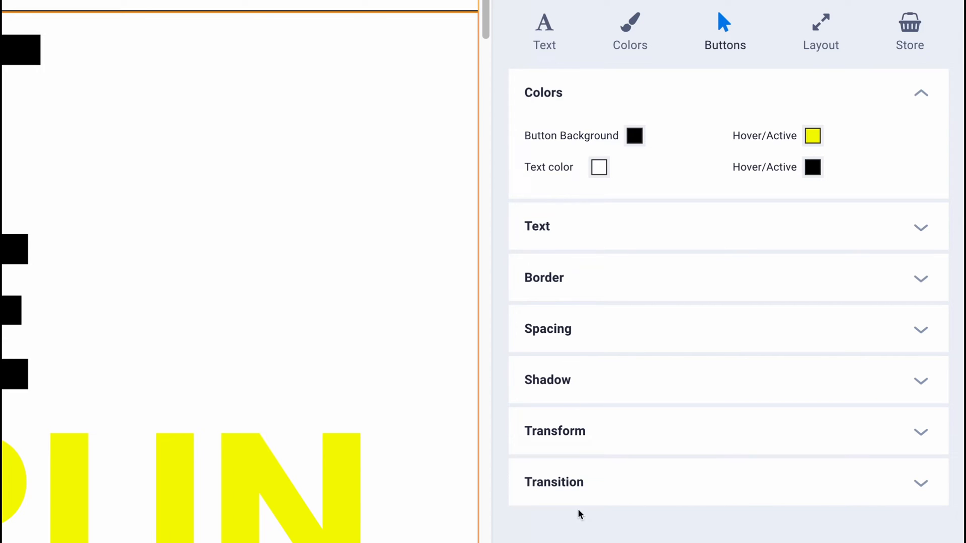
- Look over the Layout and Store product styling settings, then show the Pages panel
click(820, 31)
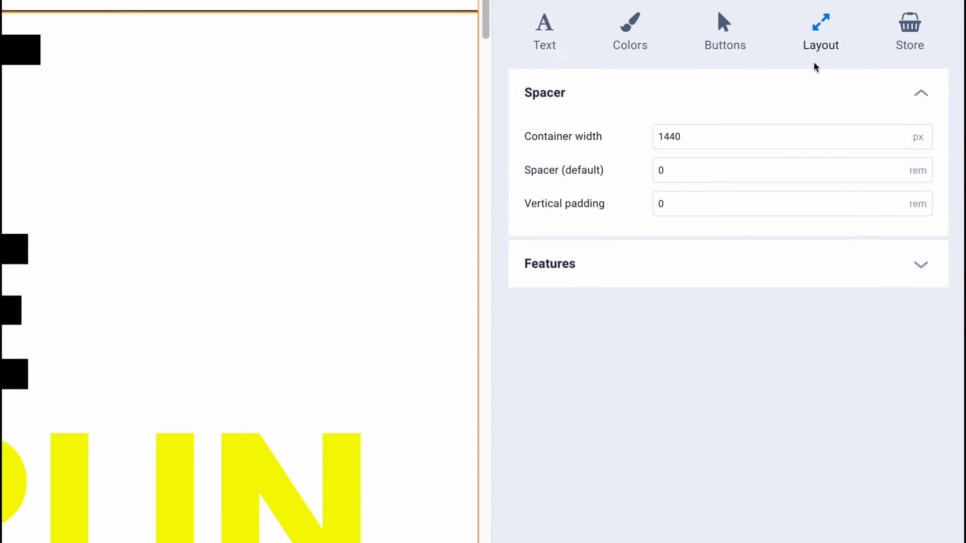
click(906, 31)
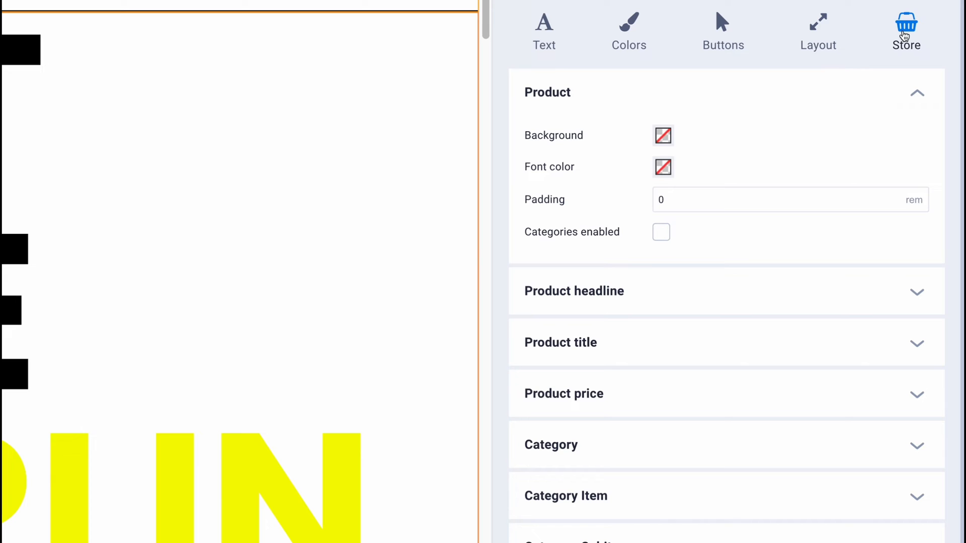
scroll(down, 3)
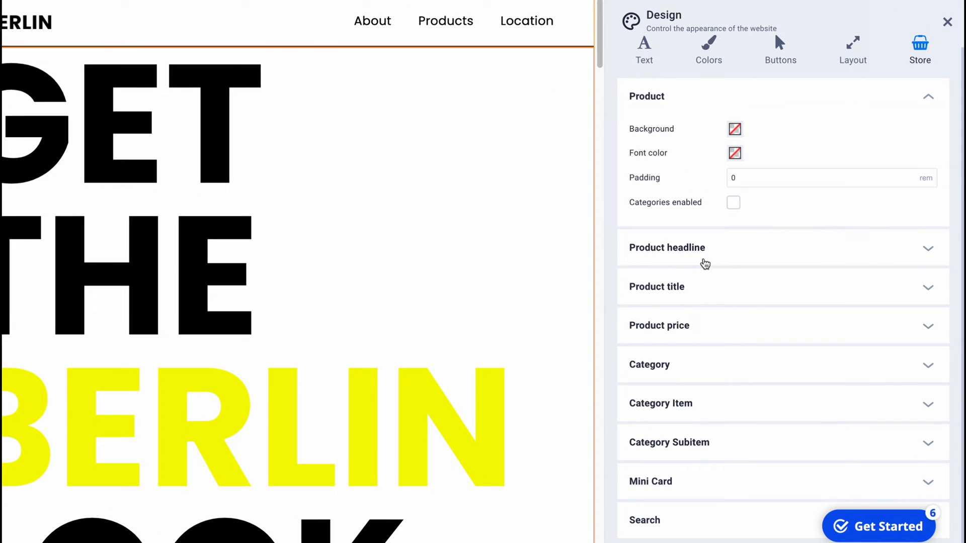
mouse_move(720, 334)
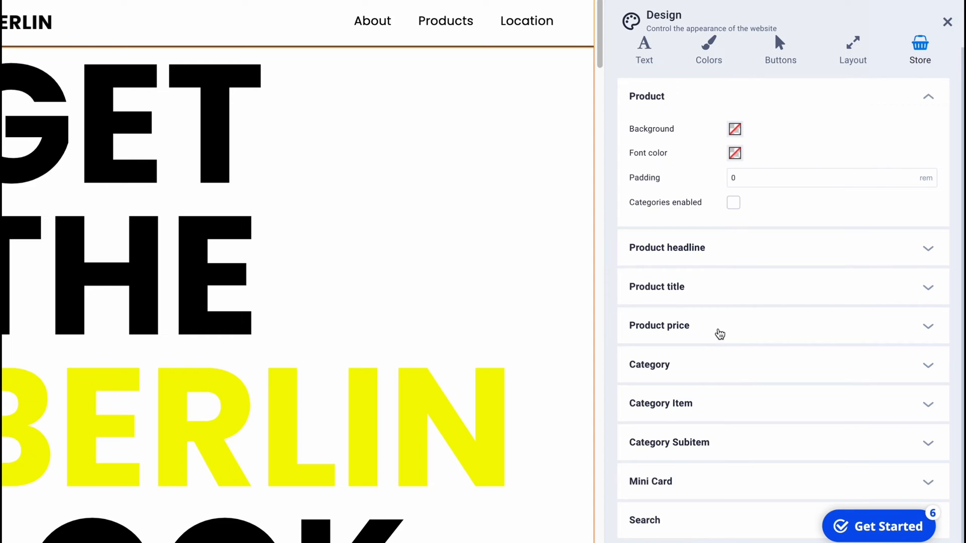
click(653, 11)
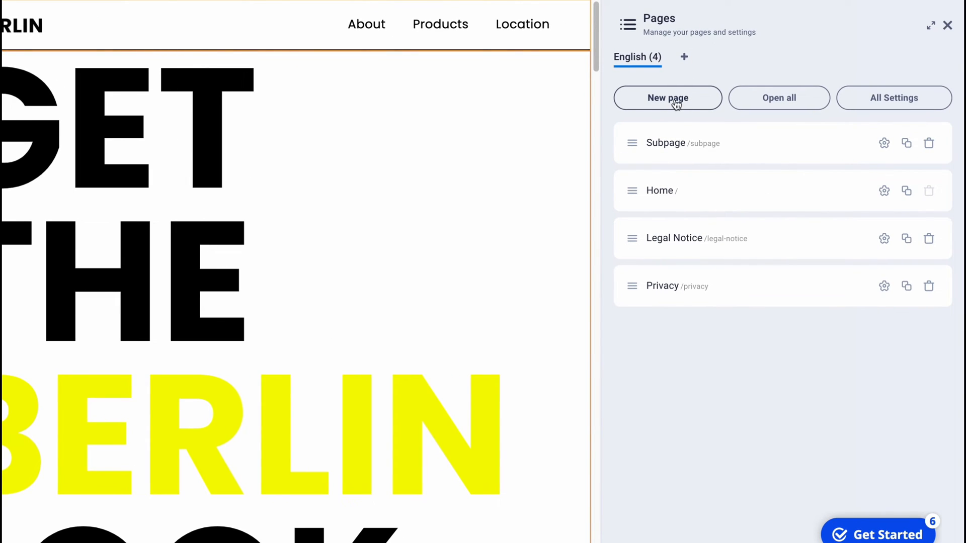
- Add a new page in the Pages panel and remove it again
click(667, 98)
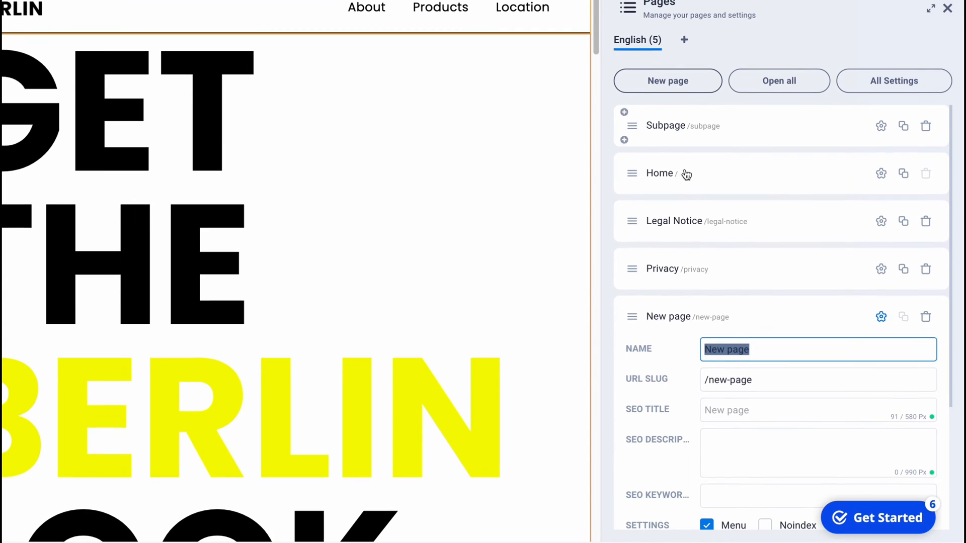
scroll(down, 3)
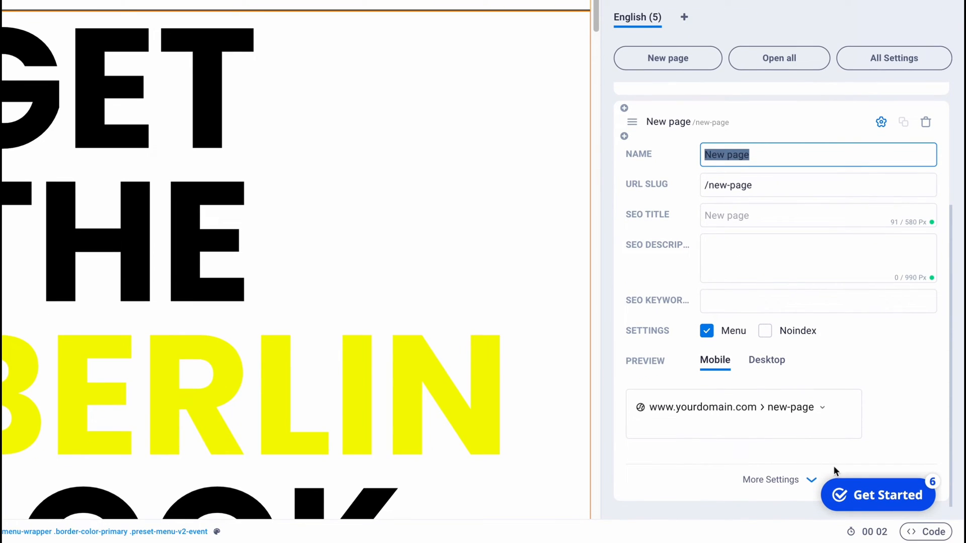
scroll(up, 3)
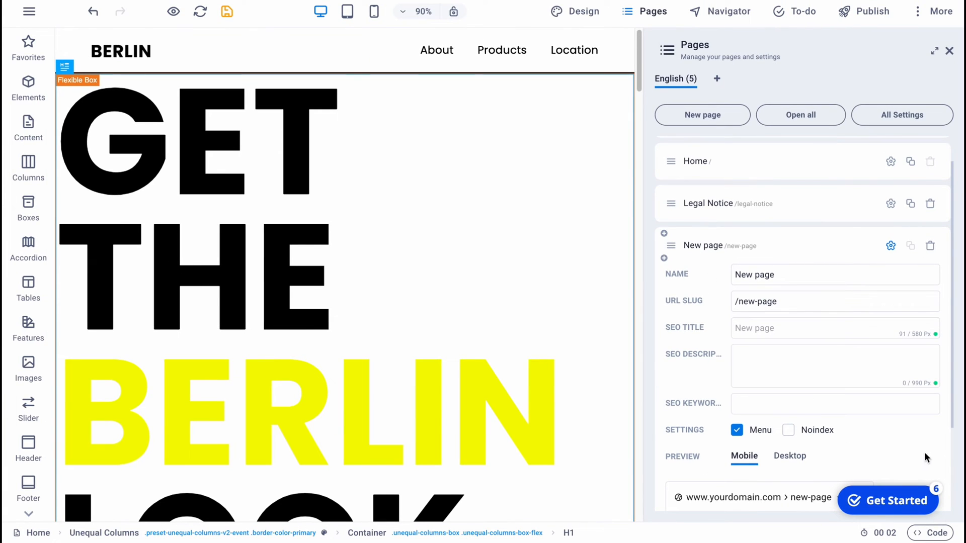
click(834, 274)
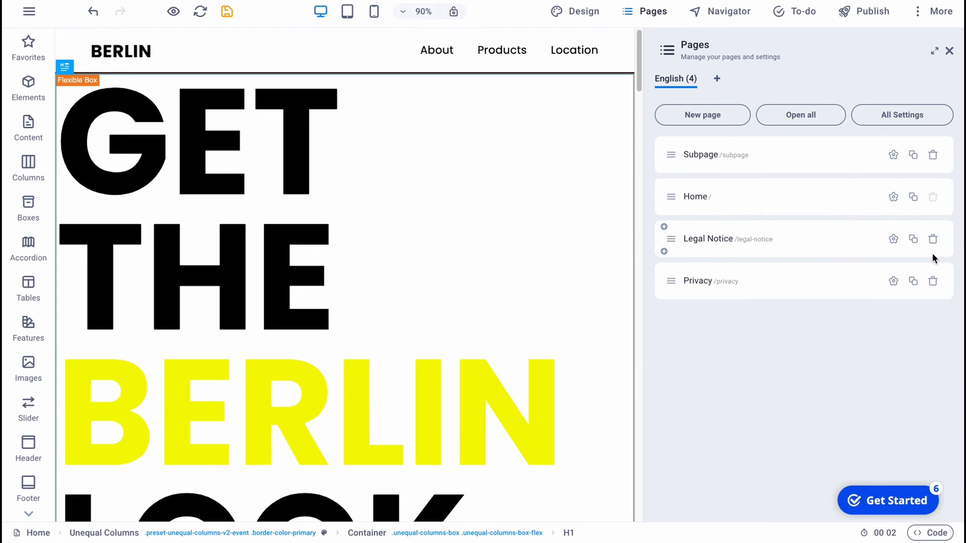
mouse_move(914, 177)
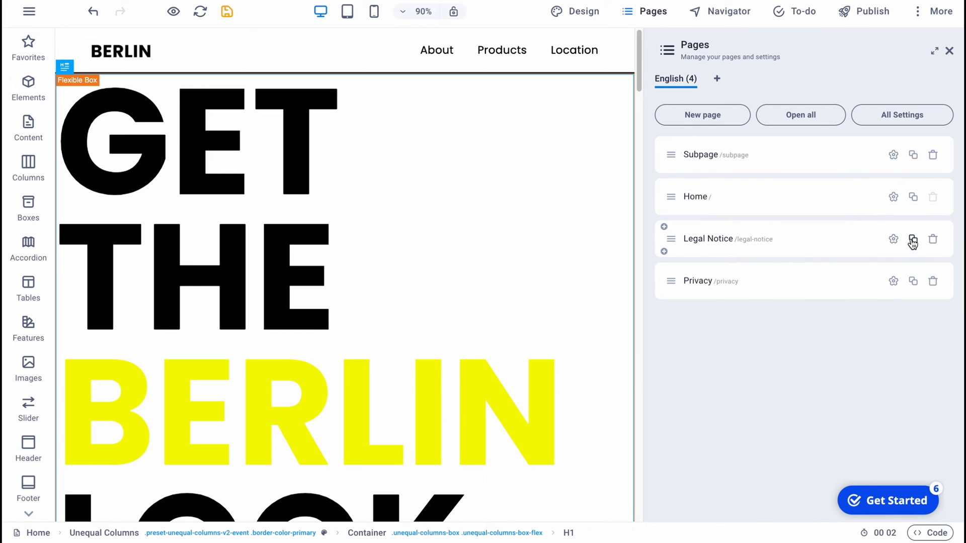
- Delete the Legal Notice page, leaving Subpage, Home and Privacy
click(892, 240)
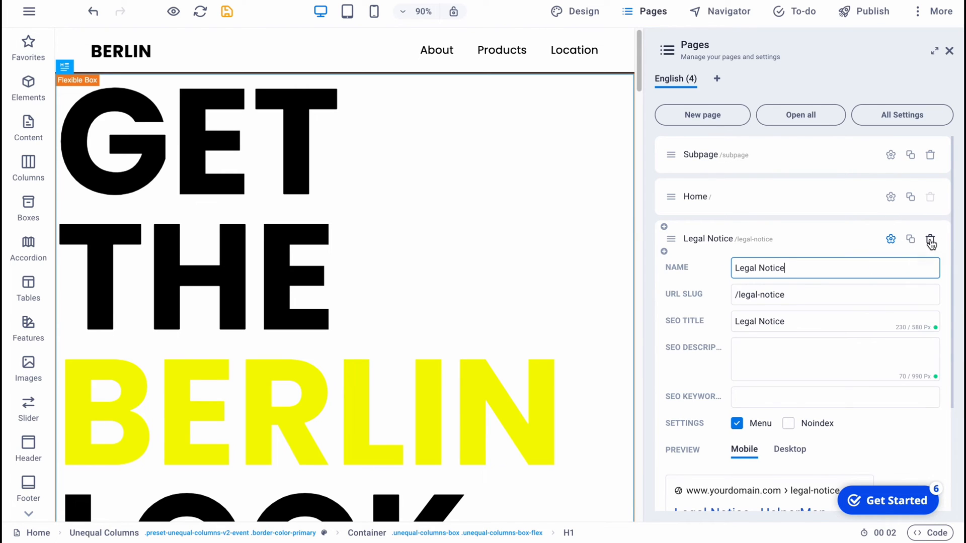
click(929, 240)
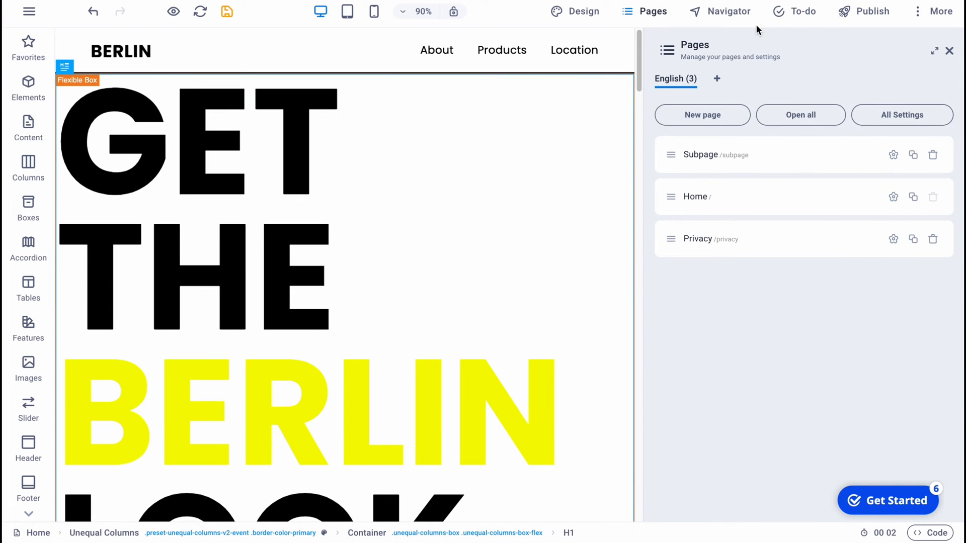
click(727, 11)
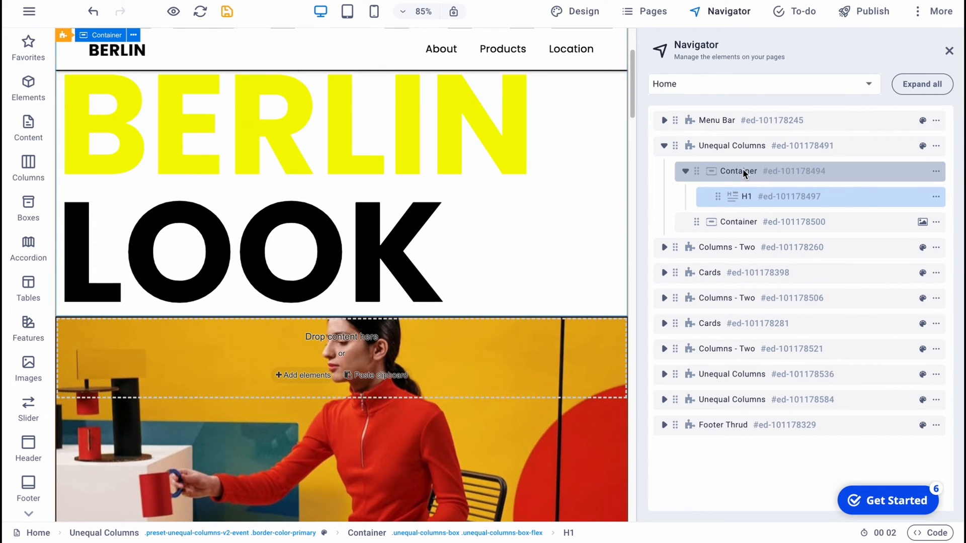
- Select the photo container under Unequal Columns in the Home element tree
click(737, 222)
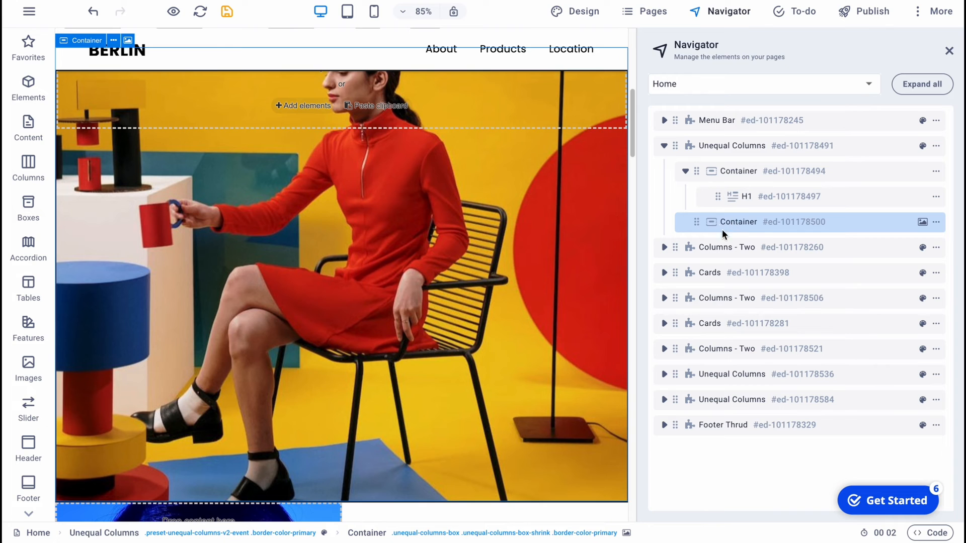
mouse_move(319, 214)
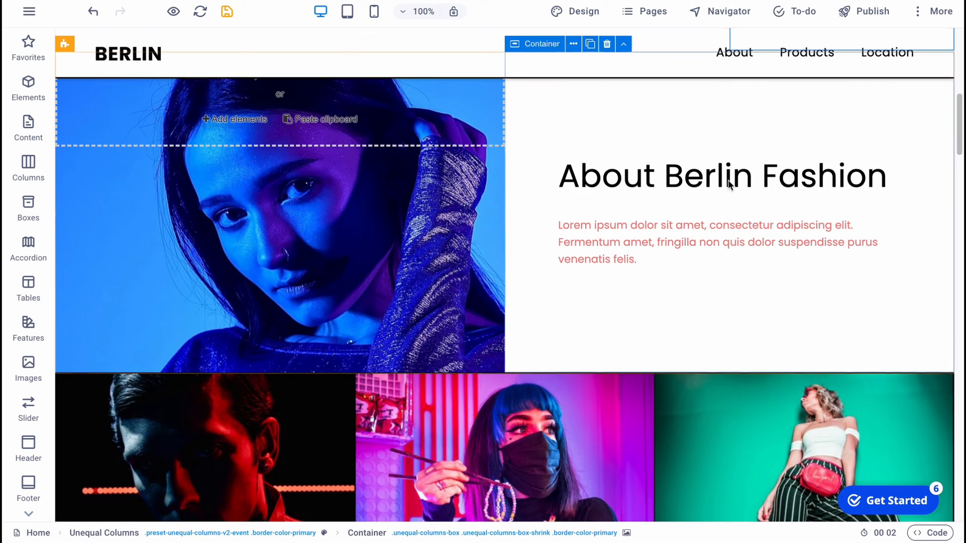
- Rewrite the H1 hero headline 'GET THE BERLIN LOOK' to read 'Helper Man'
click(720, 177)
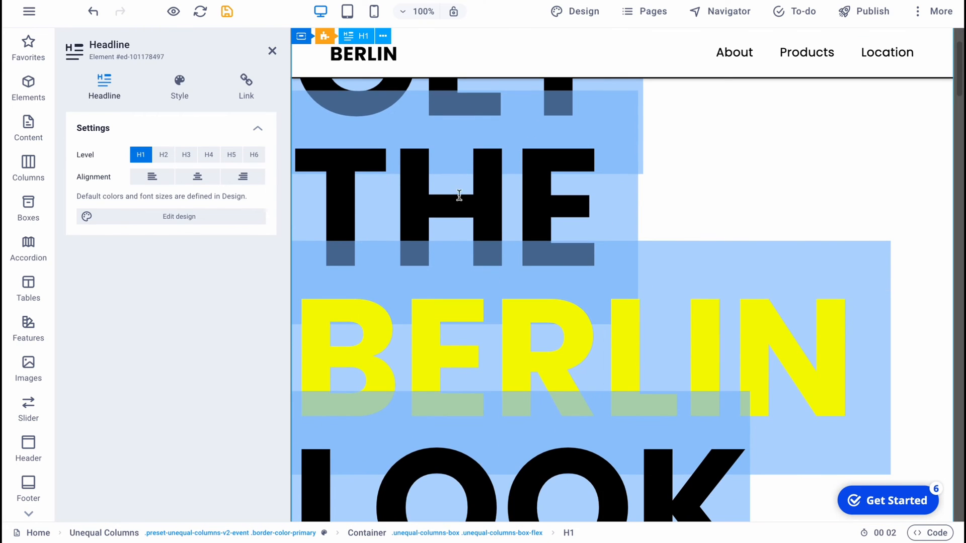
double_click(459, 195)
text(H)
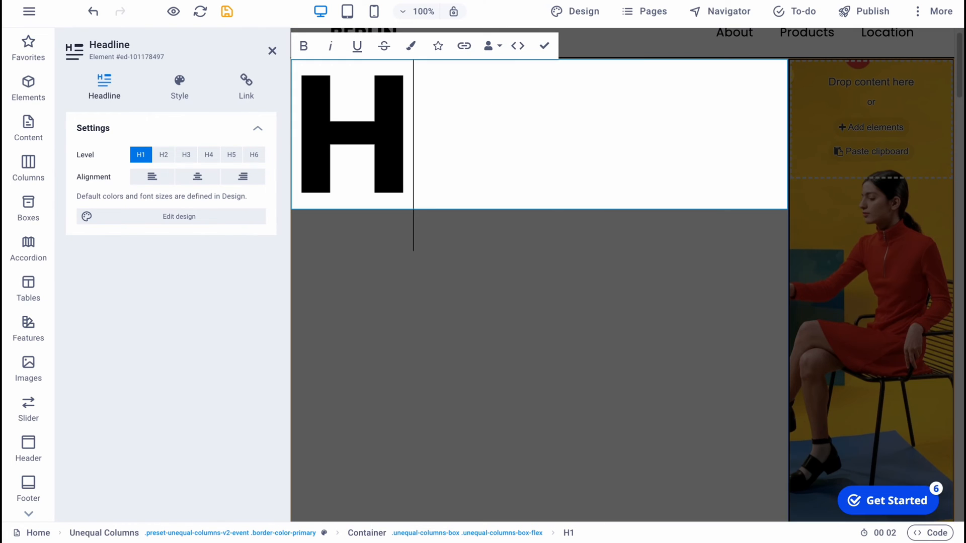
text(elper)
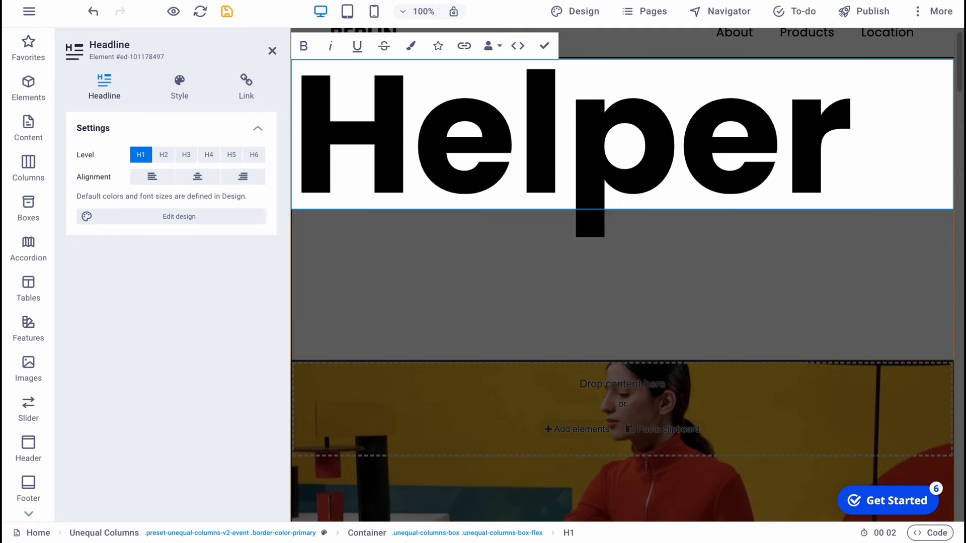
text(Man)
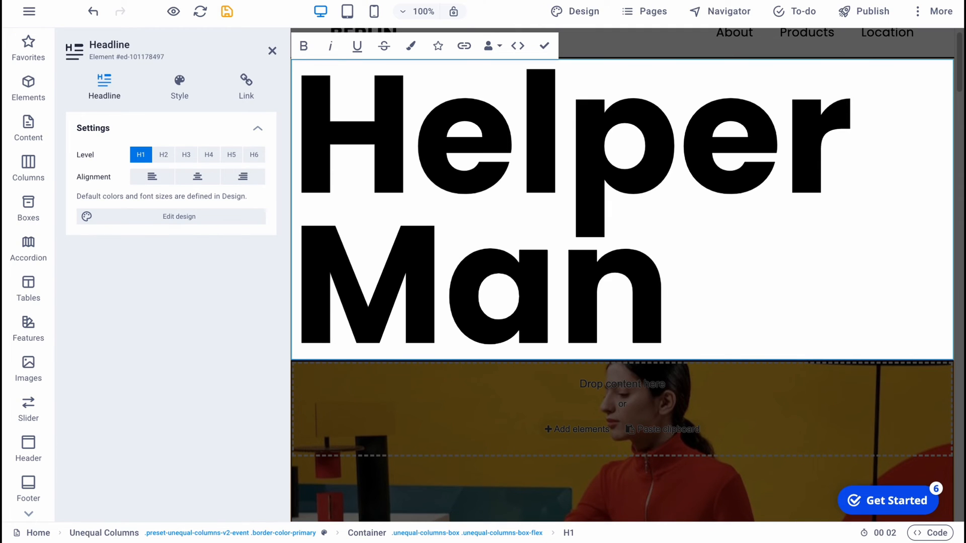
click(790, 435)
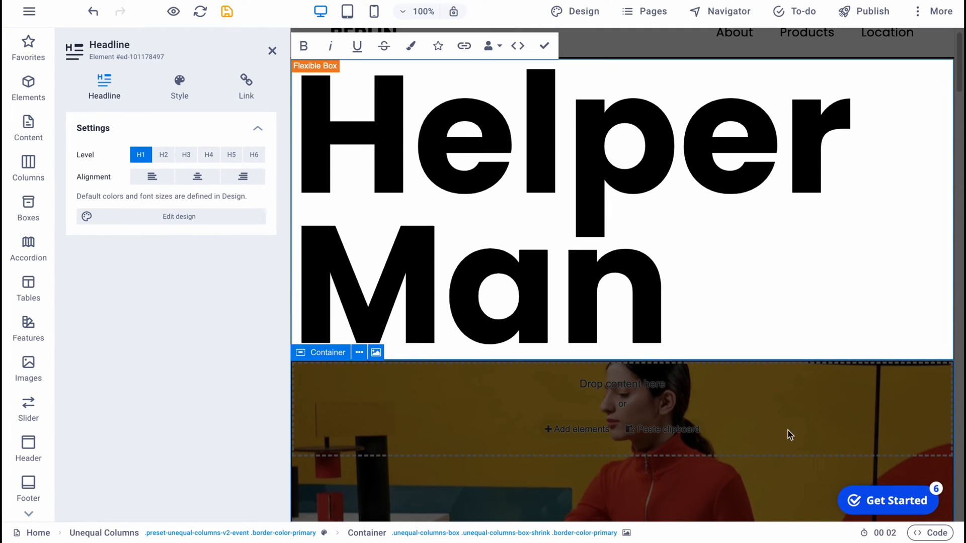
click(272, 50)
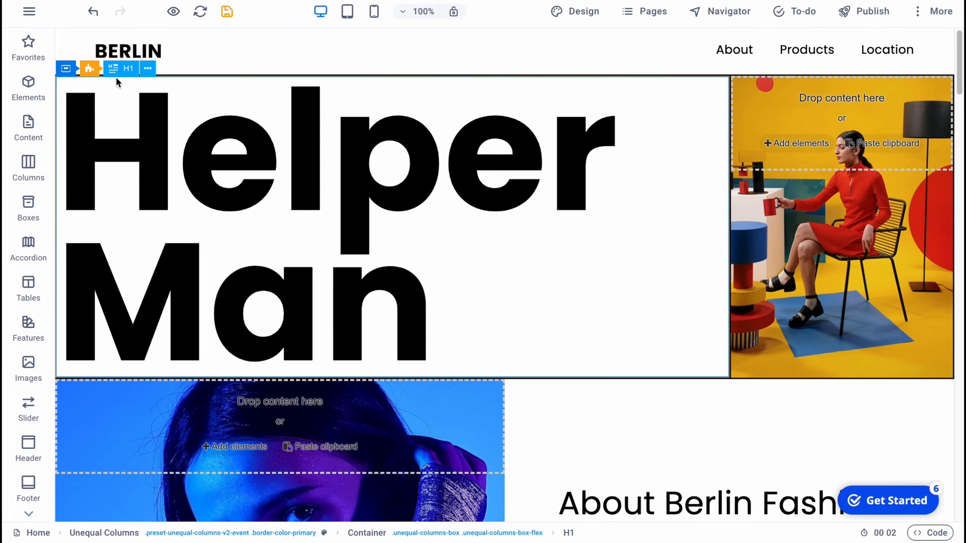
right_click(80, 68)
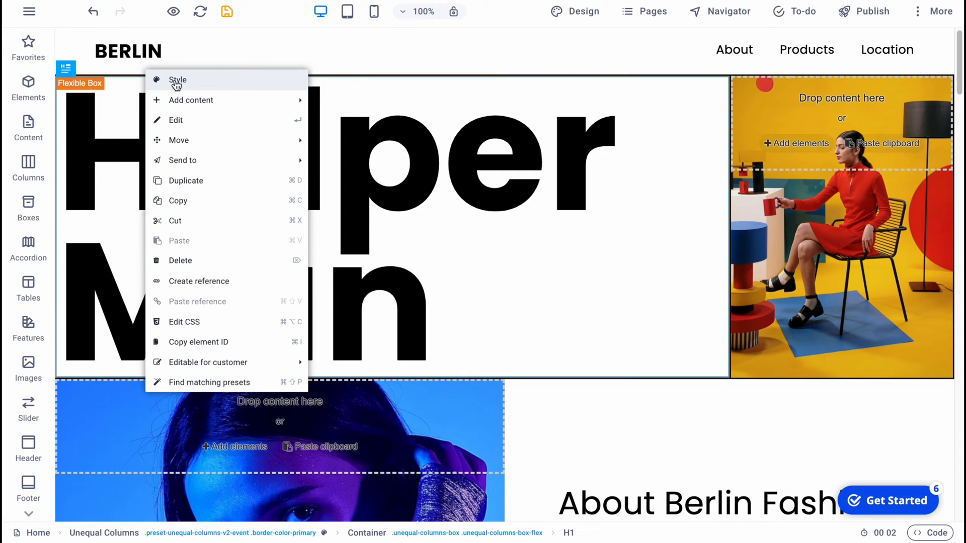
mouse_move(179, 140)
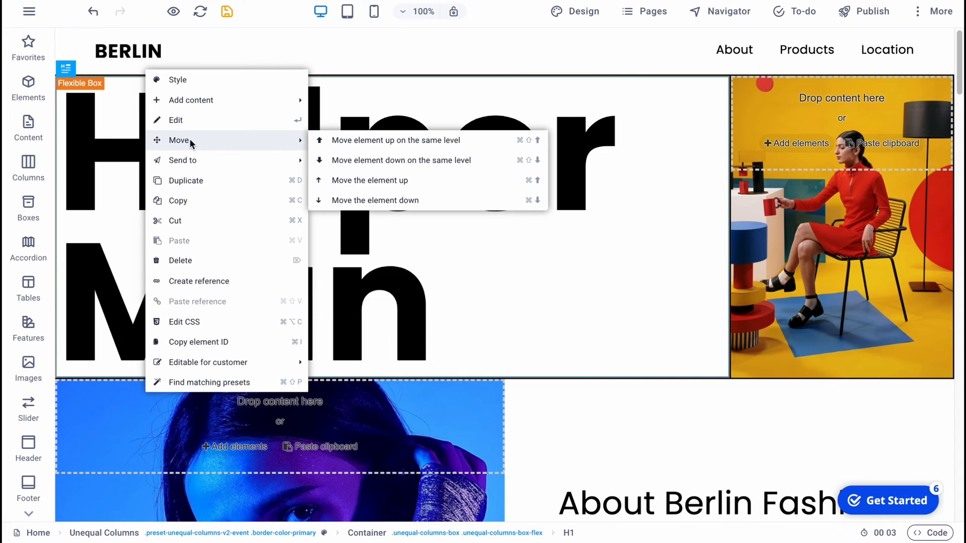
mouse_move(185, 180)
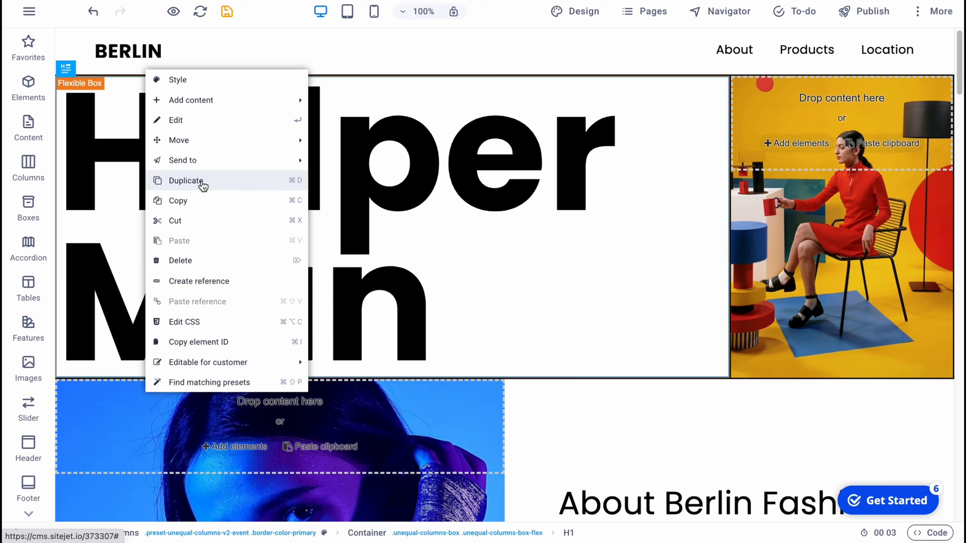
mouse_move(199, 281)
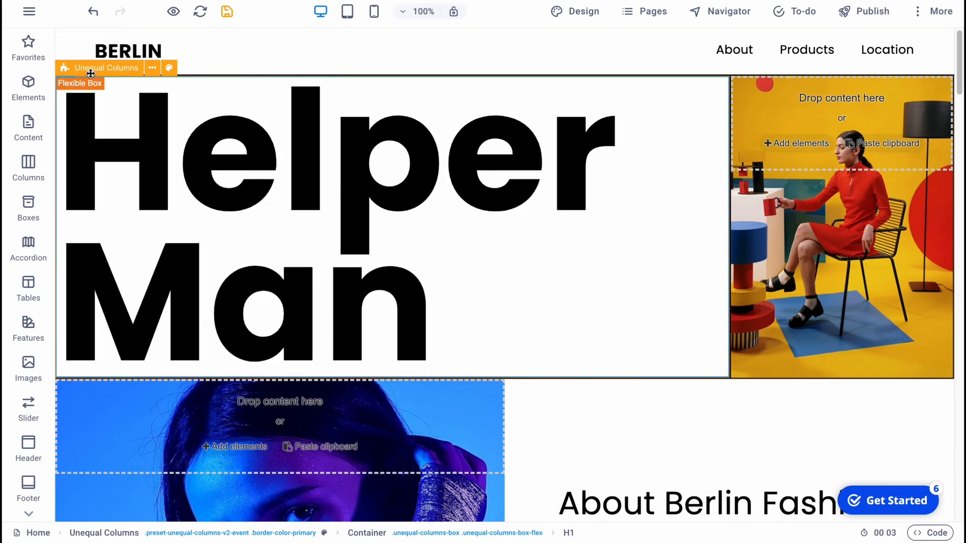
scroll(down, 3)
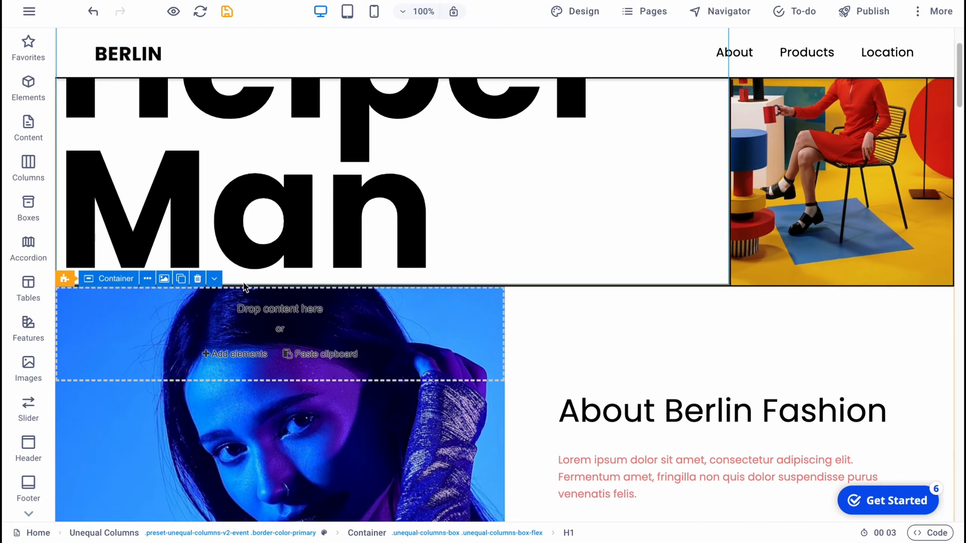
- Insert an Image element from Add content into the headline container
click(235, 353)
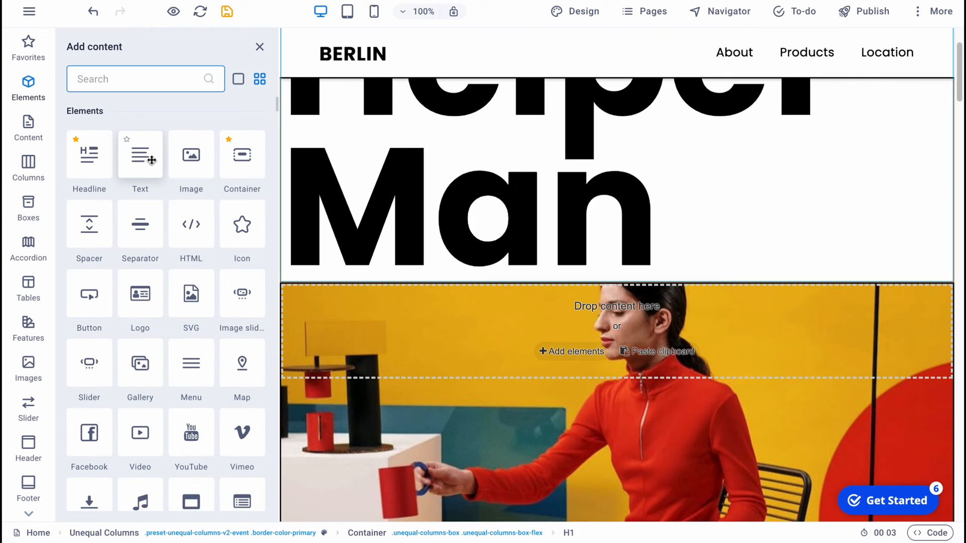
mouse_move(190, 157)
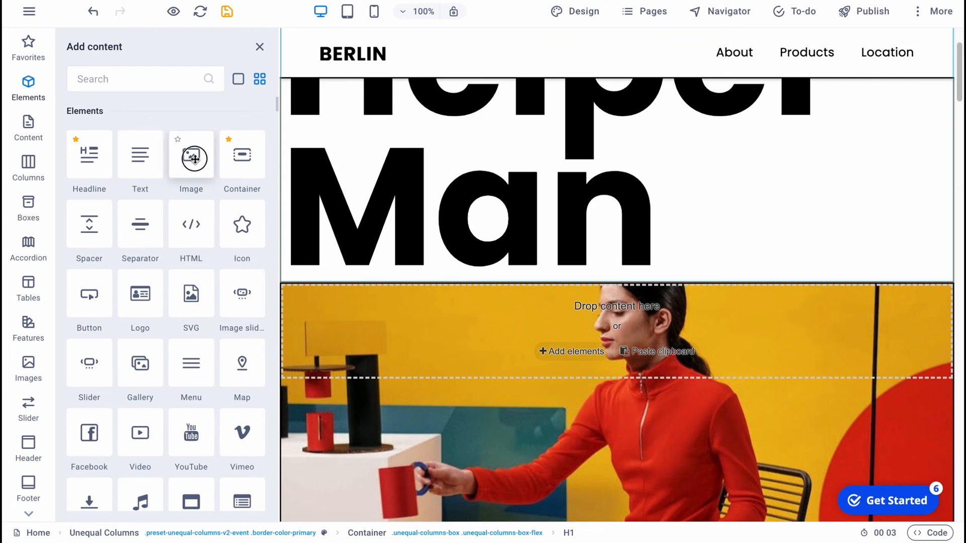
click(191, 155)
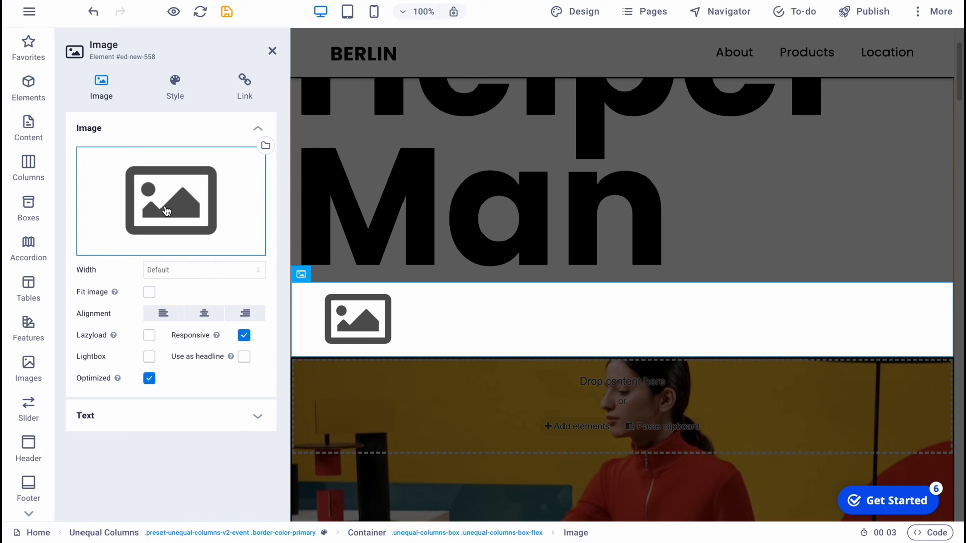
- Choose the red number-1 picture from the file browser and confirm its crop
click(171, 201)
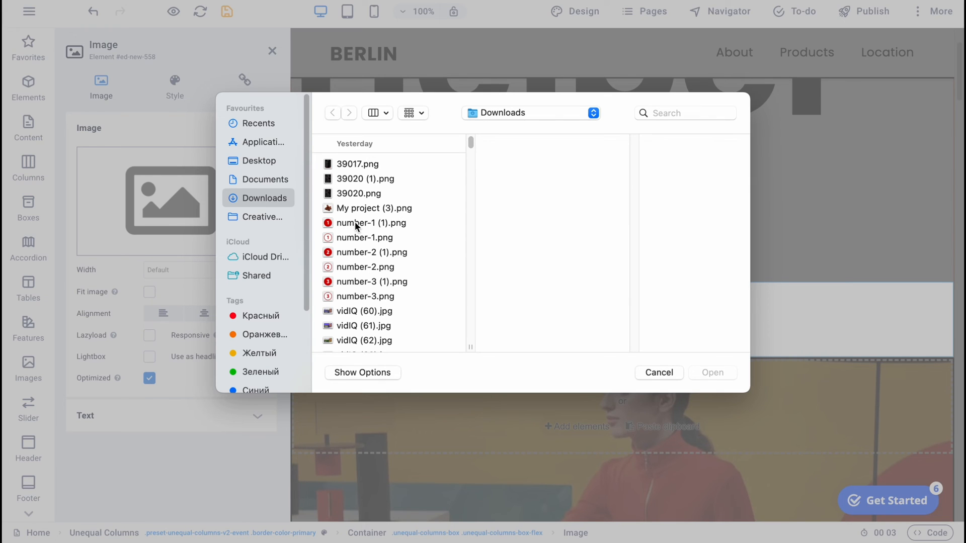
click(656, 372)
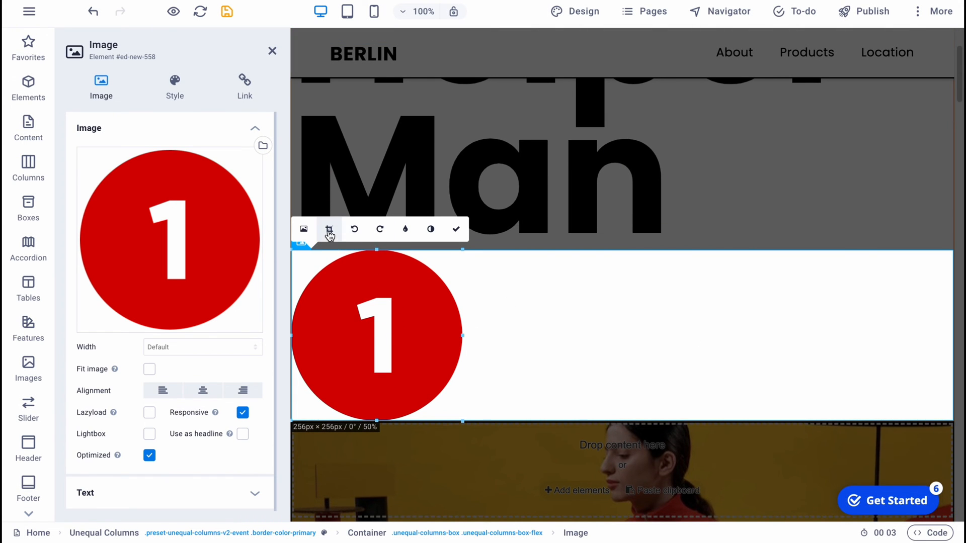
click(330, 229)
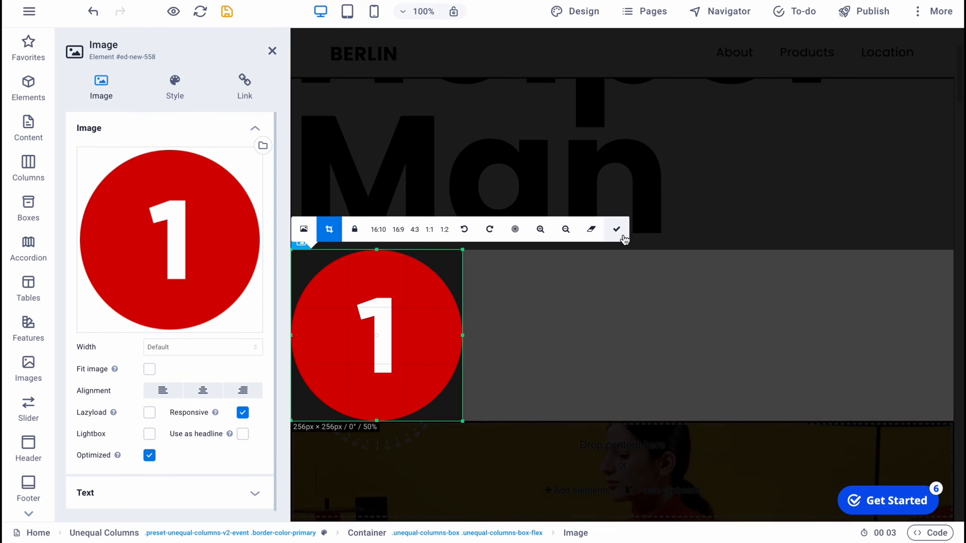
click(464, 229)
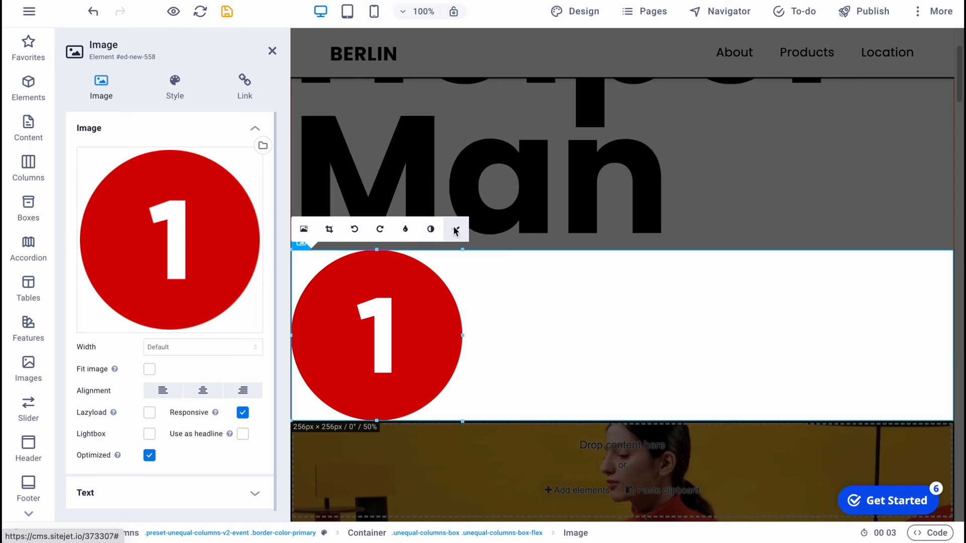
click(271, 50)
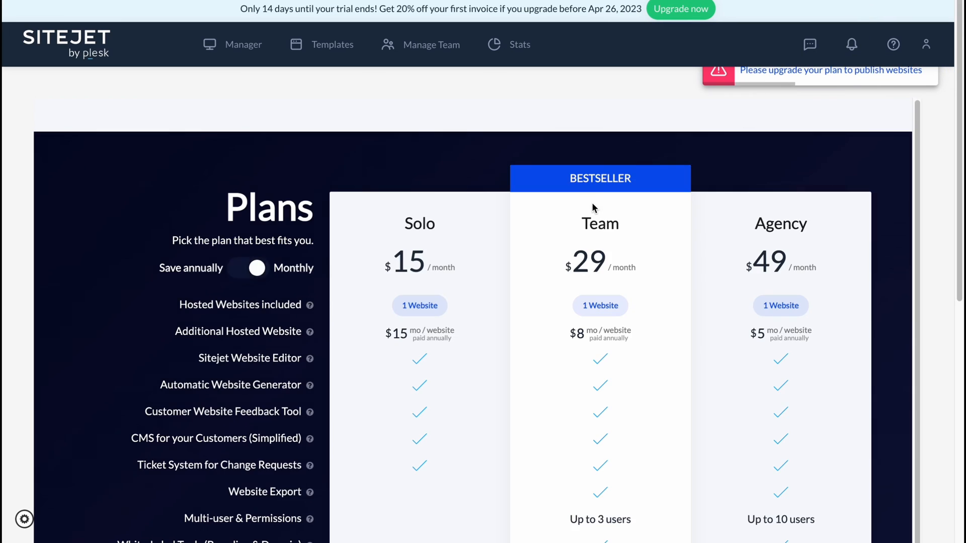
- Browse the Plans page comparing Solo $15, Team $29 and Agency $49 features
click(249, 268)
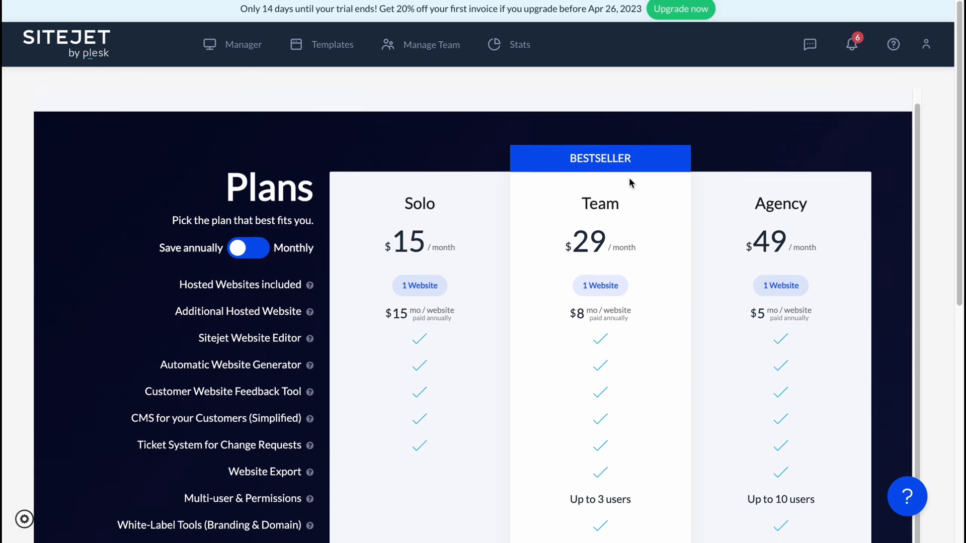
scroll(down, 3)
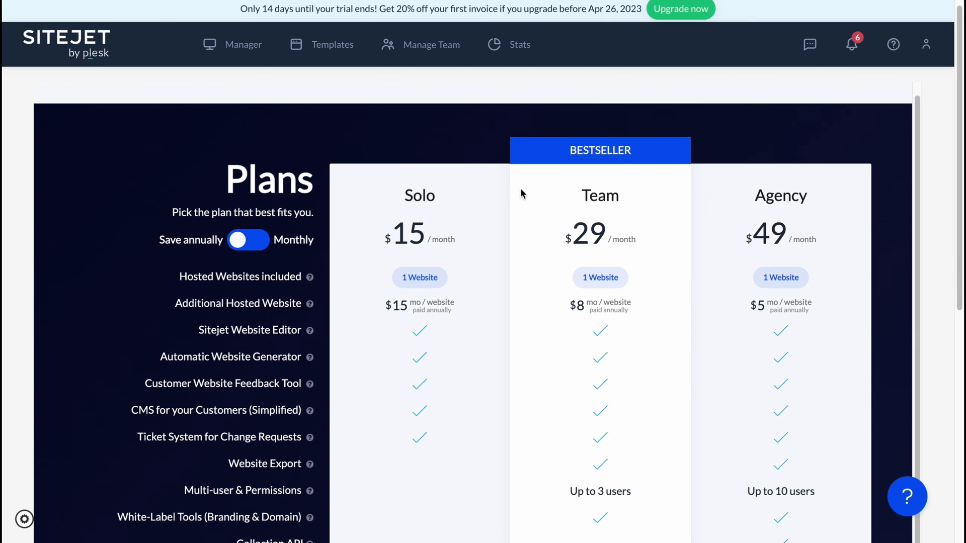
mouse_move(737, 204)
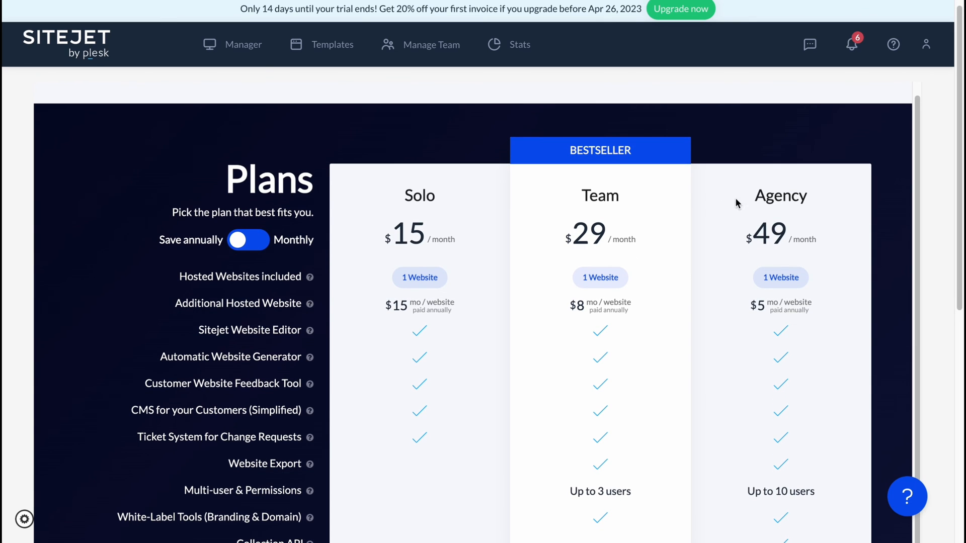
scroll(down, 3)
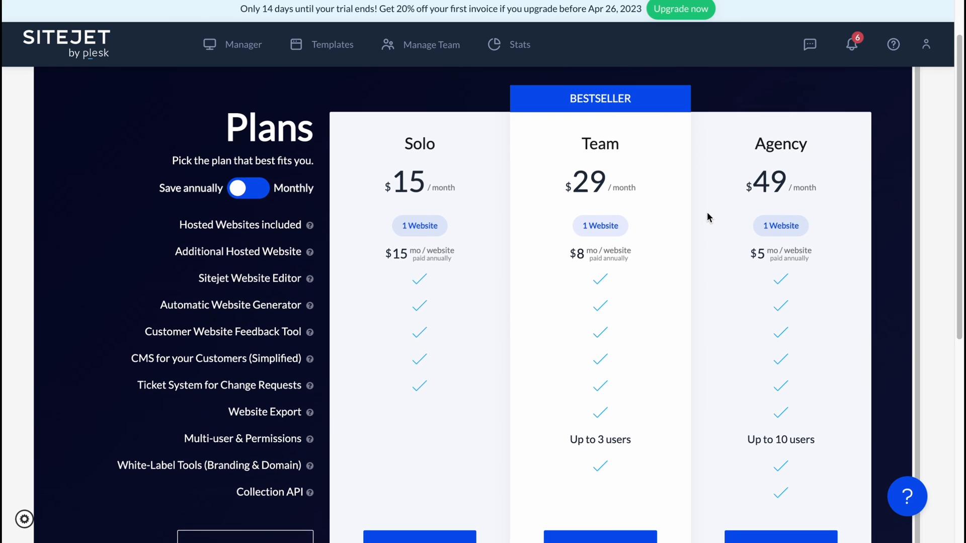
mouse_move(670, 222)
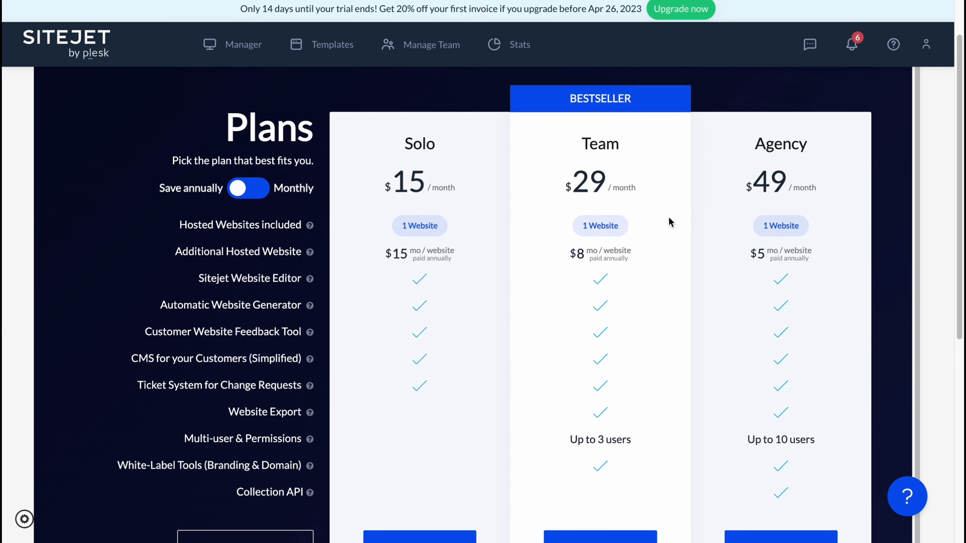
mouse_move(665, 214)
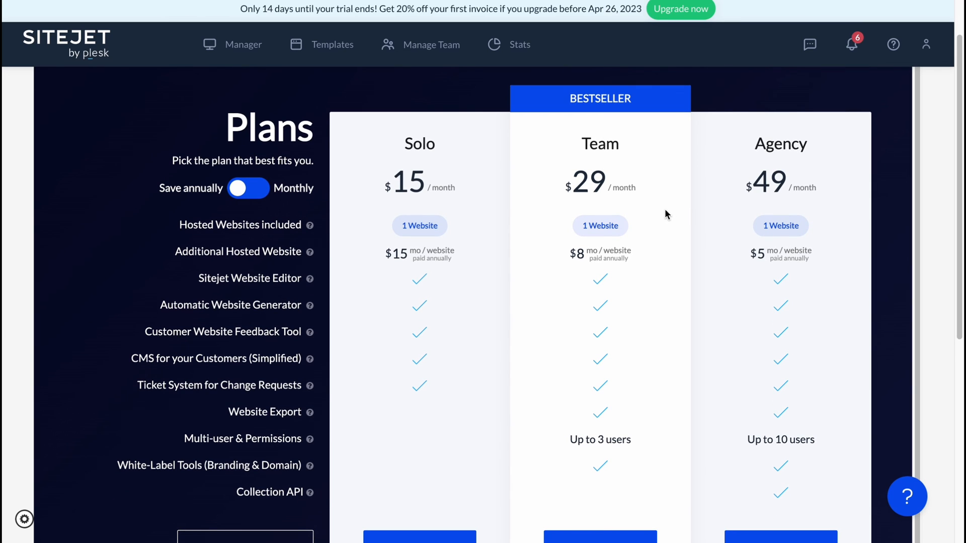
mouse_move(764, 158)
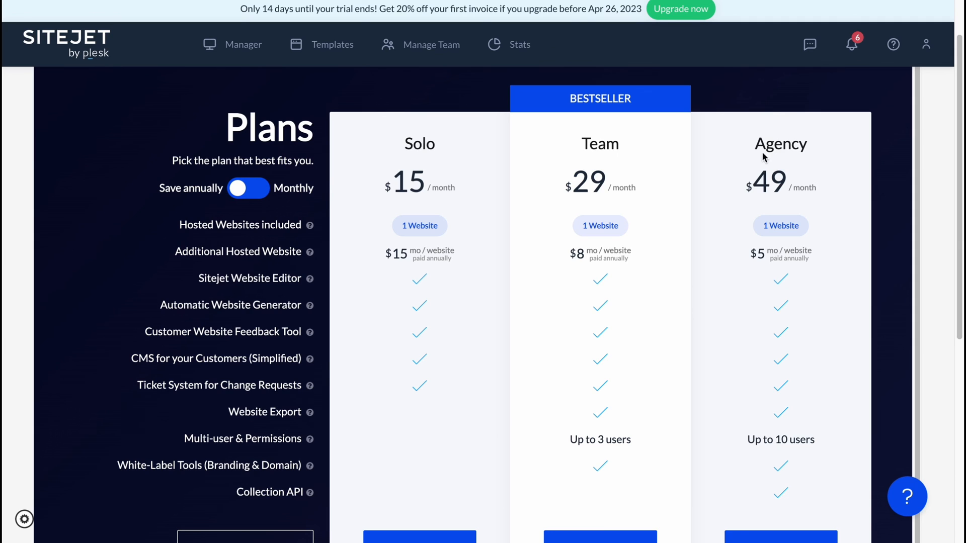
mouse_move(577, 259)
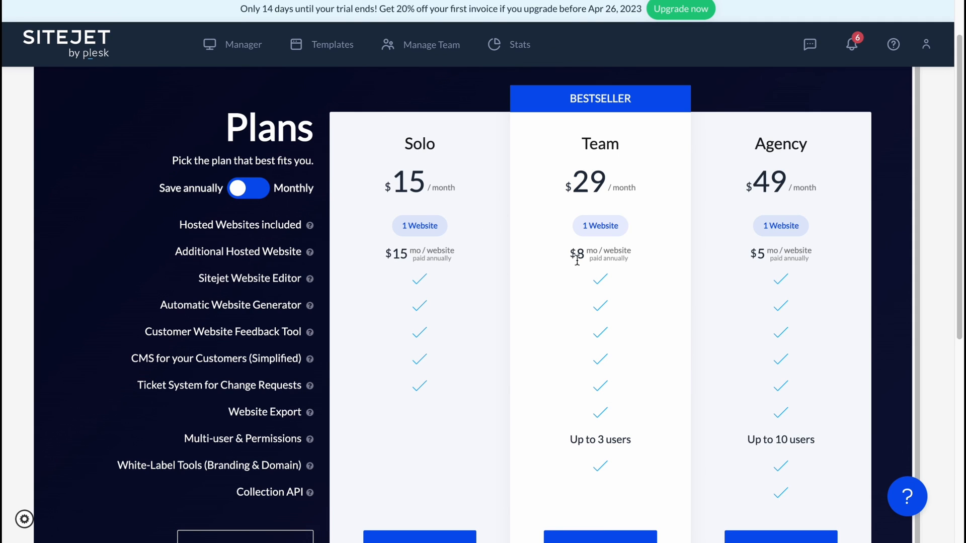
mouse_move(643, 149)
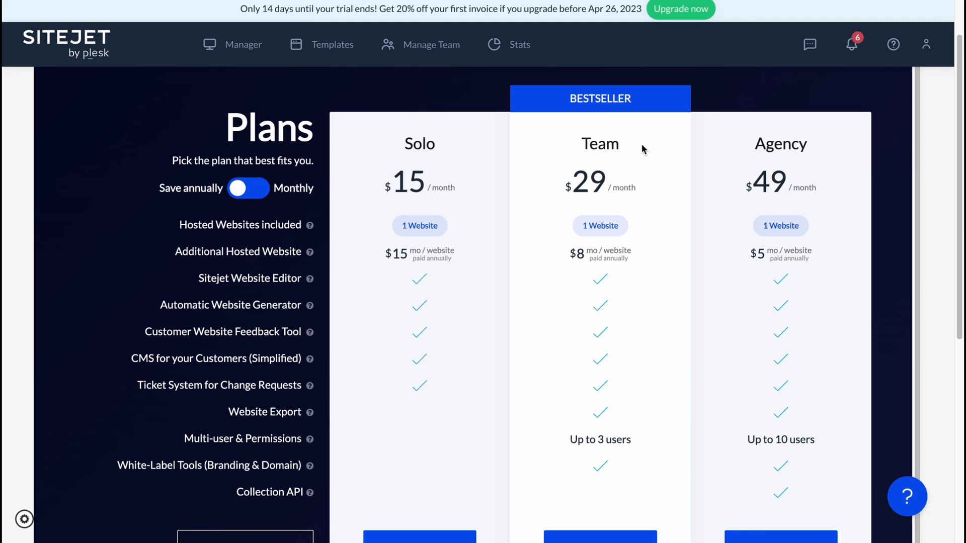
scroll(down, 3)
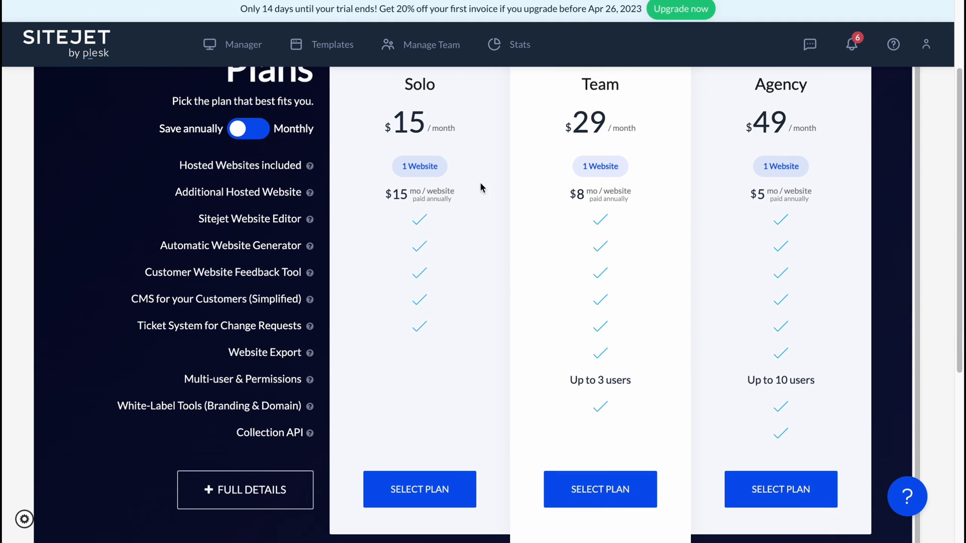
scroll(up, 3)
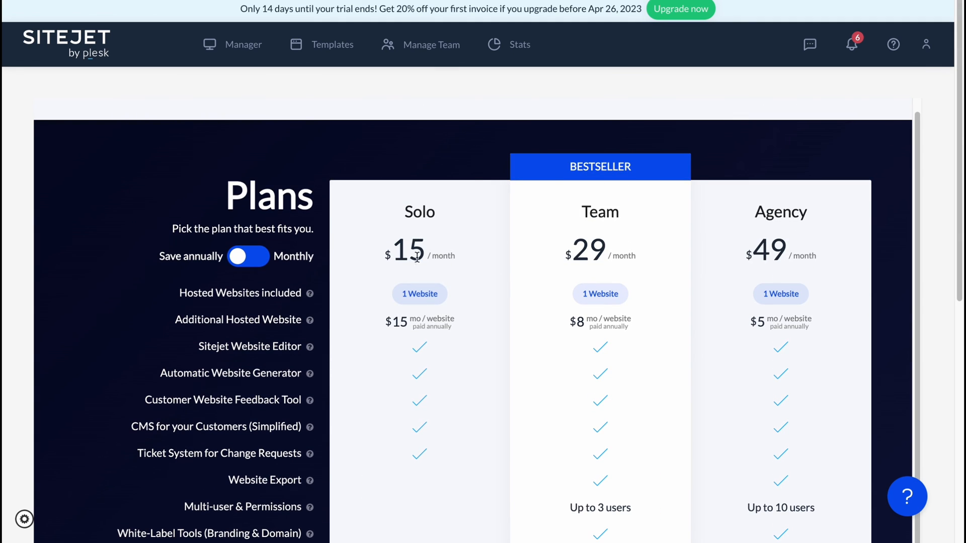
mouse_move(615, 254)
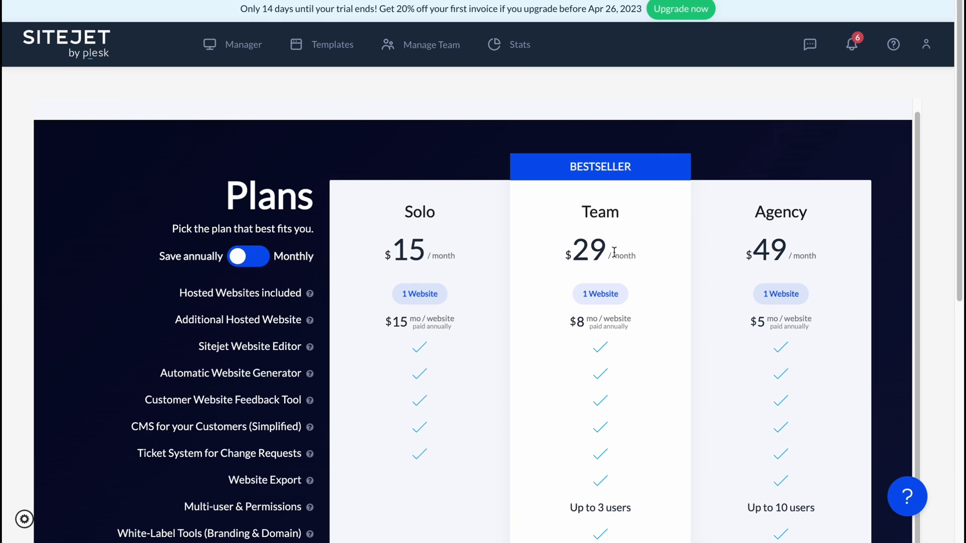
scroll(down, 3)
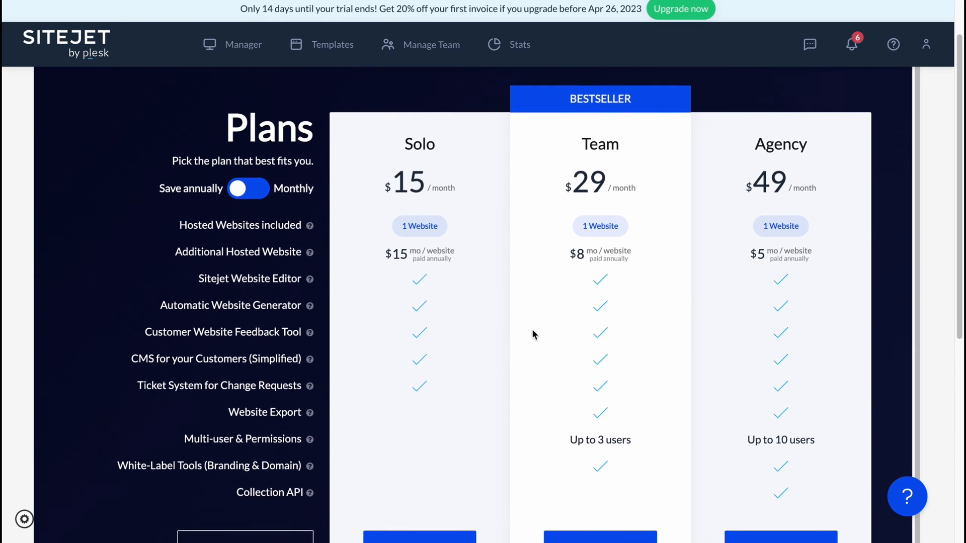
scroll(down, 3)
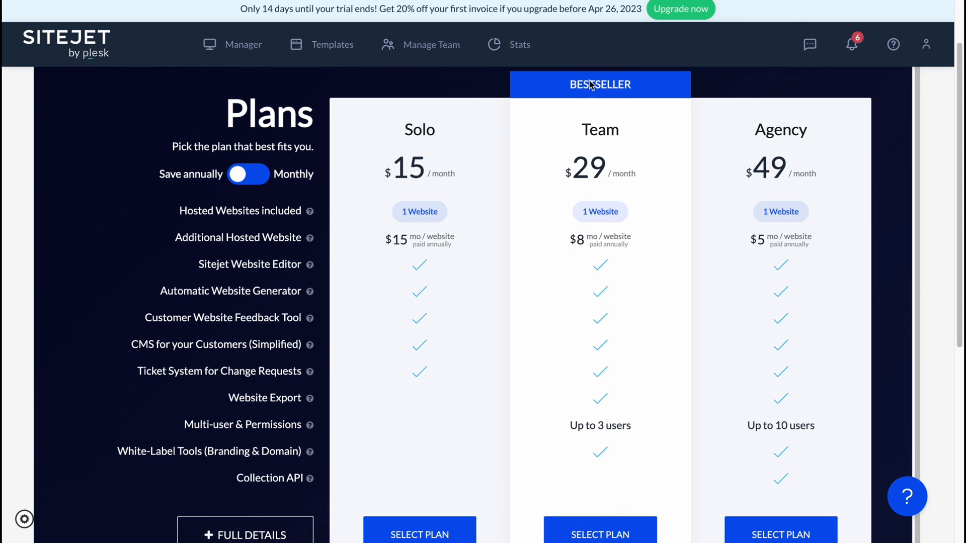
mouse_move(639, 94)
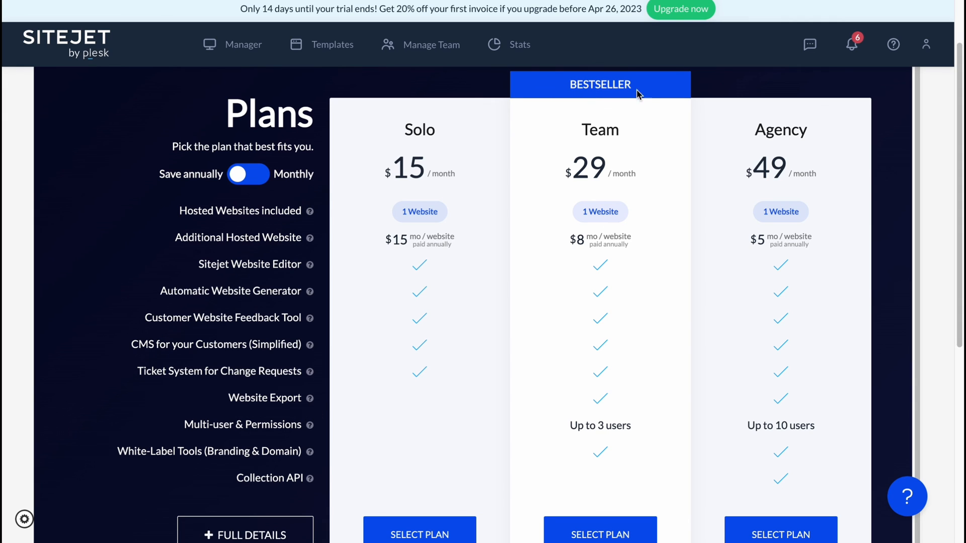
scroll(down, 3)
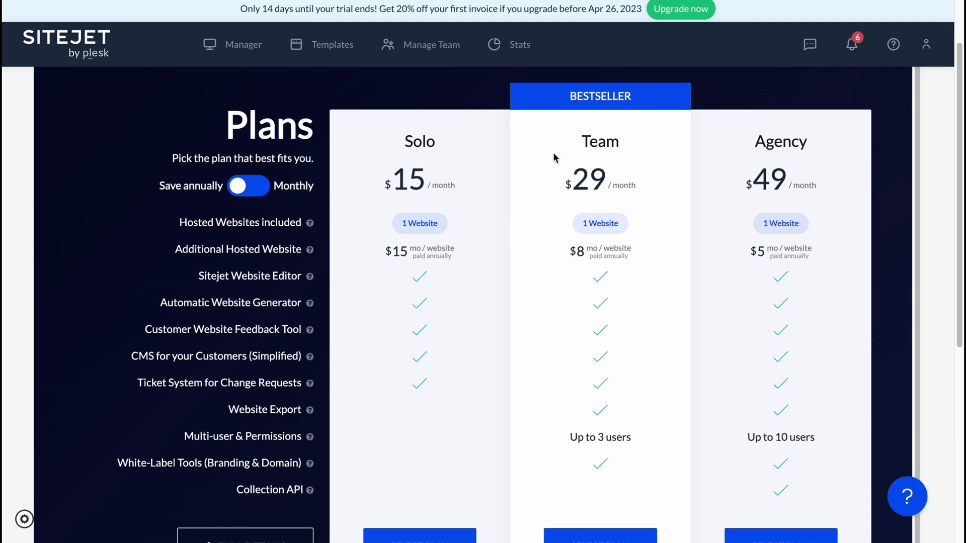
scroll(down, 3)
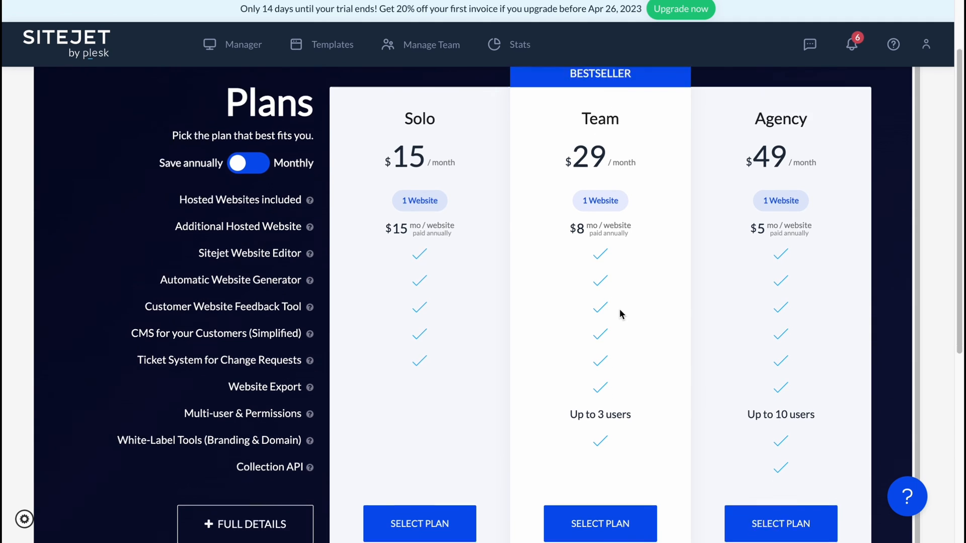
scroll(down, 3)
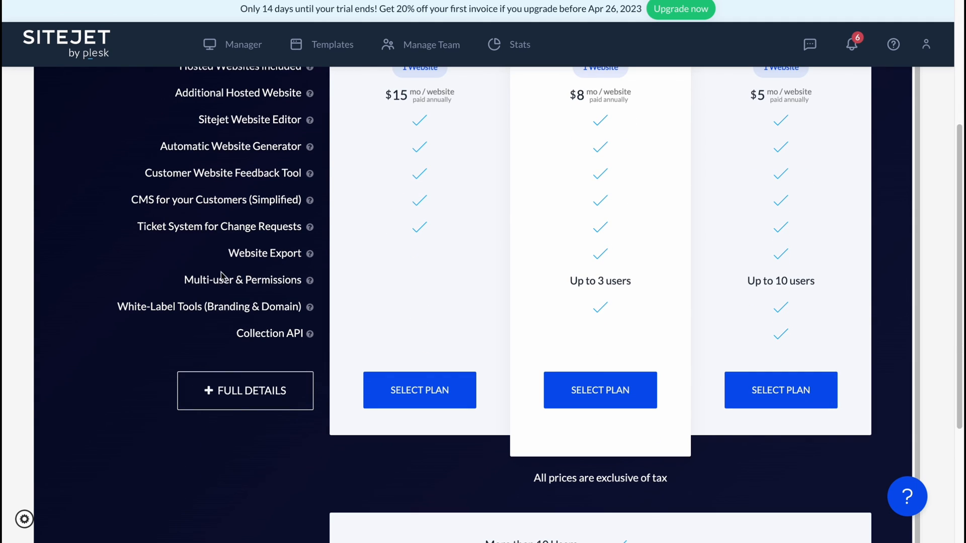
mouse_move(310, 279)
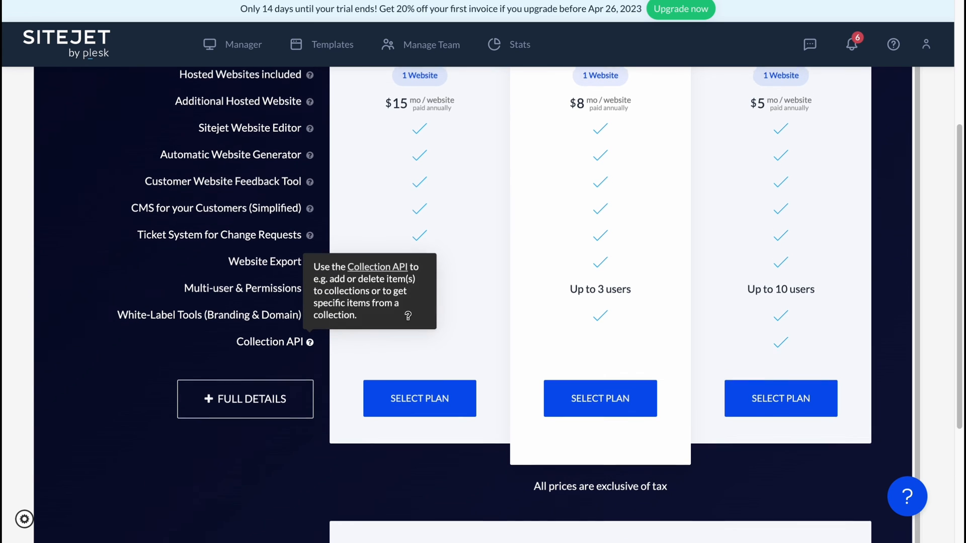
scroll(up, 3)
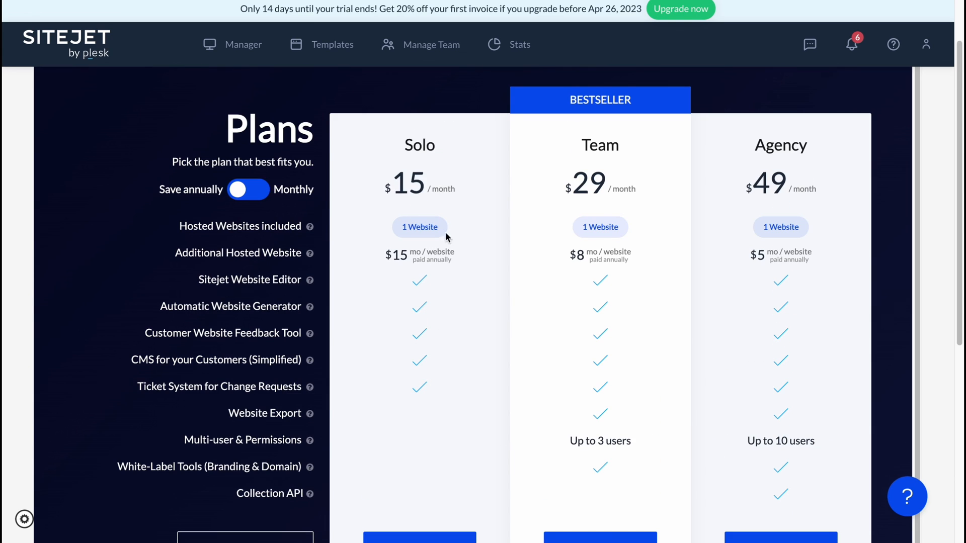
scroll(down, 3)
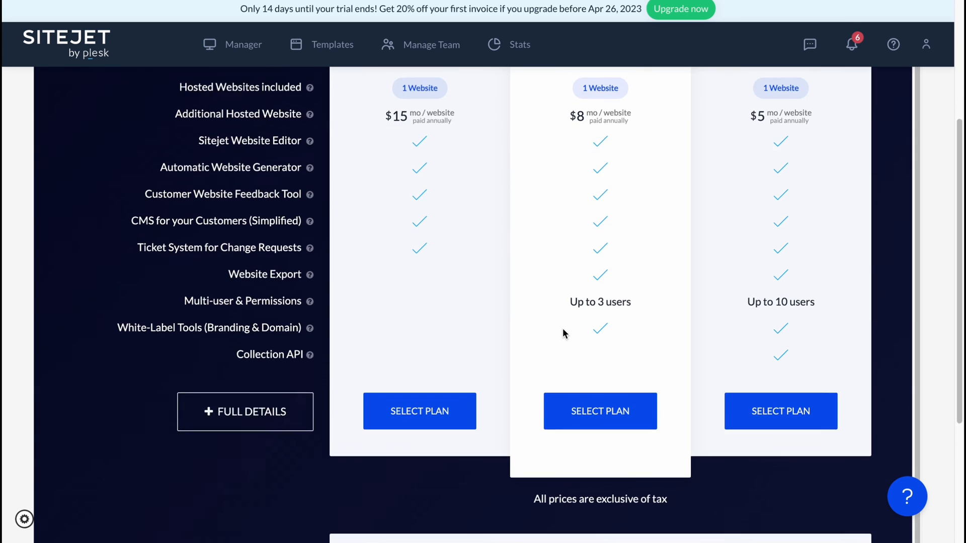
scroll(up, 3)
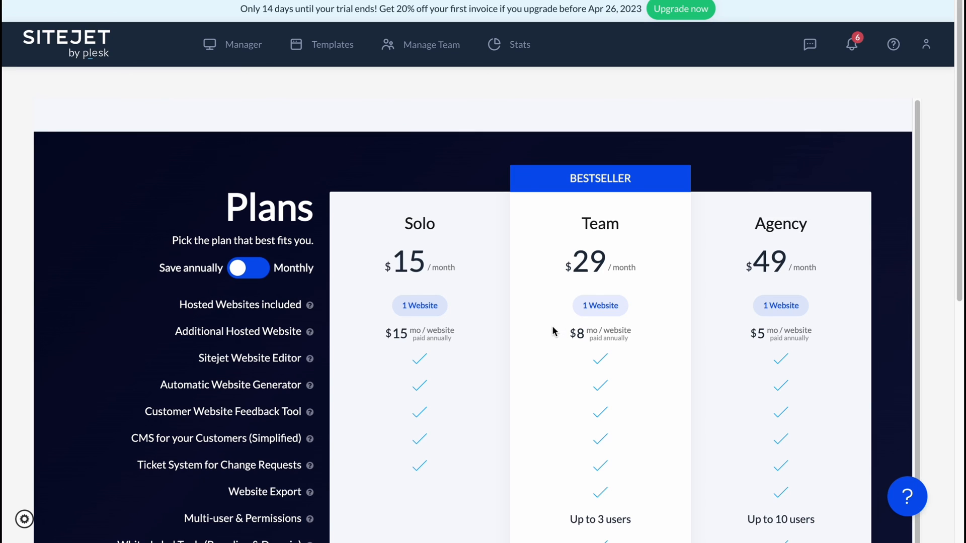
mouse_move(613, 265)
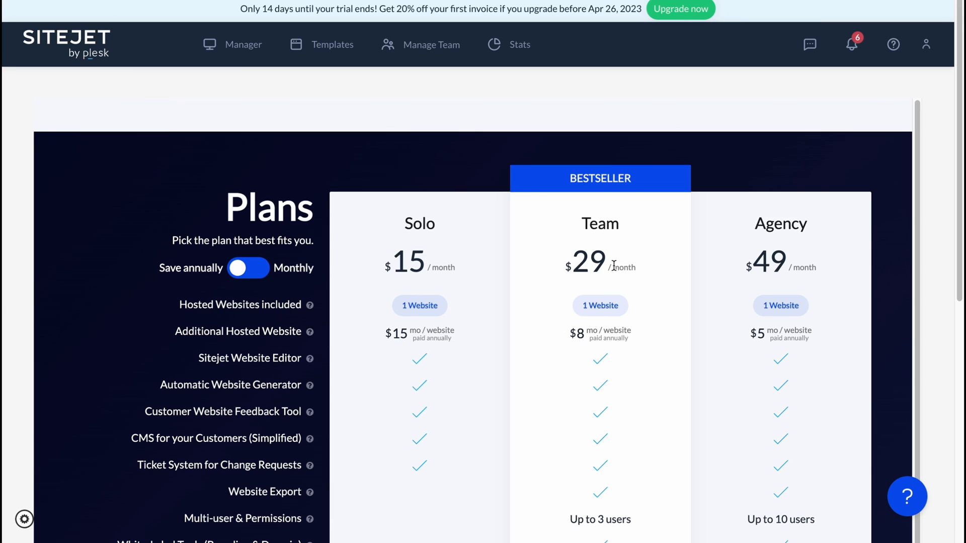
mouse_move(611, 264)
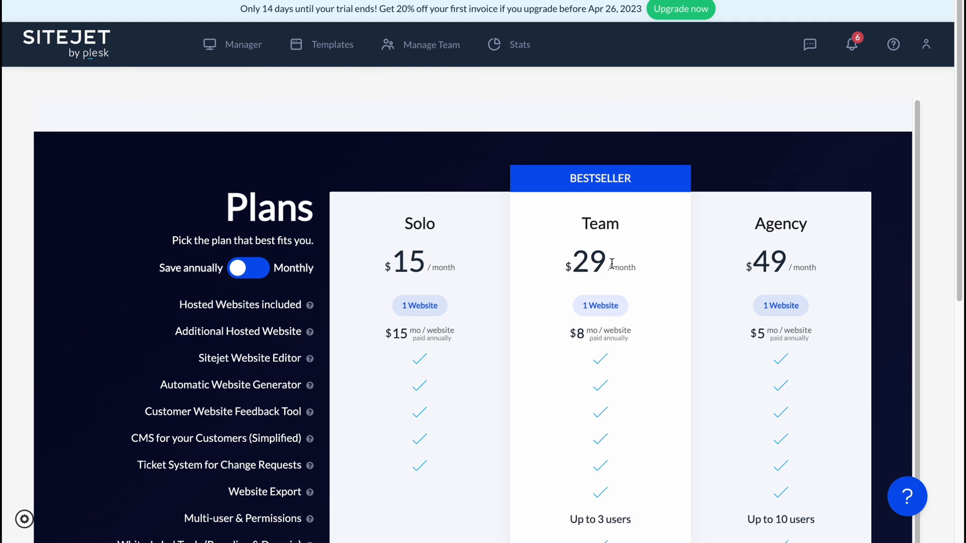
mouse_move(761, 144)
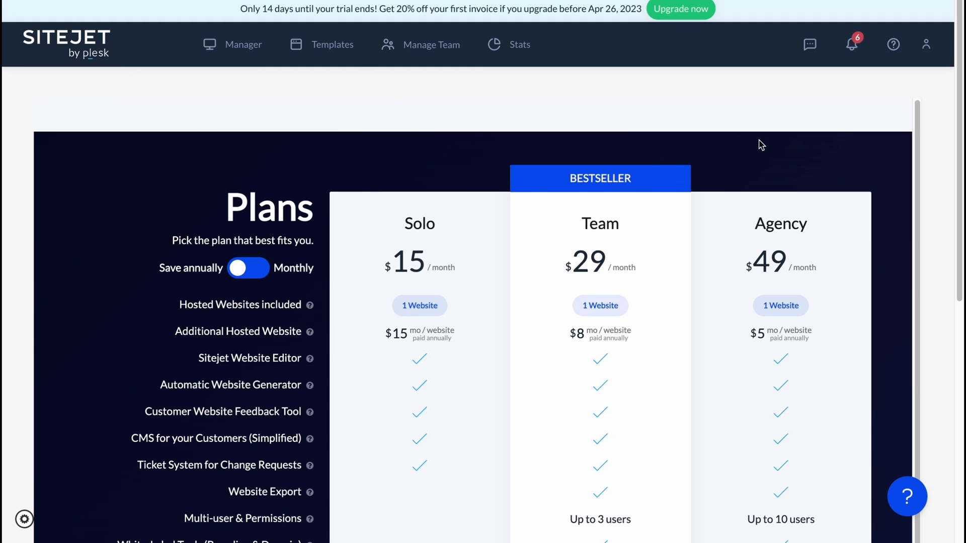
mouse_move(613, 121)
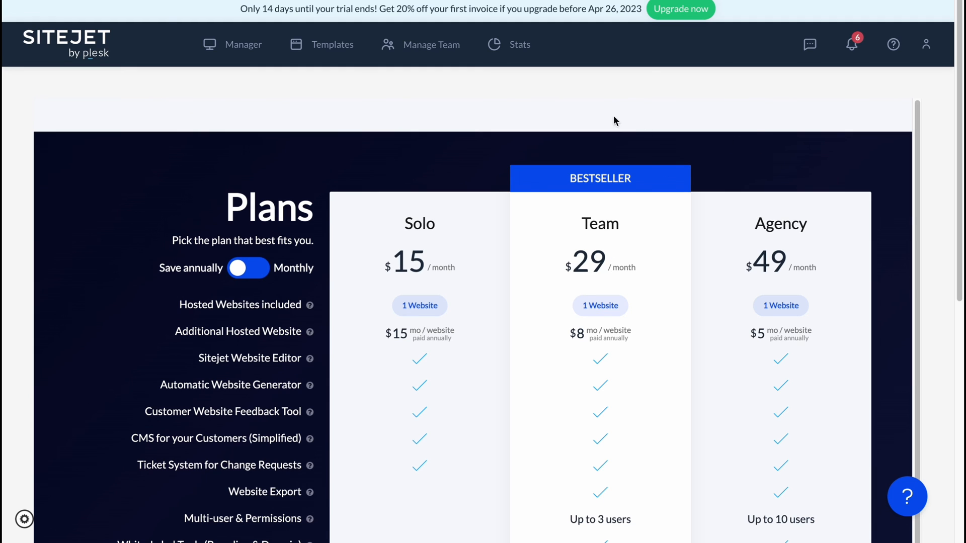